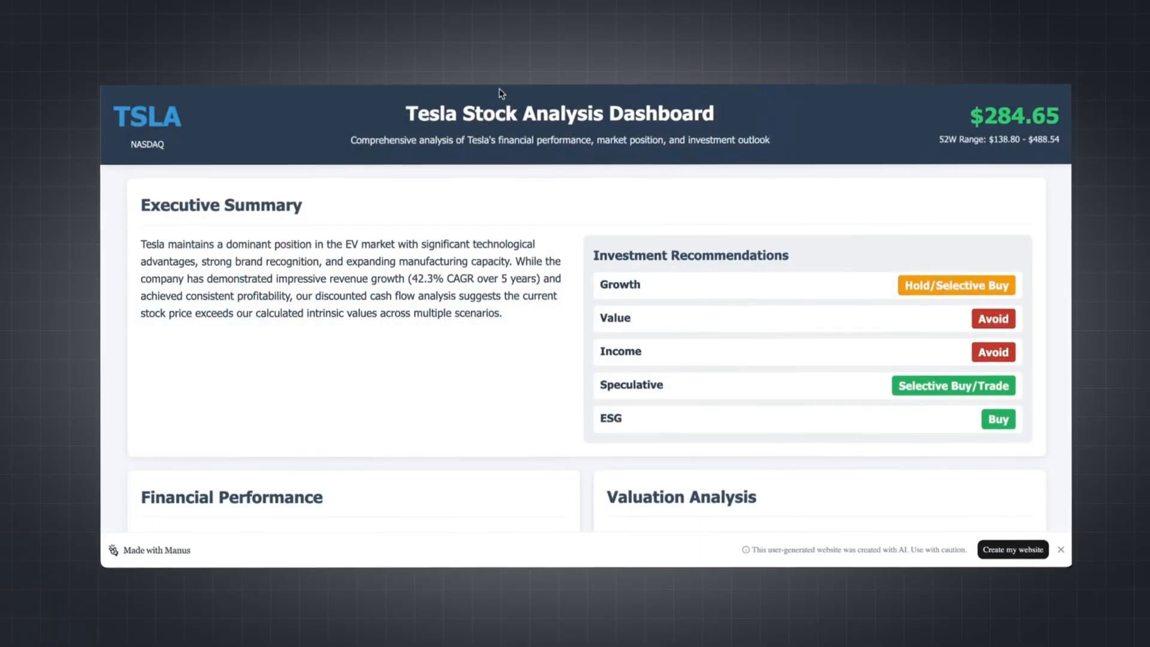
Browse the Manus home page's featured examples to reach the 'Deeply Analyze Tesla Stocks' replay.
{"action": "scroll", "scroll_direction": "down", "scroll_amount": 3}
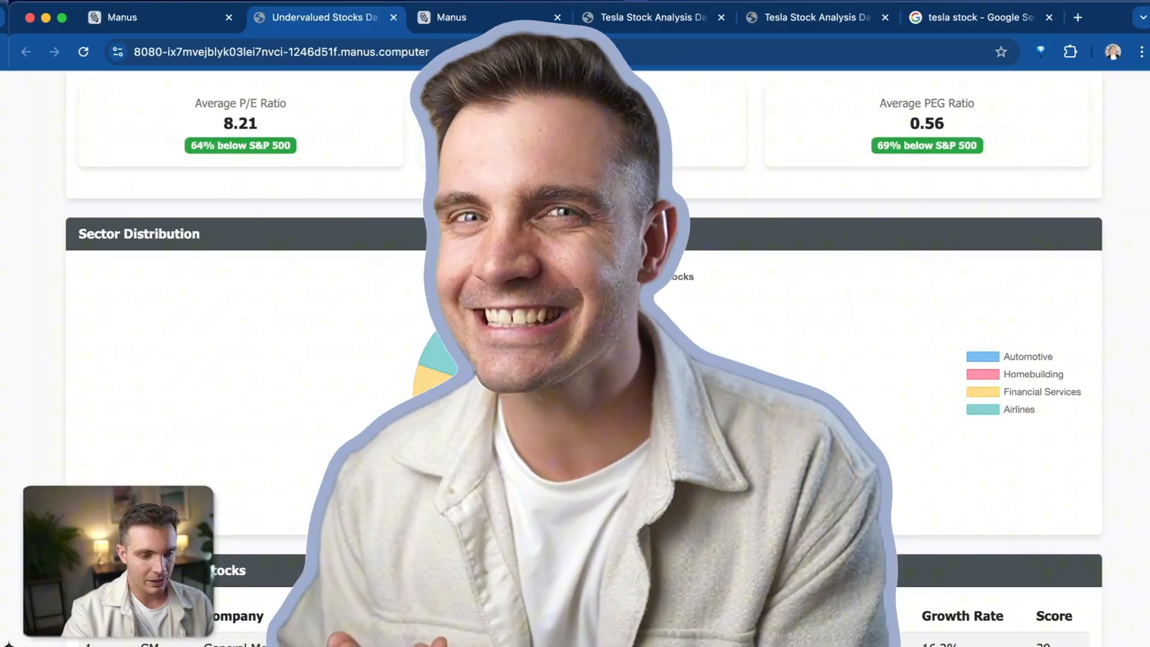
{"action": "scroll", "scroll_direction": "down", "scroll_amount": 3}
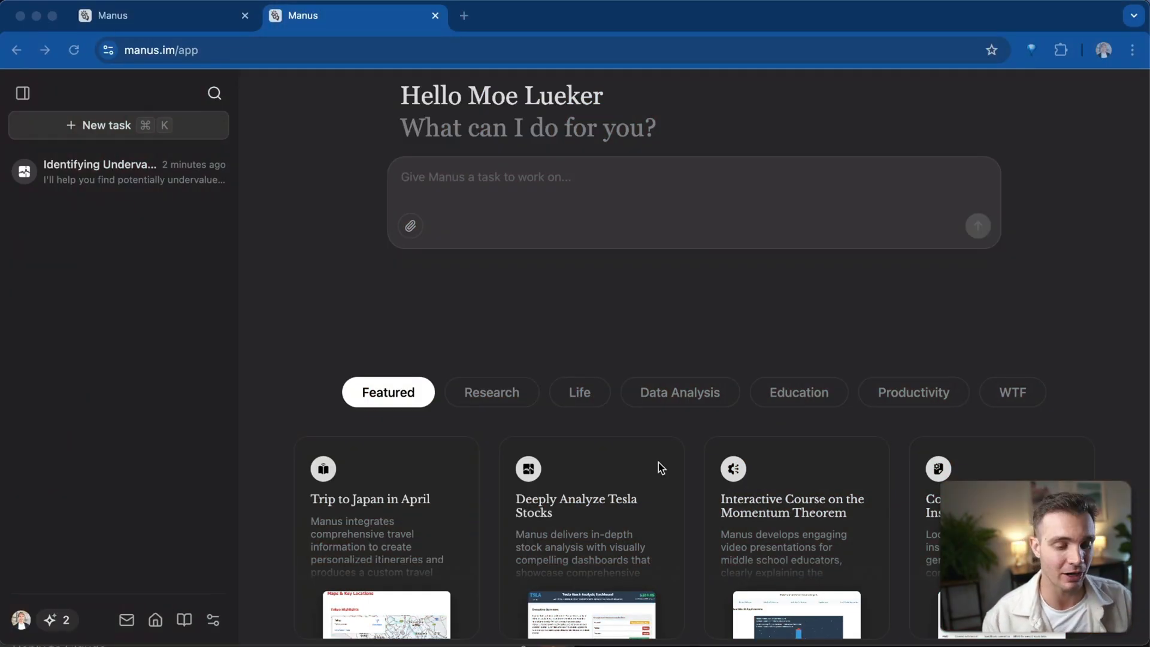
{"action": "scroll", "scroll_direction": "down", "scroll_amount": 3}
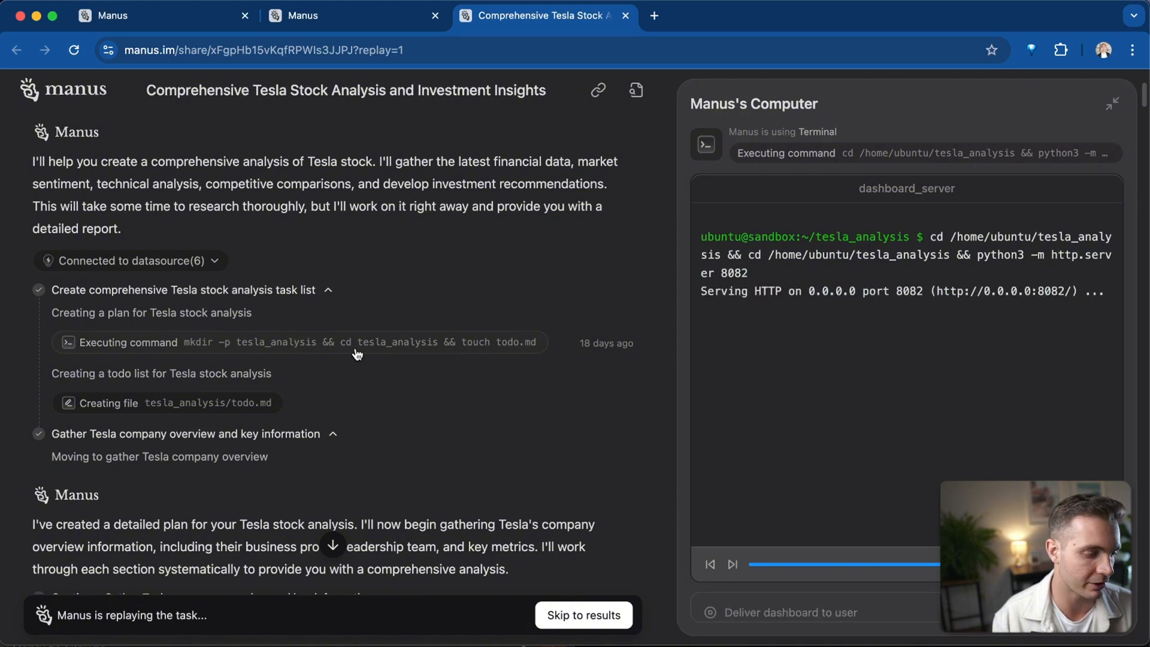
Read the Tesla analysis plan and company overview findings in the chat log and todo.md.
{"action": "scroll", "scroll_direction": "down", "scroll_amount": 3}
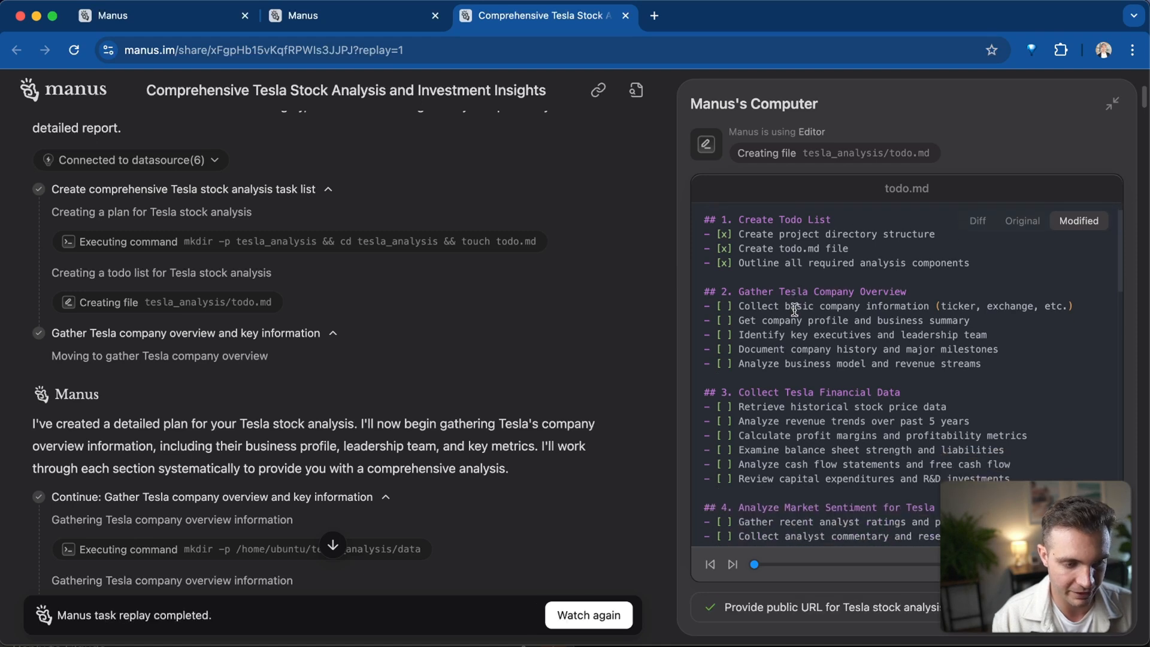
{"action": "scroll", "scroll_direction": "up", "scroll_amount": 3}
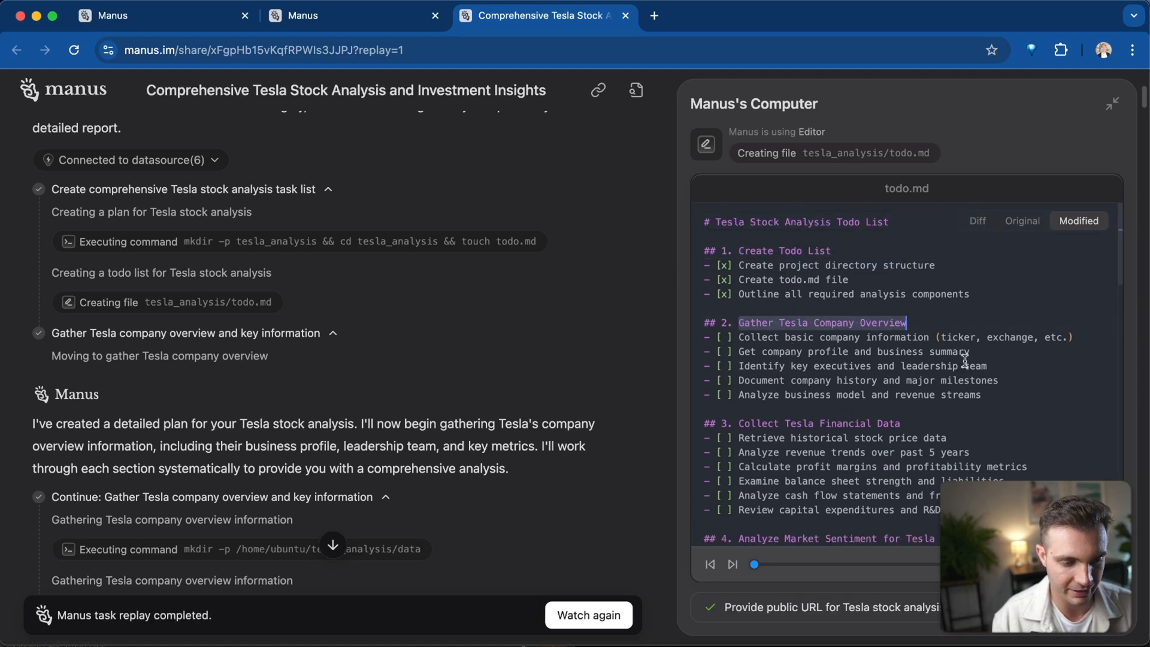
{"action": "scroll", "scroll_direction": "down", "scroll_amount": 3}
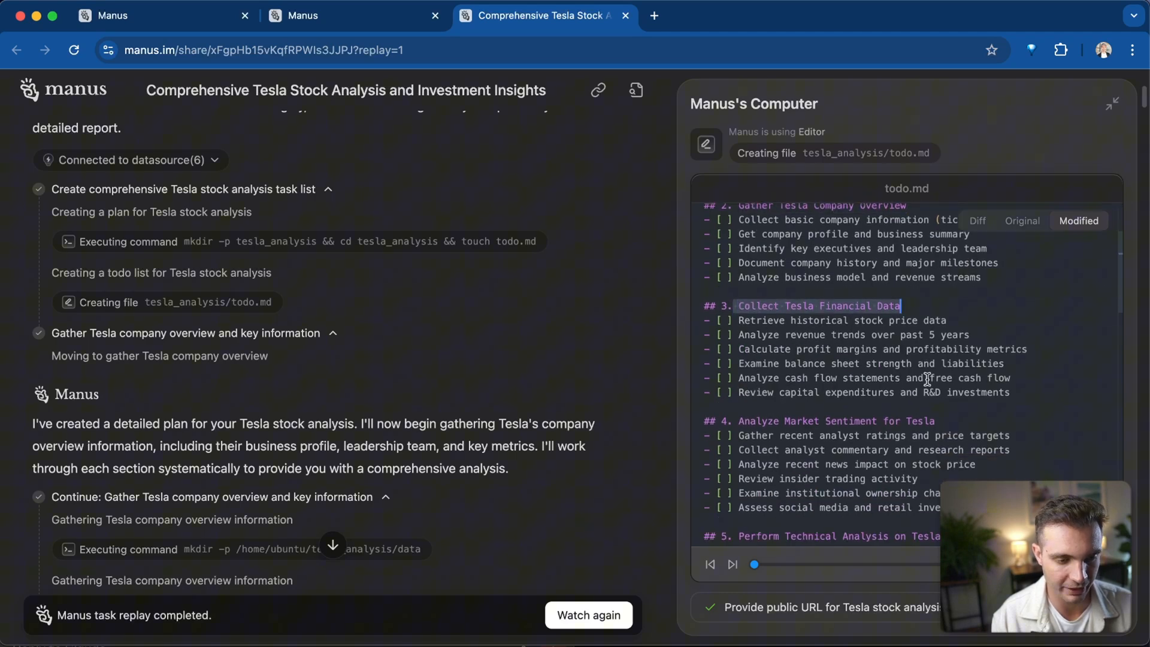
{"action": "scroll", "scroll_direction": "down", "scroll_amount": 3}
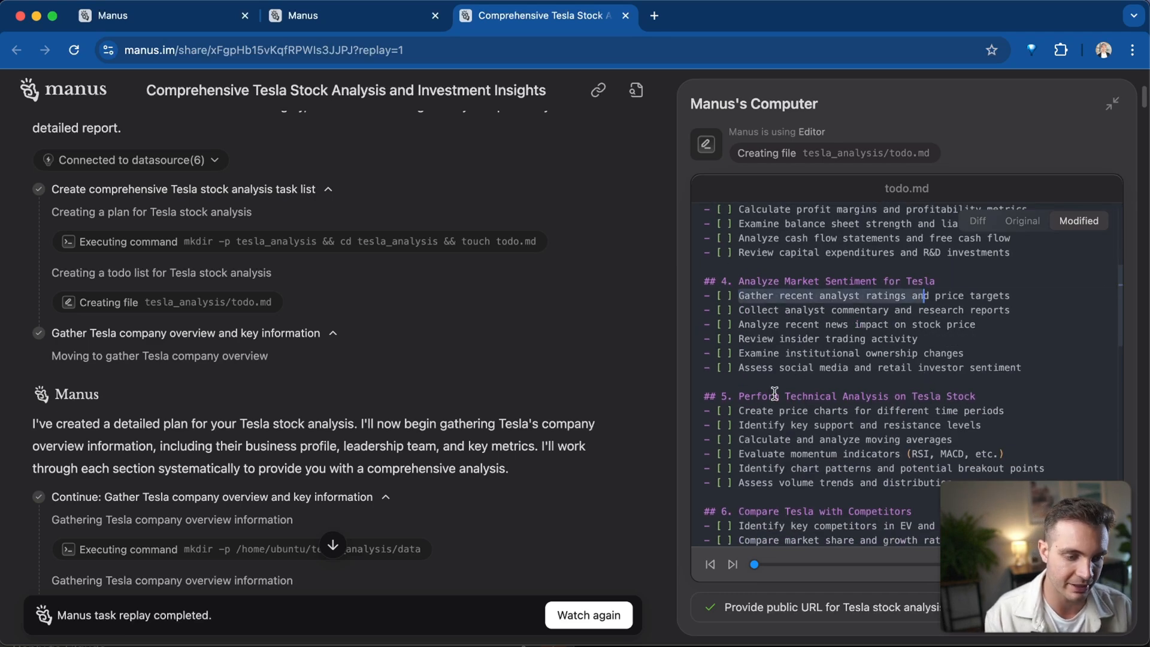
{"action": "scroll", "scroll_direction": "up", "scroll_amount": 3}
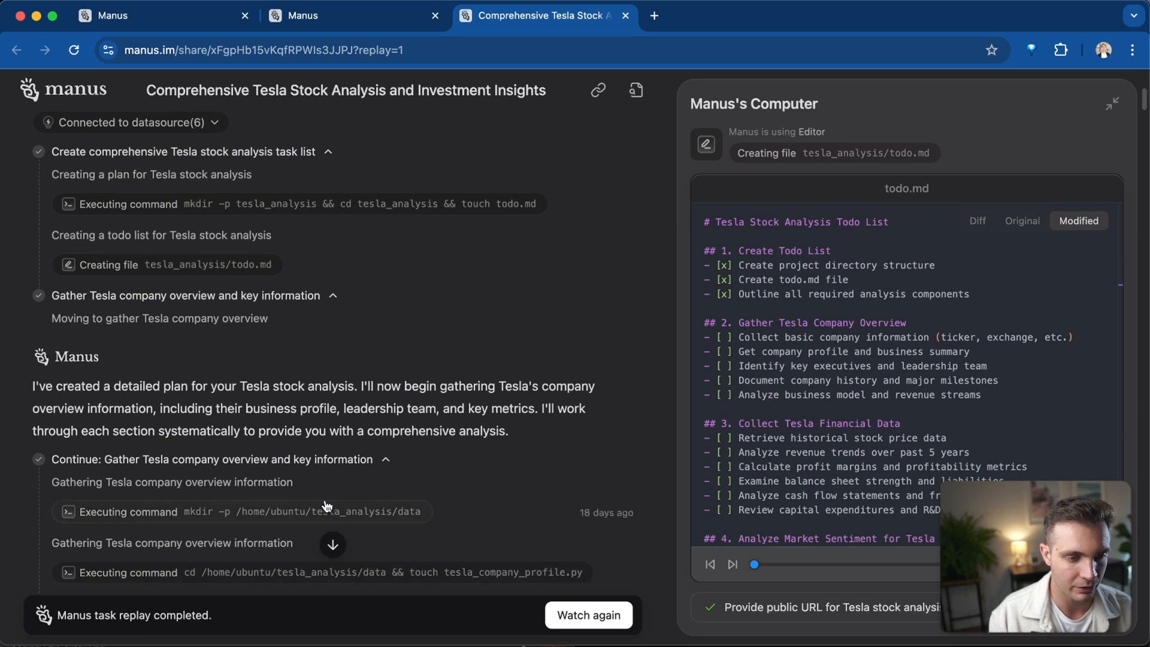
{"action": "scroll", "scroll_direction": "down", "scroll_amount": 3}
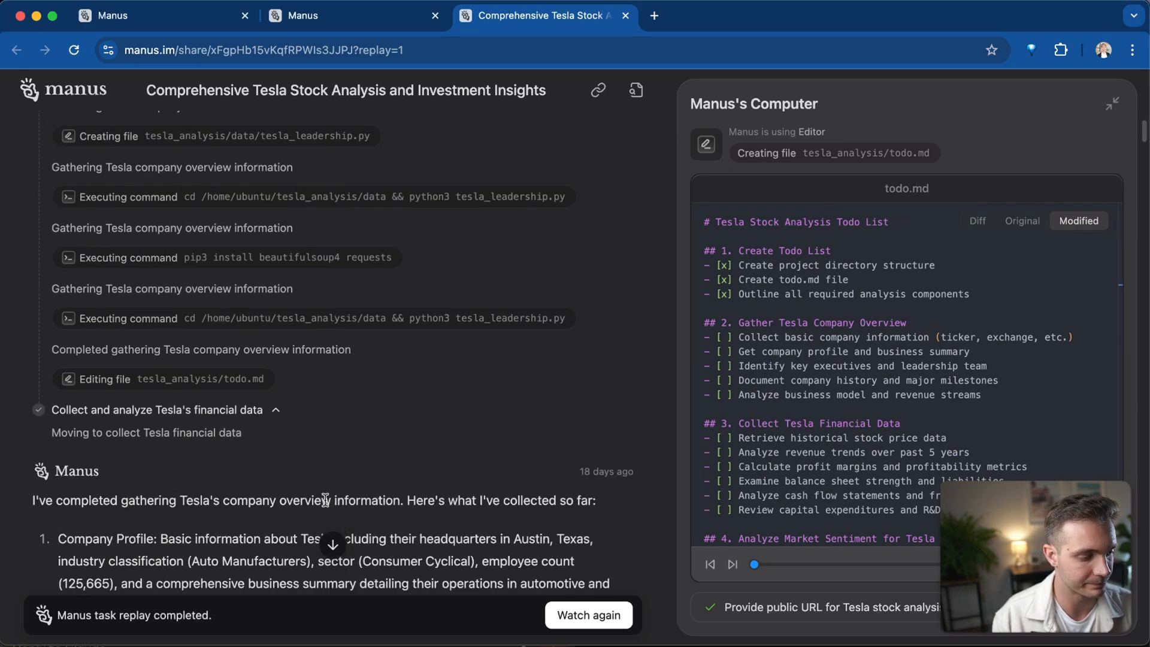
{"action": "scroll", "scroll_direction": "down", "scroll_amount": 3}
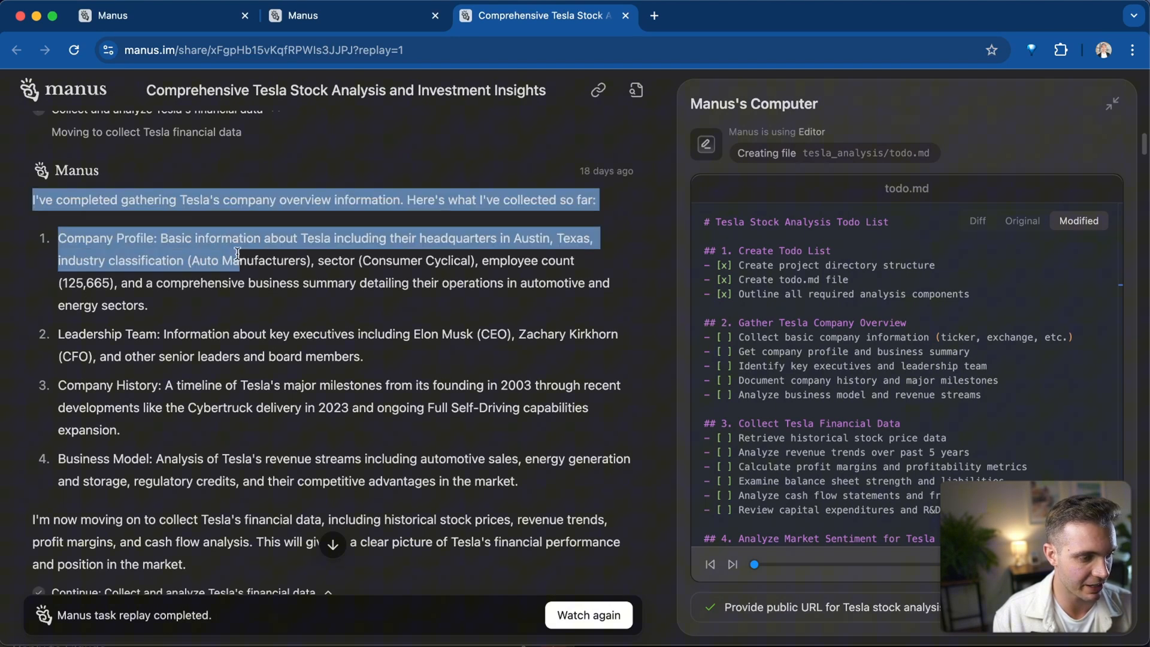
{"action": "scroll", "scroll_direction": "down", "scroll_amount": 3}
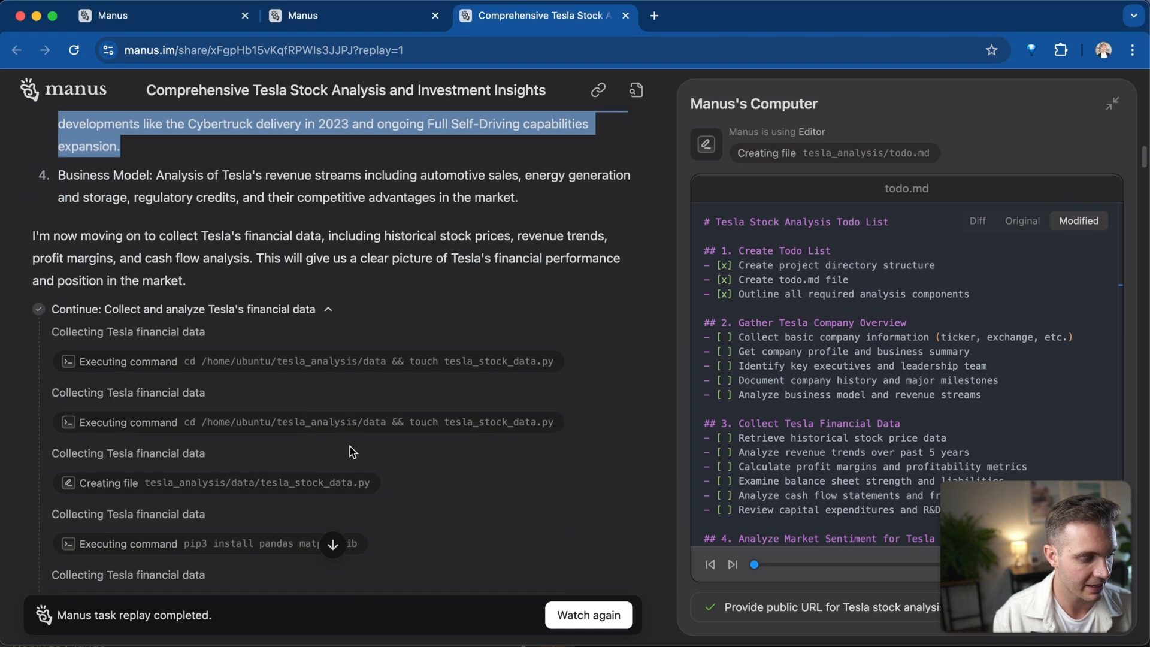
{"action": "scroll", "scroll_direction": "down", "scroll_amount": 3}
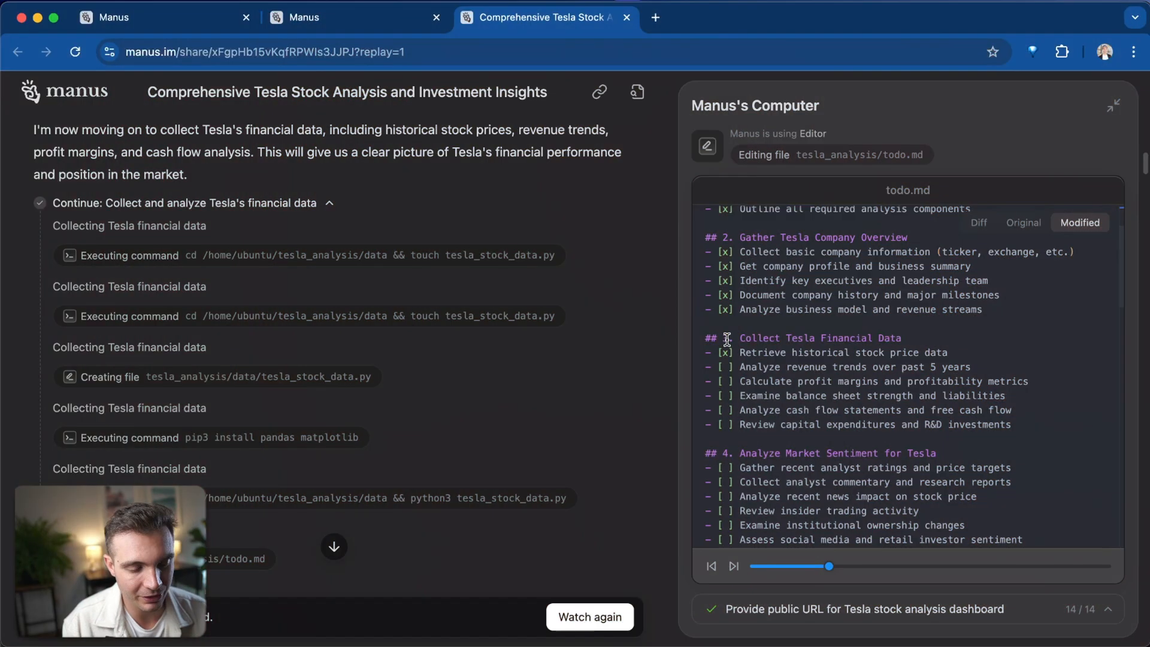
Follow todo.md and the chat log as financial data and market sentiment items complete.
{"action": "scroll", "scroll_direction": "up", "scroll_amount": 3}
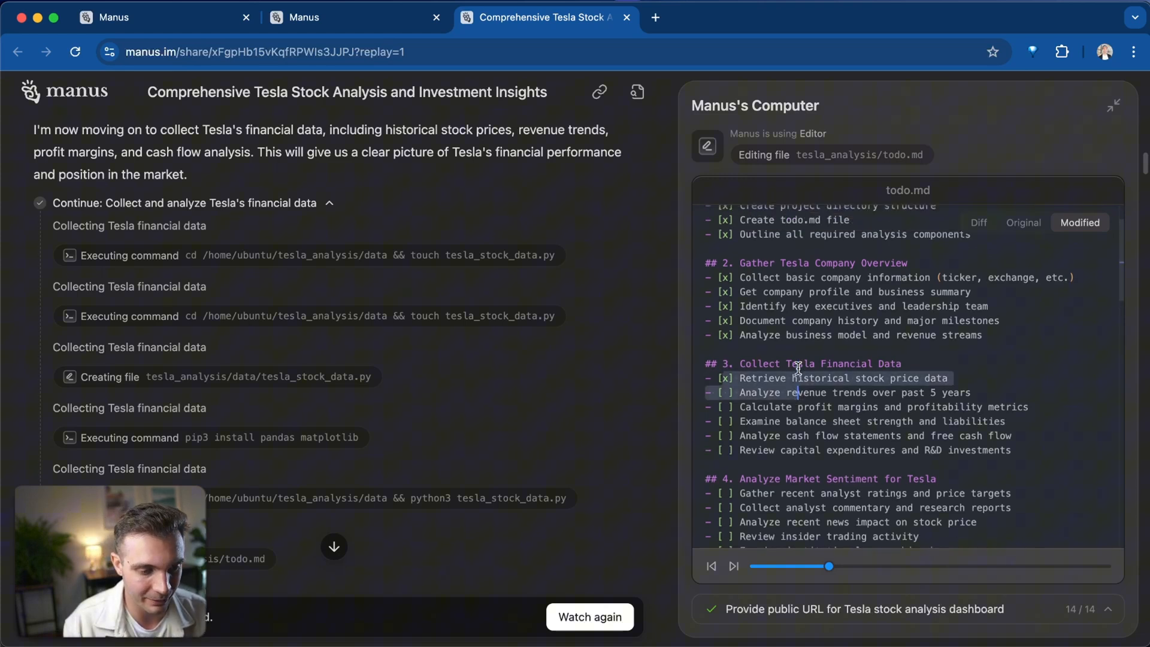
{"action": "scroll", "scroll_direction": "up", "scroll_amount": 3}
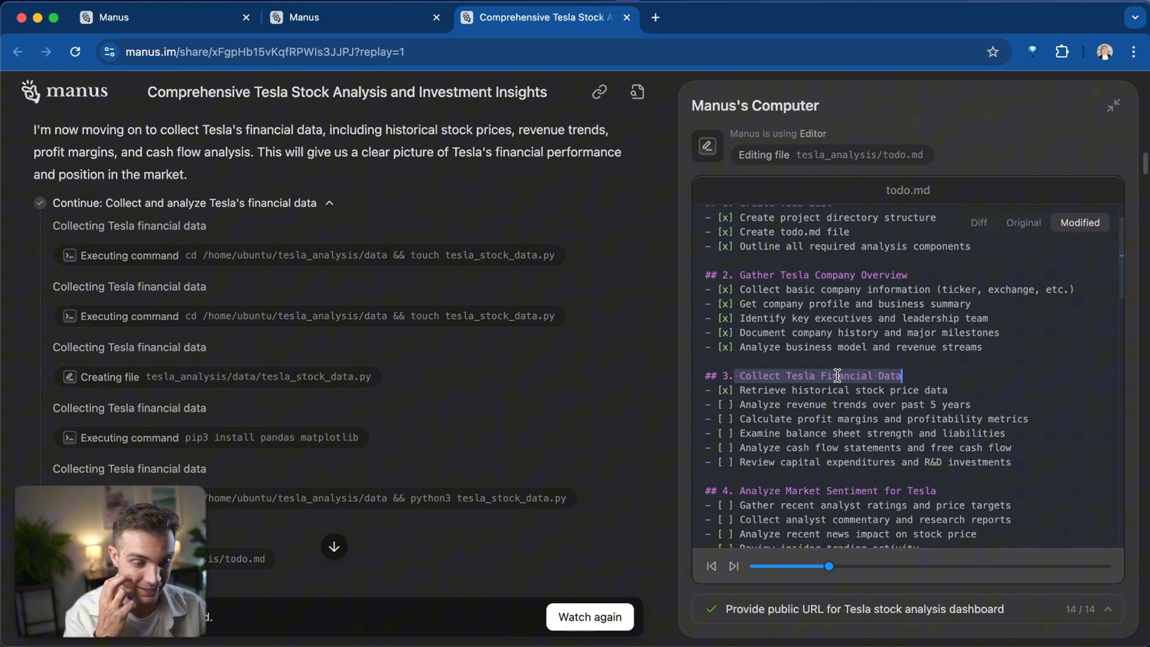
{"action": "scroll", "scroll_direction": "down", "scroll_amount": 3}
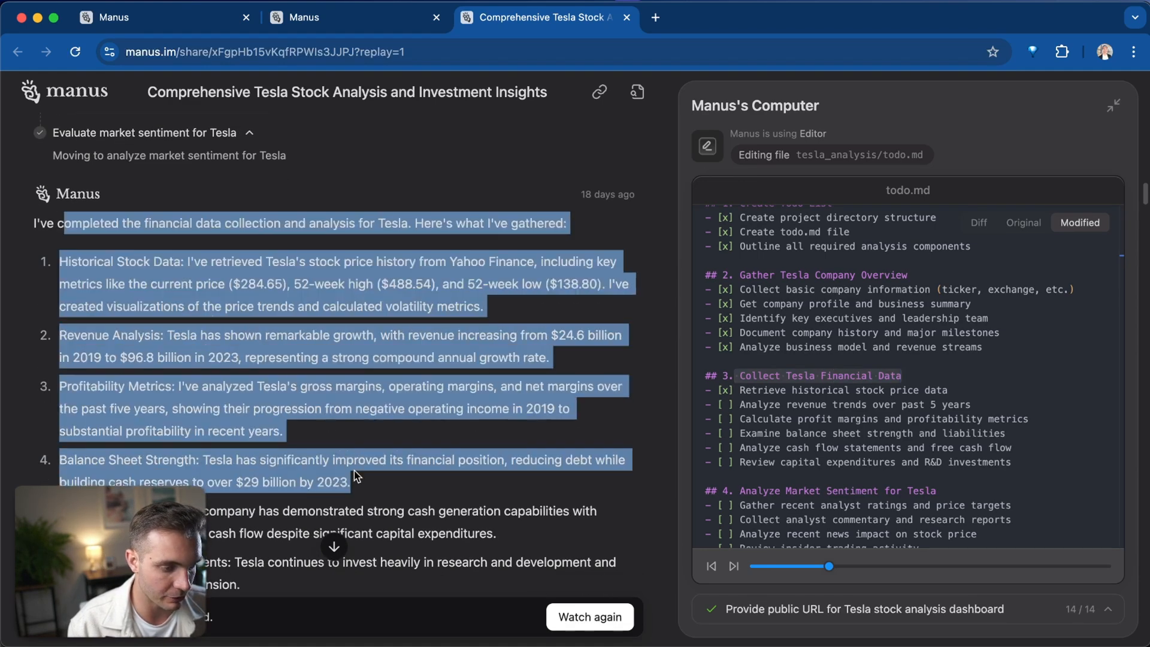
{"action": "scroll", "scroll_direction": "down", "scroll_amount": 3}
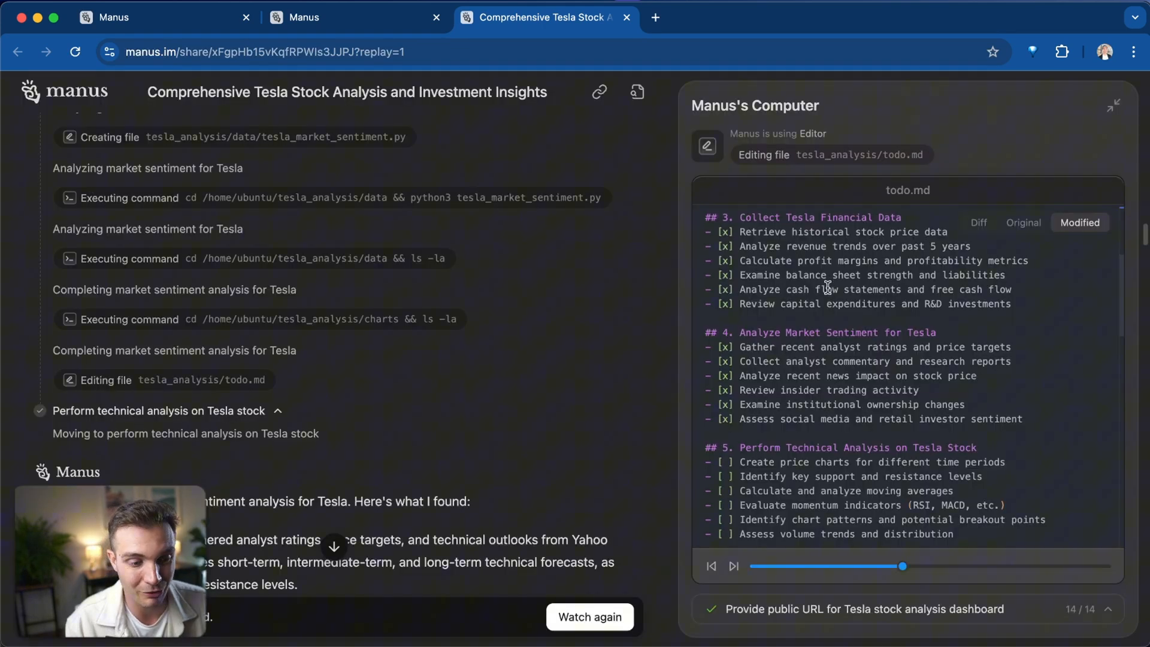
{"action": "scroll", "scroll_direction": "down", "scroll_amount": 3}
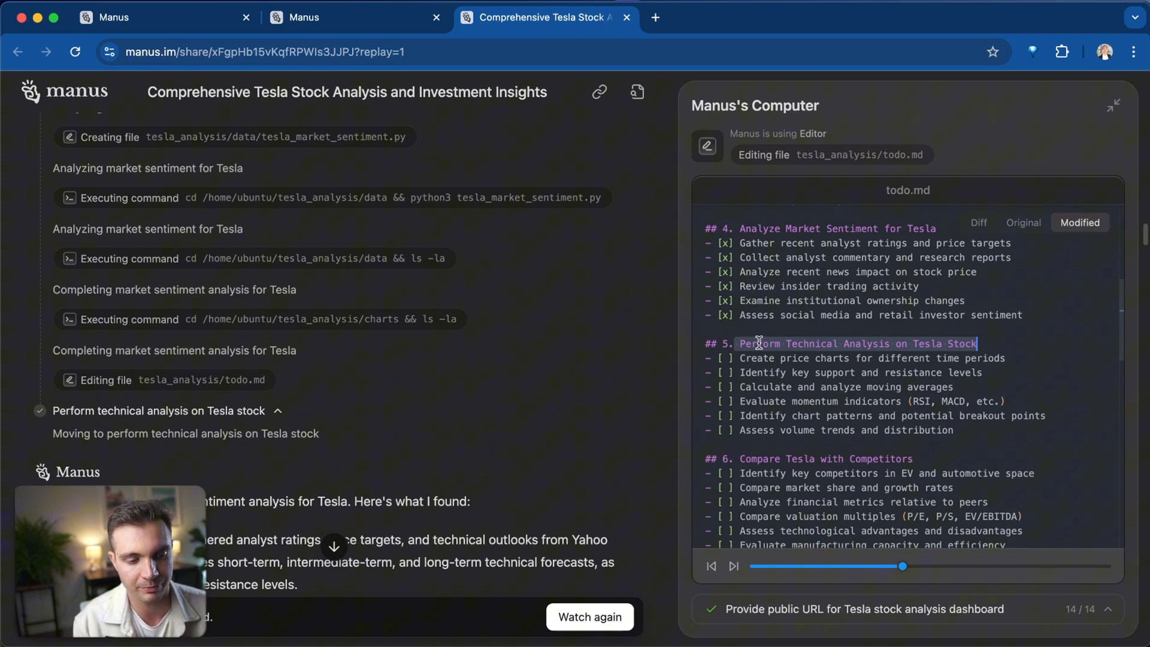
{"action": "mouse_move", "coordinate": [305, 427]}
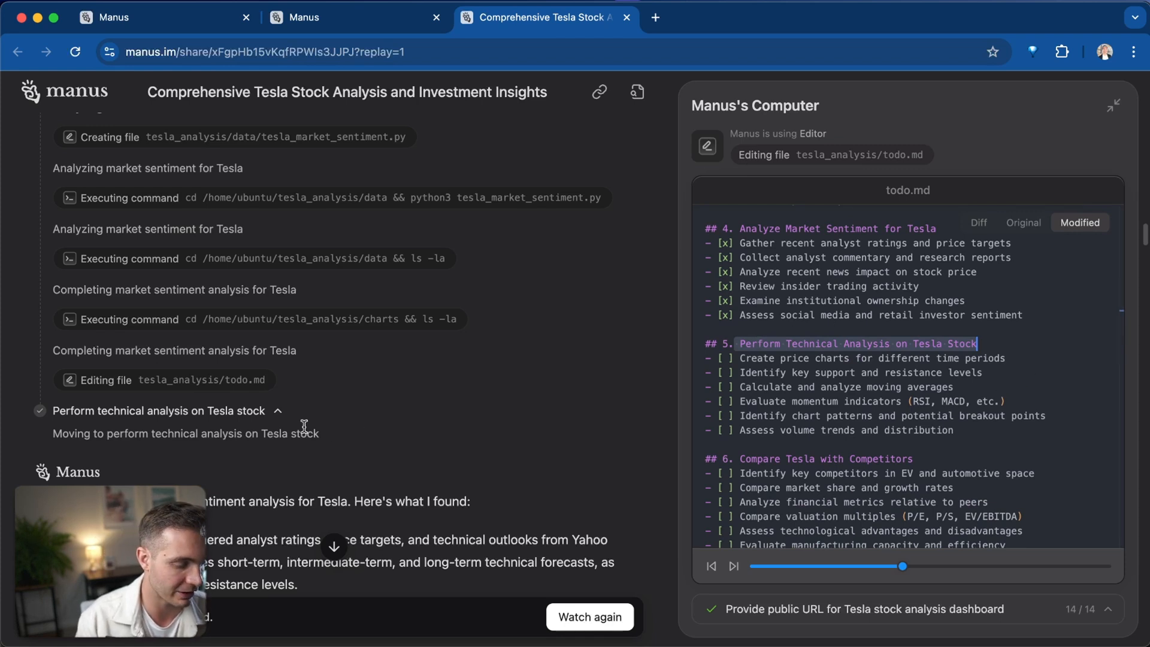
{"action": "scroll", "scroll_direction": "up", "scroll_amount": 3}
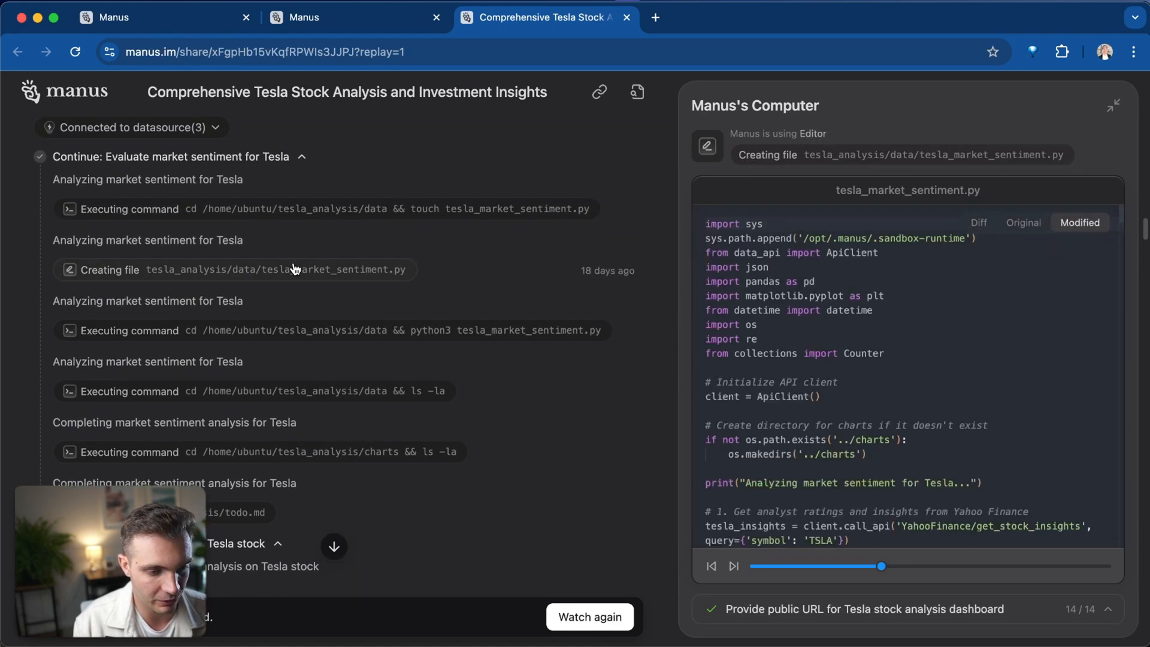
View the Tesla Capital Structure chart and the next generated chart, then follow todo.md progress.
{"action": "scroll", "scroll_direction": "down", "scroll_amount": 3}
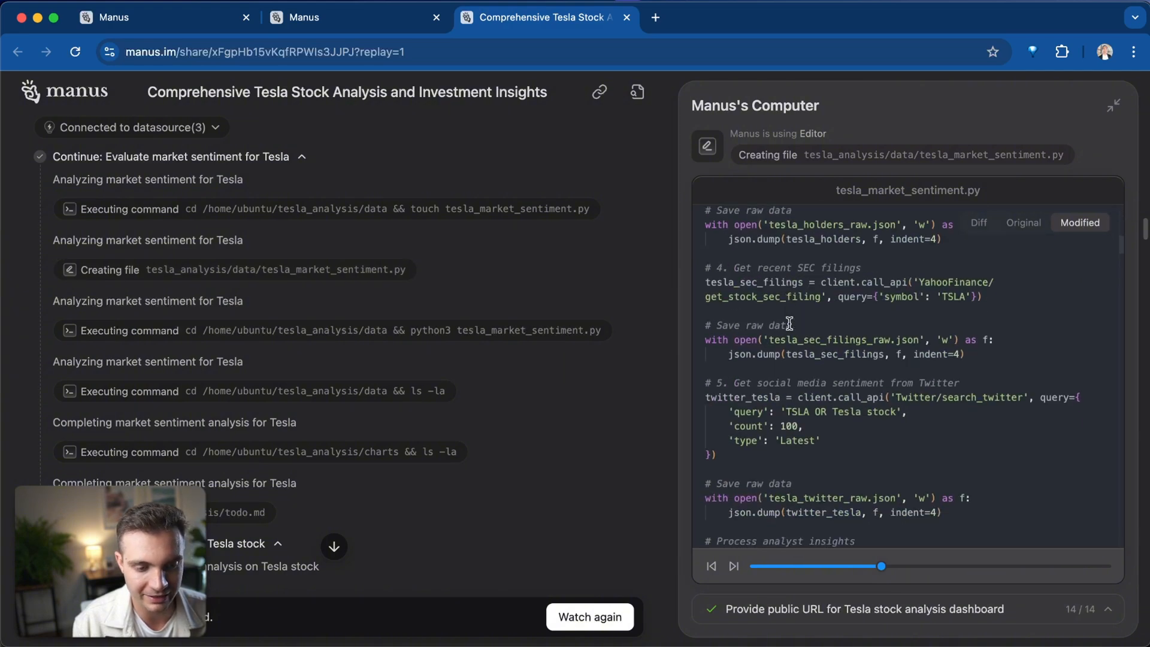
{"action": "scroll", "scroll_direction": "down", "scroll_amount": 3}
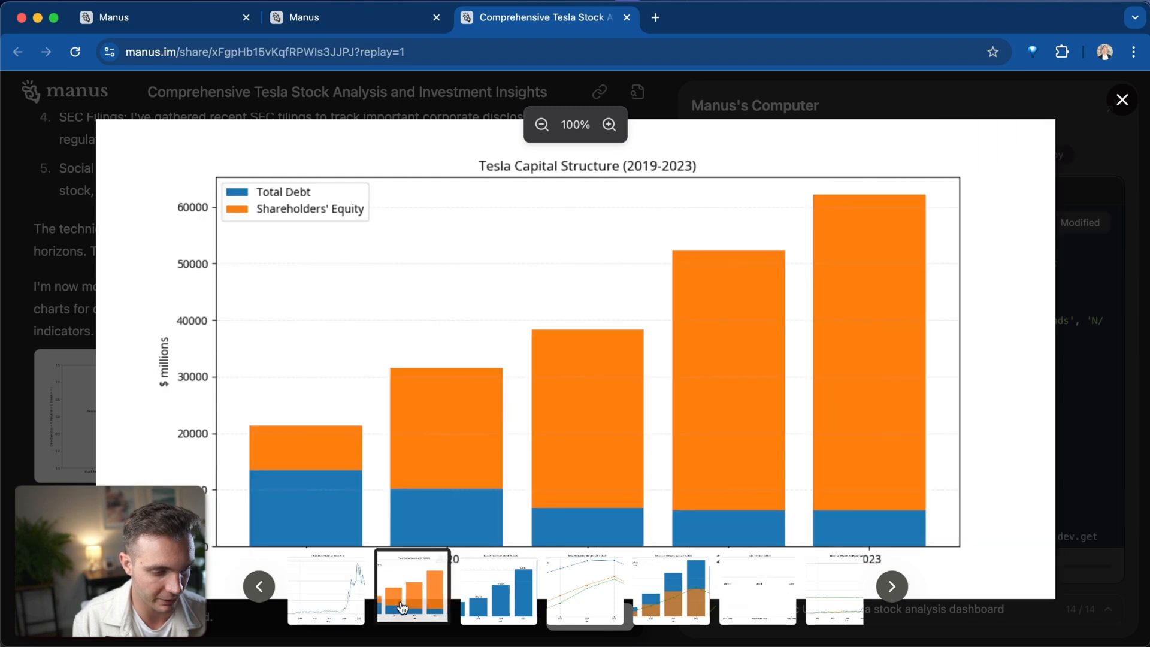
{"action": "left_click", "coordinate": [1121, 99]}
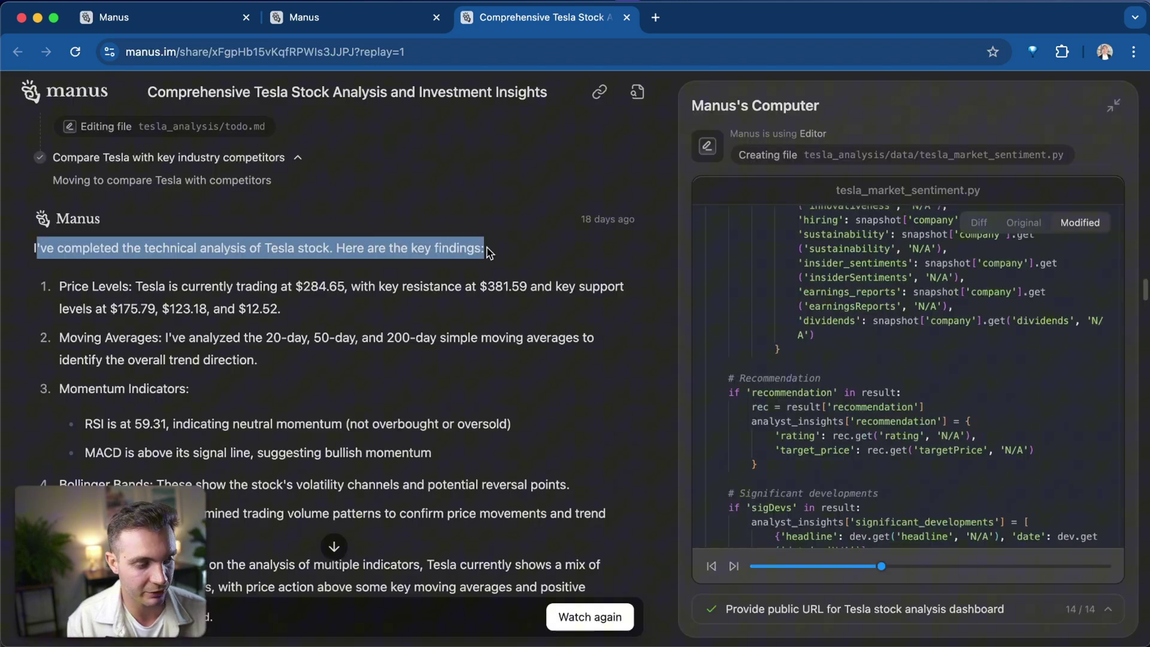
{"action": "mouse_move", "coordinate": [490, 302]}
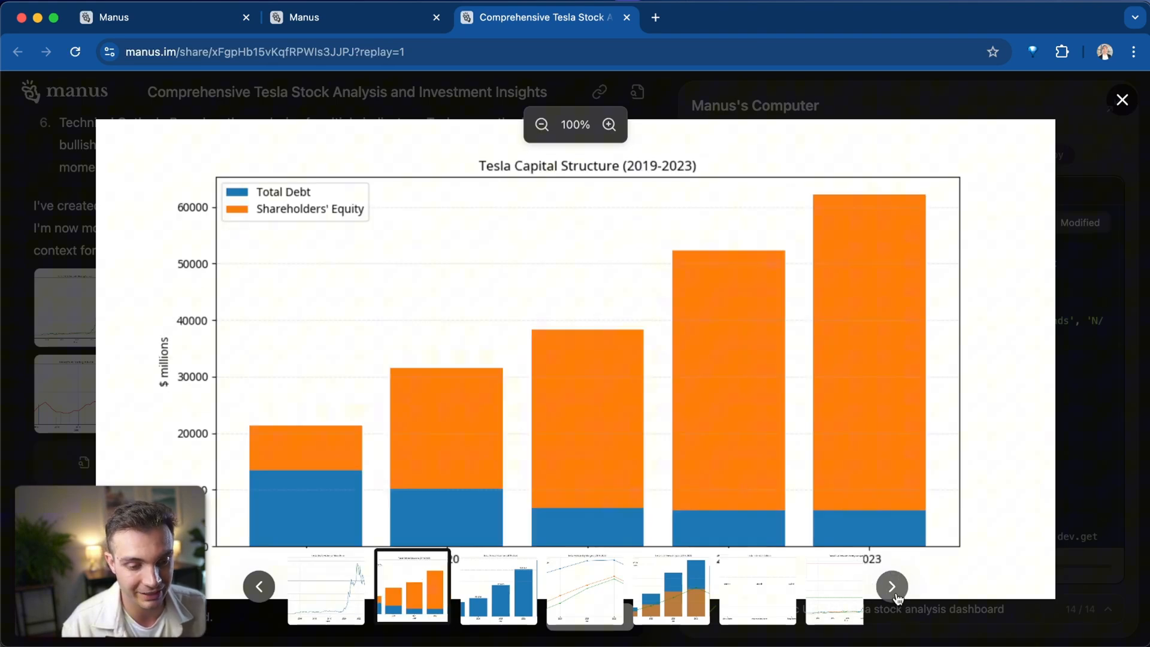
{"action": "left_click", "coordinate": [1122, 98]}
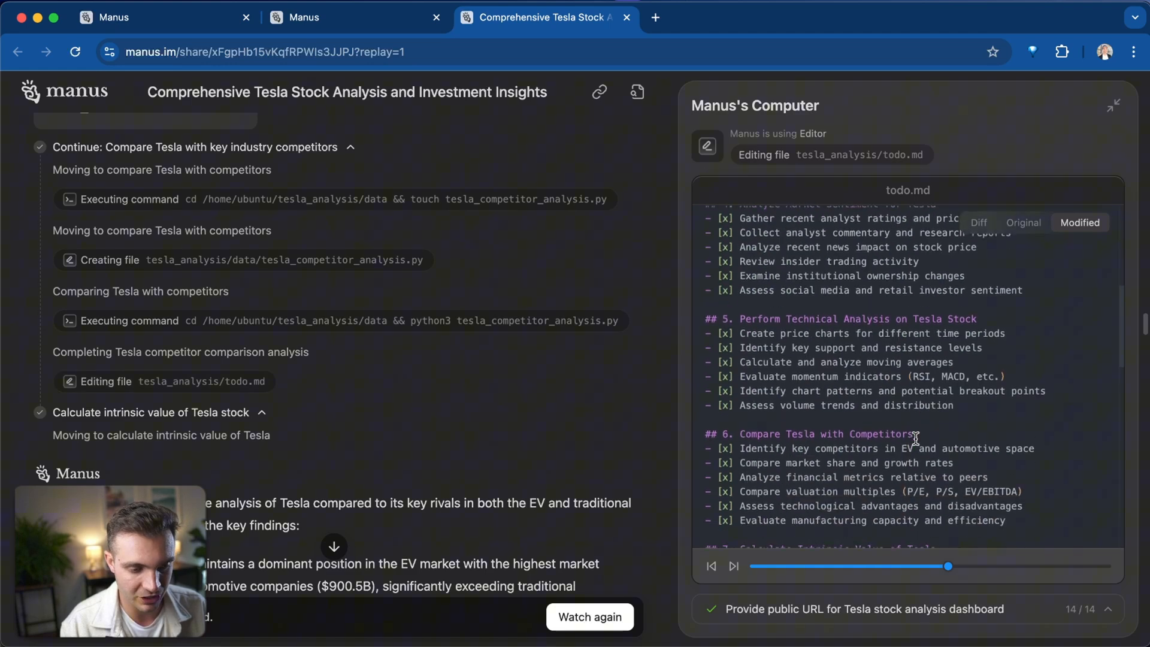
{"action": "scroll", "scroll_direction": "down", "scroll_amount": 3}
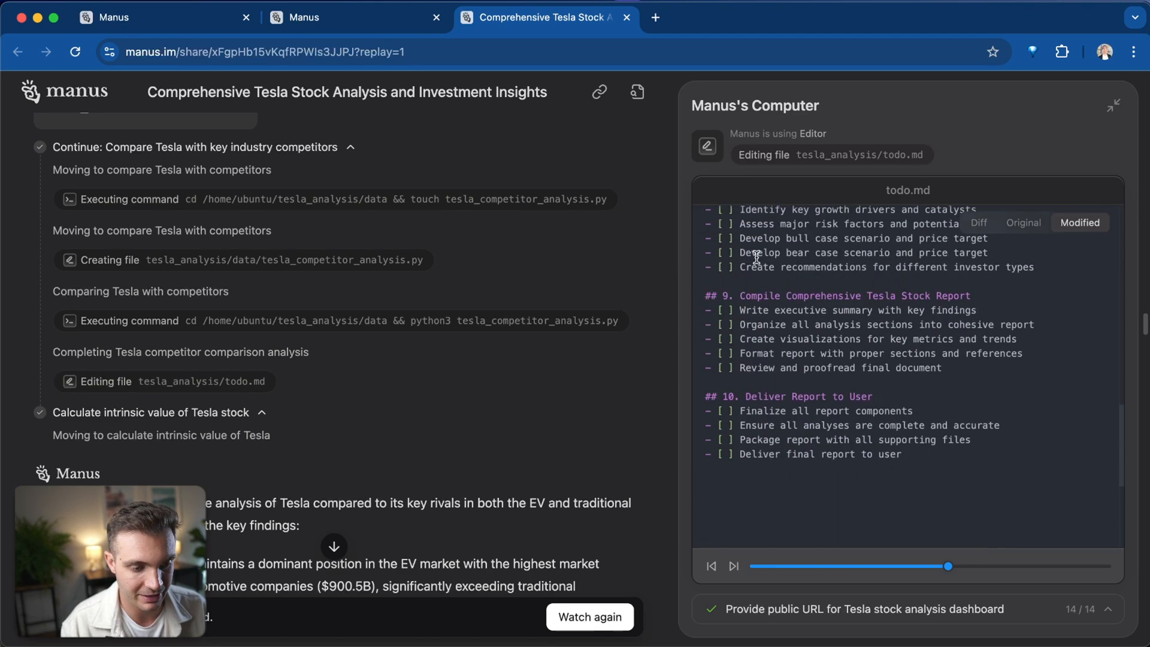
{"action": "scroll", "scroll_direction": "down", "scroll_amount": 3}
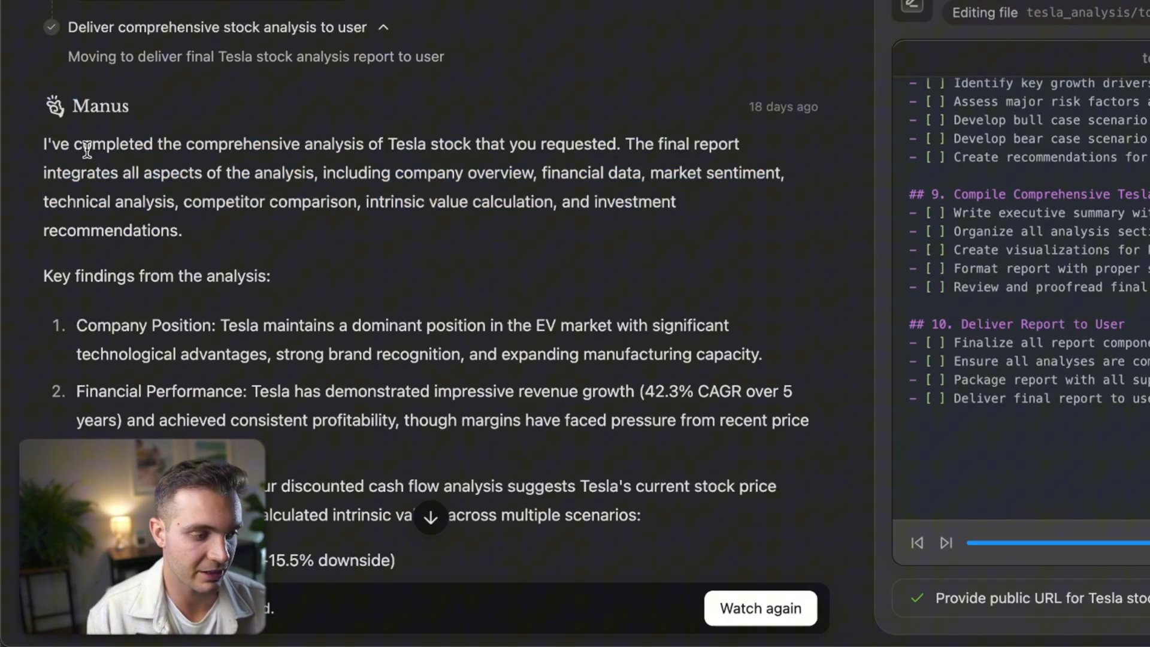
Highlight the final Tesla report's opening sentence and its first two key findings.
{"action": "left_click_drag", "start_coordinate": [80, 143], "coordinate": [421, 144]}
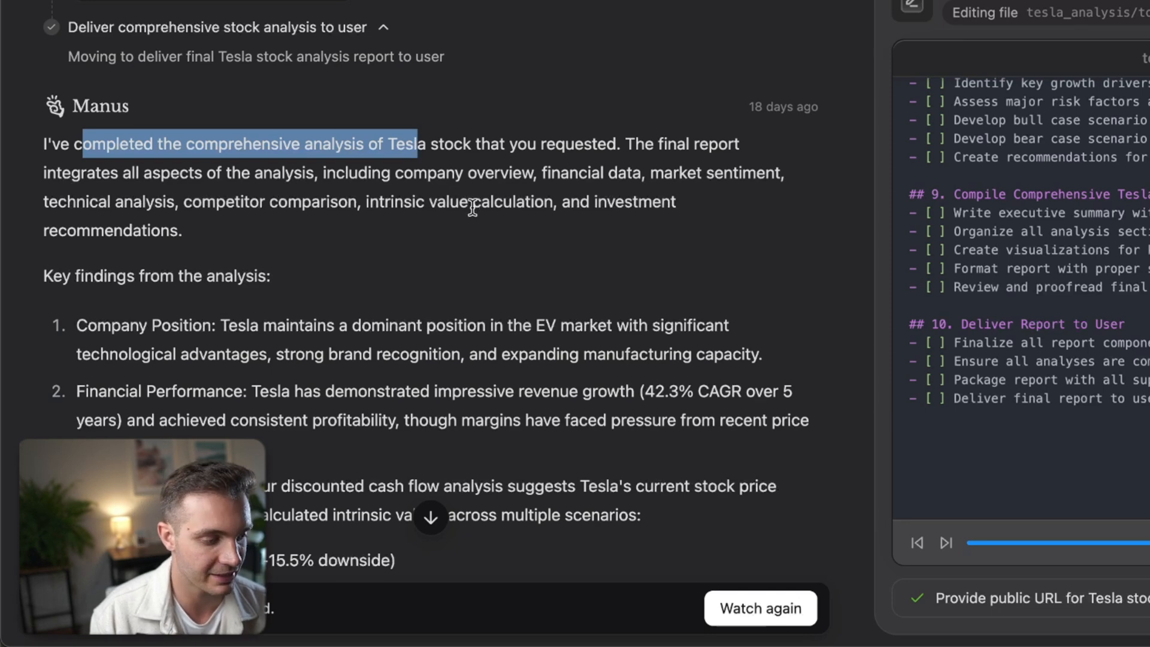
{"action": "scroll", "scroll_direction": "down", "scroll_amount": 3}
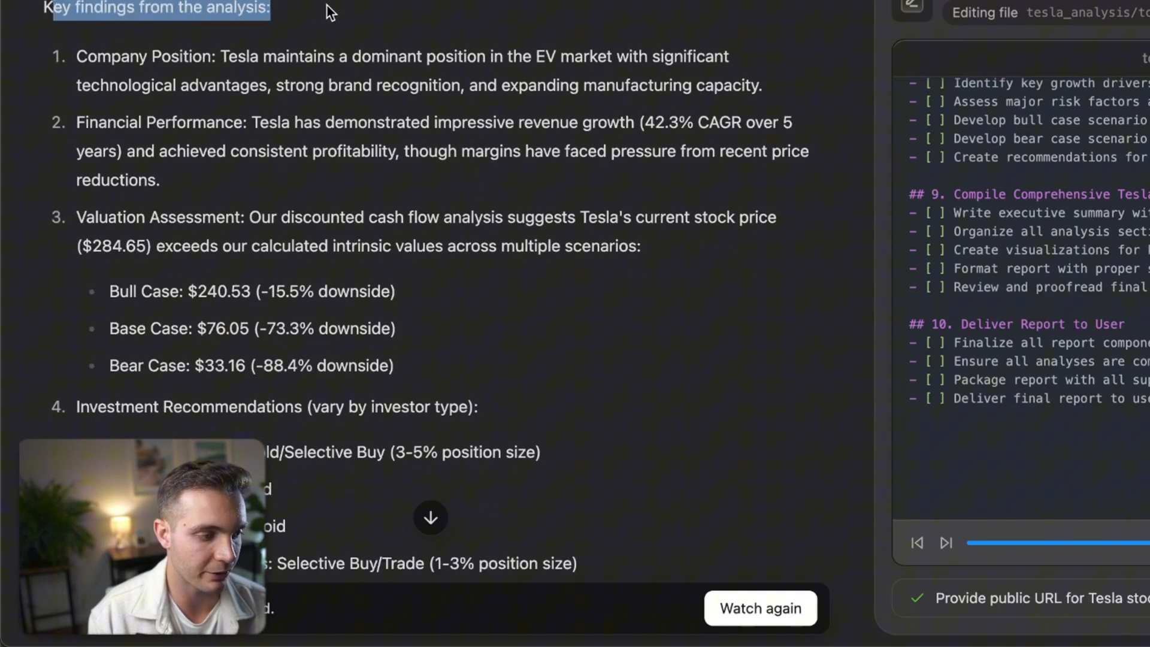
{"action": "mouse_move", "coordinate": [78, 63]}
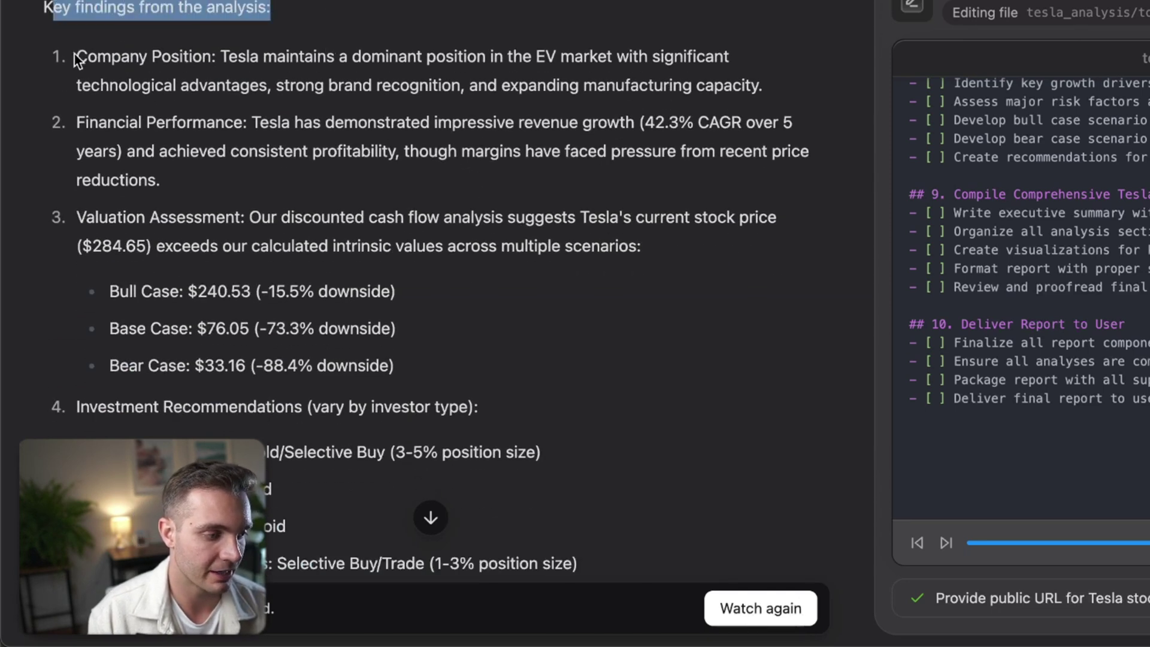
{"action": "left_click_drag", "start_coordinate": [75, 56], "coordinate": [158, 180]}
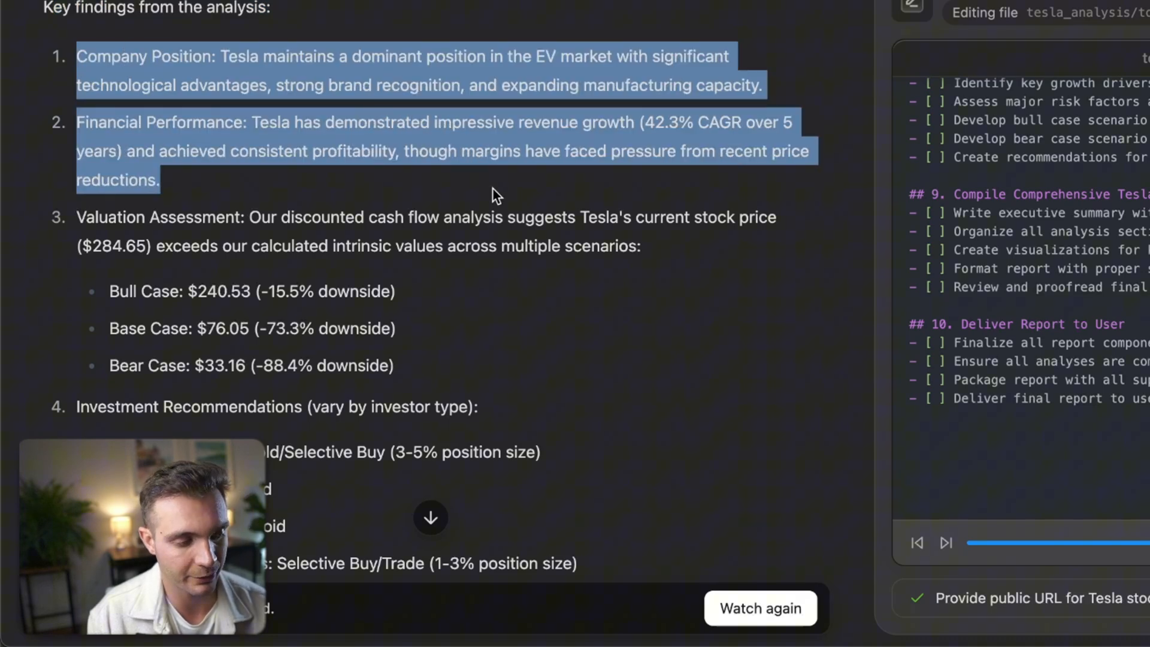
{"action": "mouse_move", "coordinate": [478, 376]}
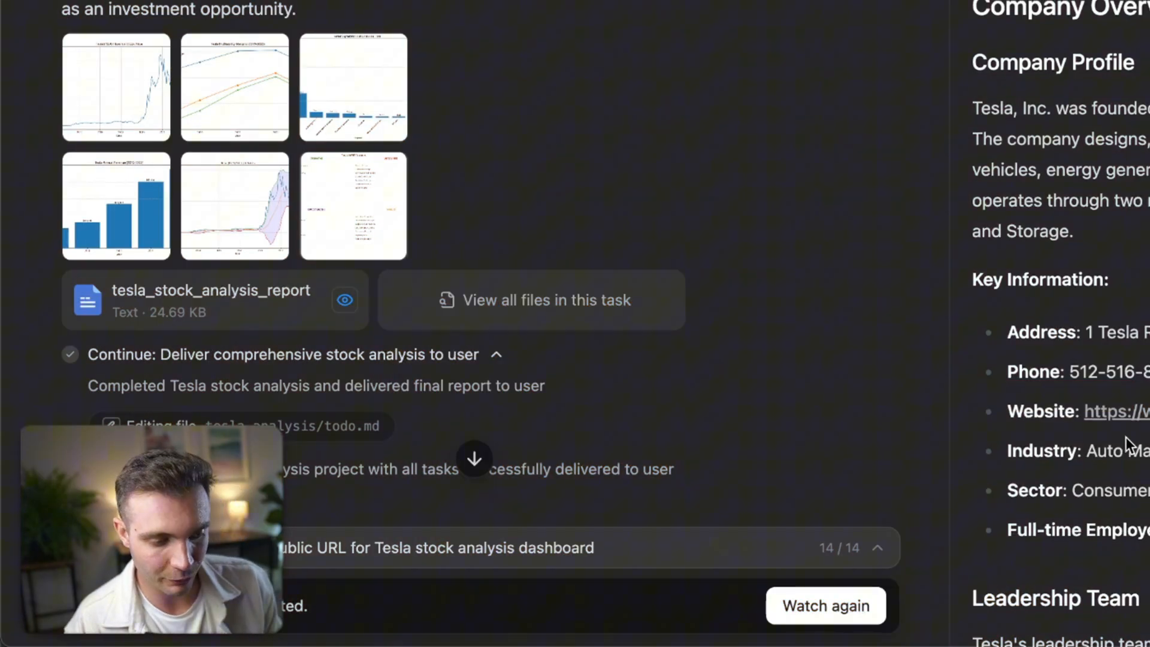
Try the broken manus.computer dashboard link, close it, and highlight the 'develop it to public url' request.
{"action": "scroll", "scroll_direction": "down", "scroll_amount": 3}
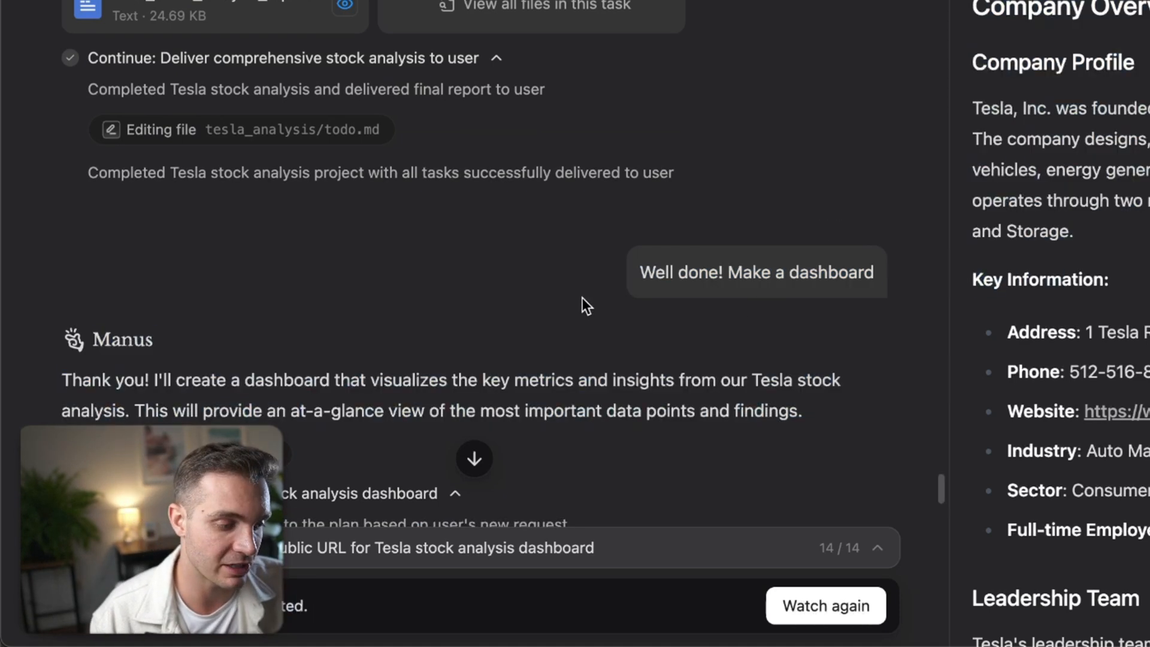
{"action": "scroll", "scroll_direction": "down", "scroll_amount": 3}
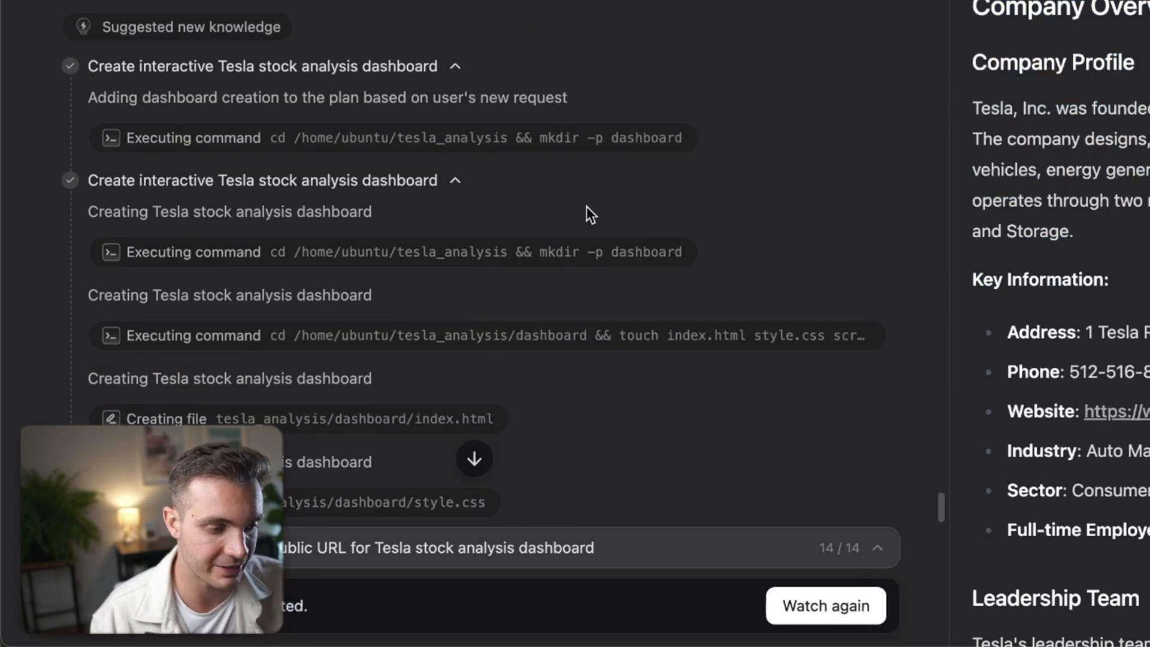
{"action": "scroll", "scroll_direction": "up", "scroll_amount": 3}
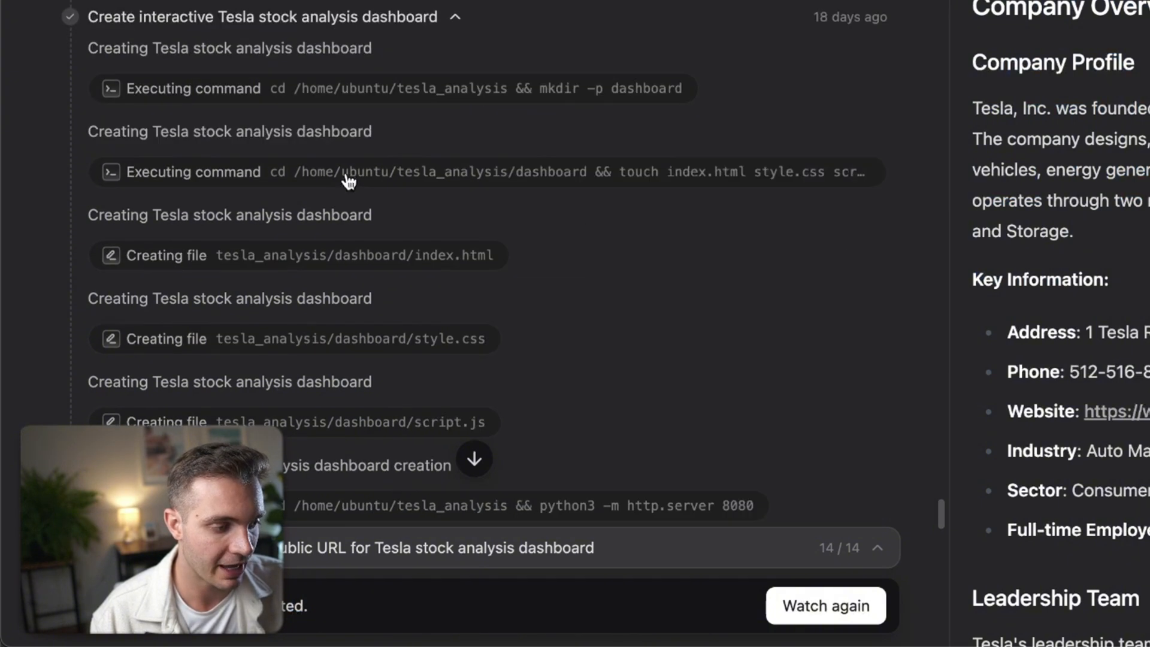
{"action": "scroll", "scroll_direction": "down", "scroll_amount": 3}
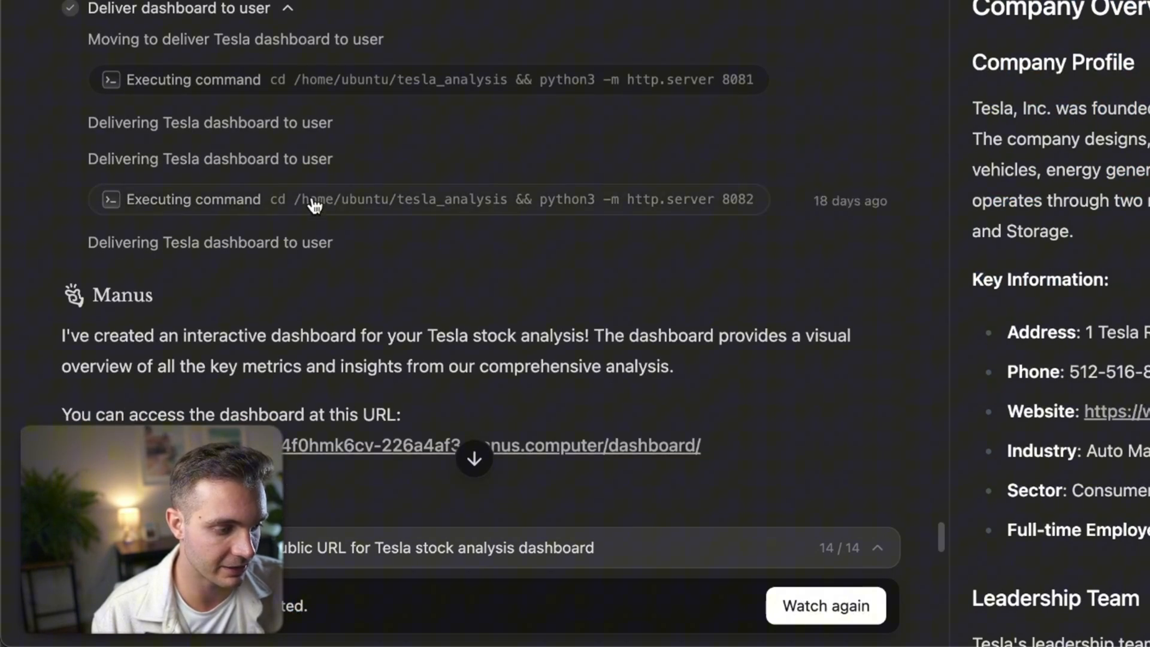
{"action": "scroll", "scroll_direction": "down", "scroll_amount": 3}
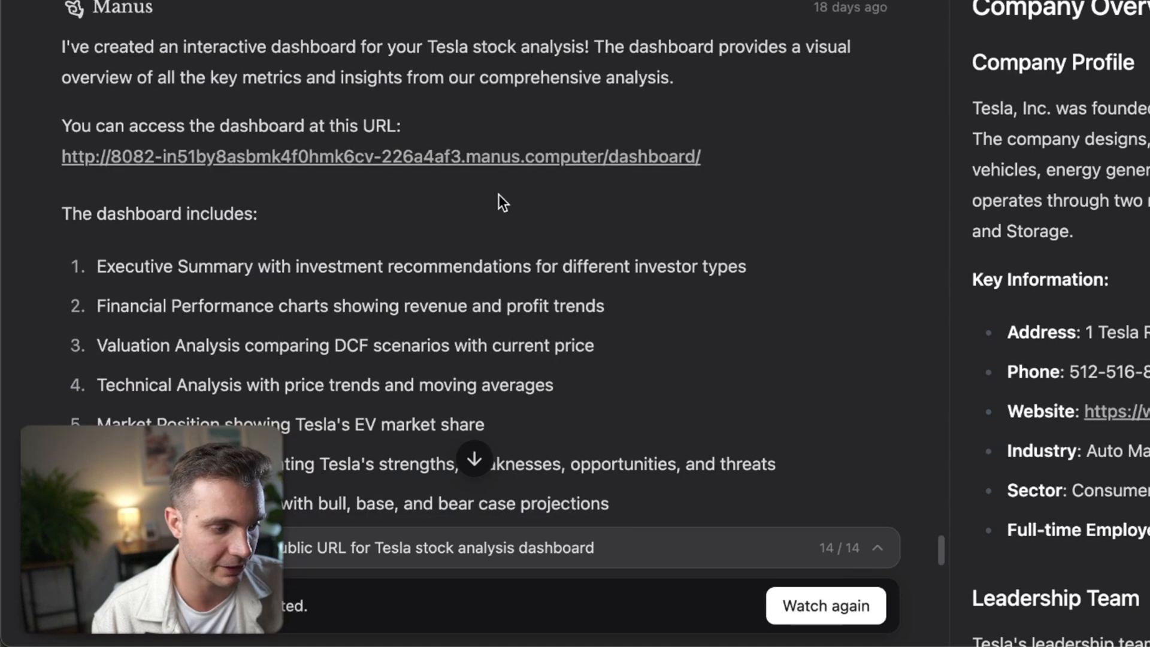
{"action": "left_click", "coordinate": [381, 156]}
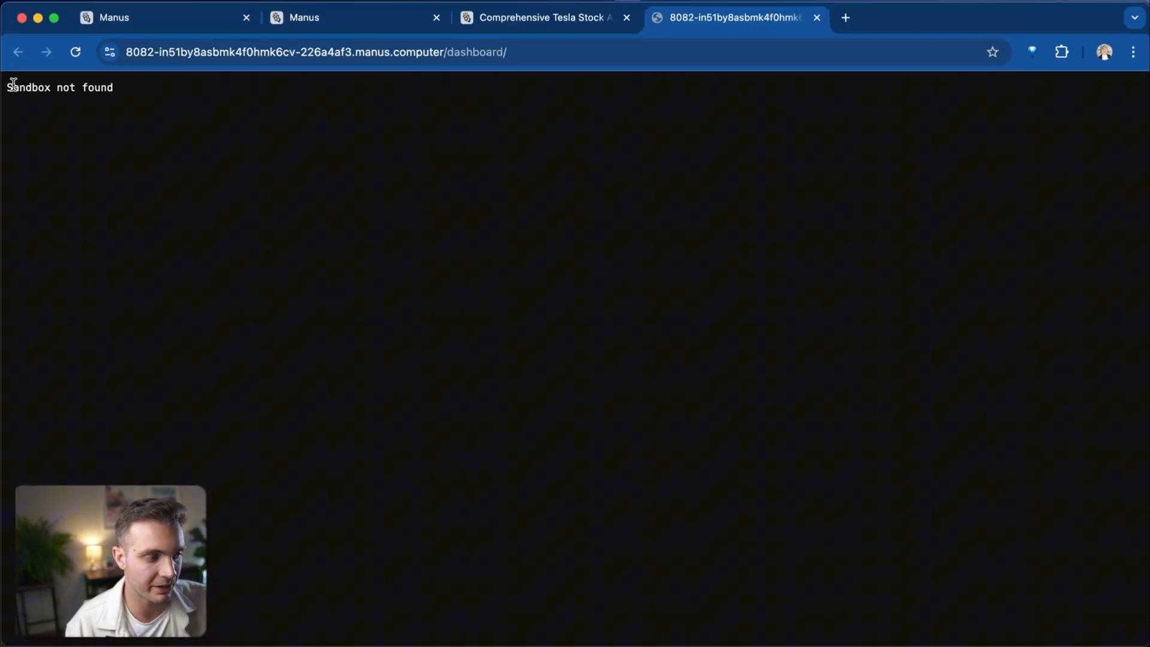
{"action": "left_click", "coordinate": [543, 17]}
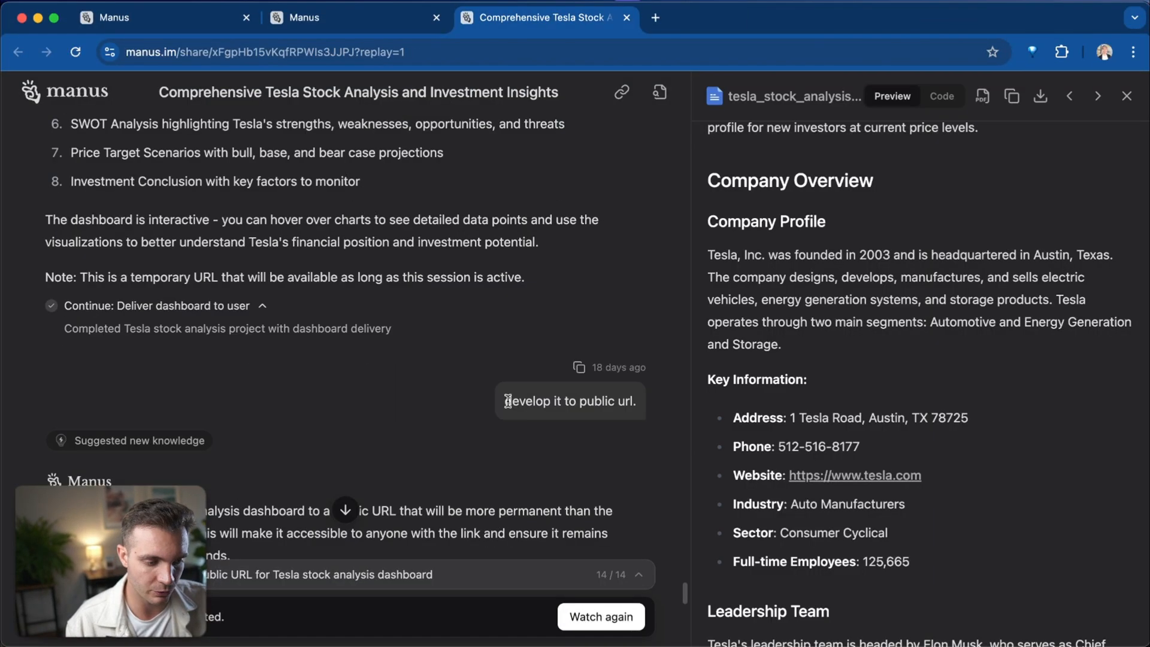
{"action": "double_click", "coordinate": [569, 401]}
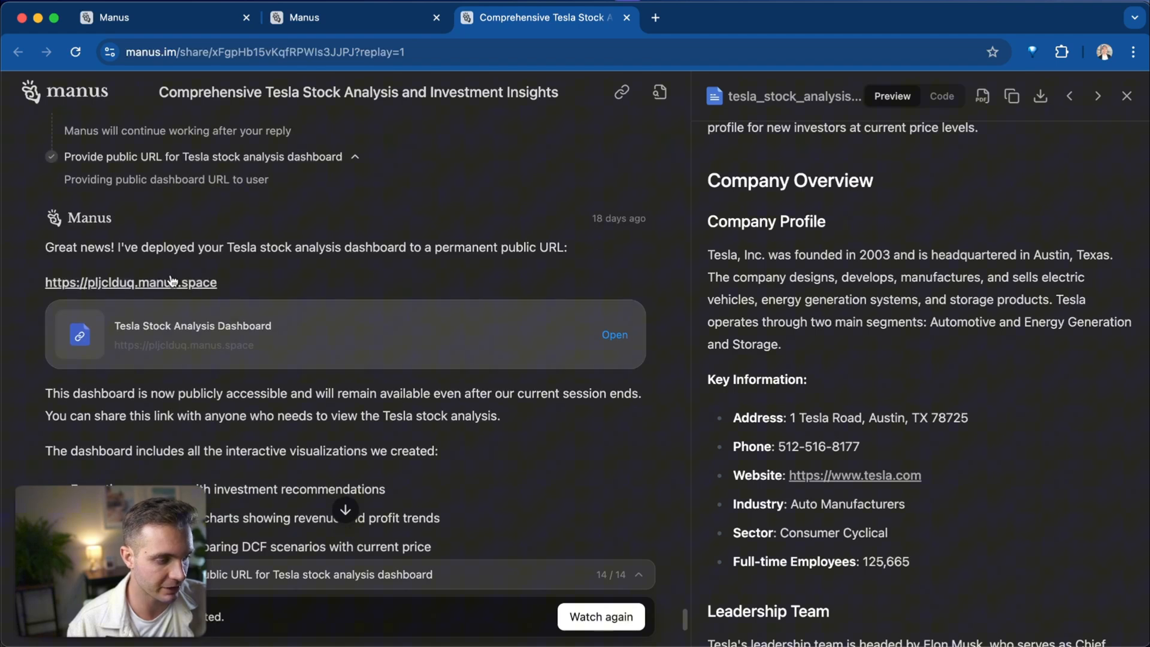
Browse the Tesla dashboard through technical analysis, SWOT, price targets and investment conclusion, then back up.
{"action": "scroll", "scroll_direction": "up", "scroll_amount": 3}
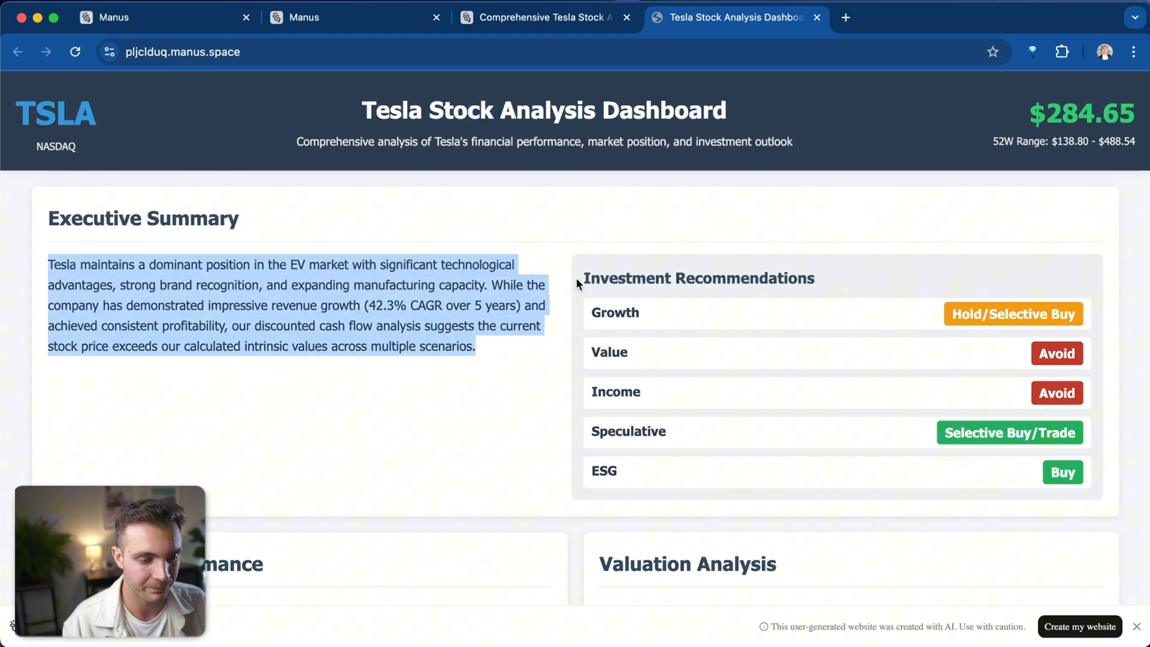
{"action": "scroll", "scroll_direction": "down", "scroll_amount": 3}
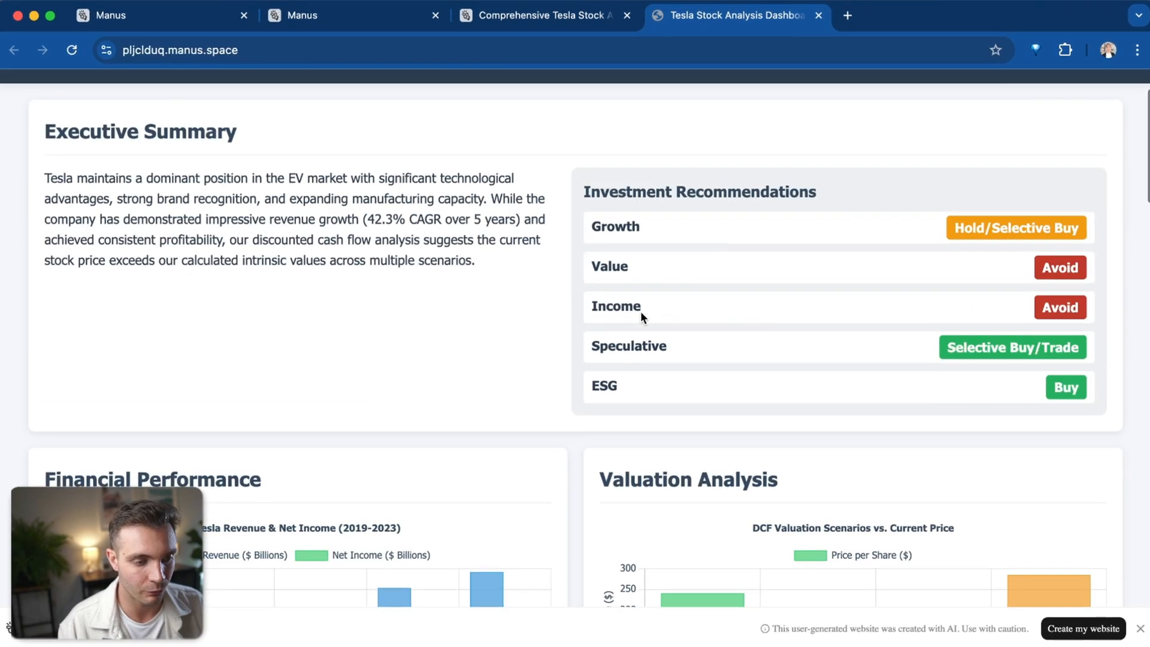
{"action": "scroll", "scroll_direction": "down", "scroll_amount": 3}
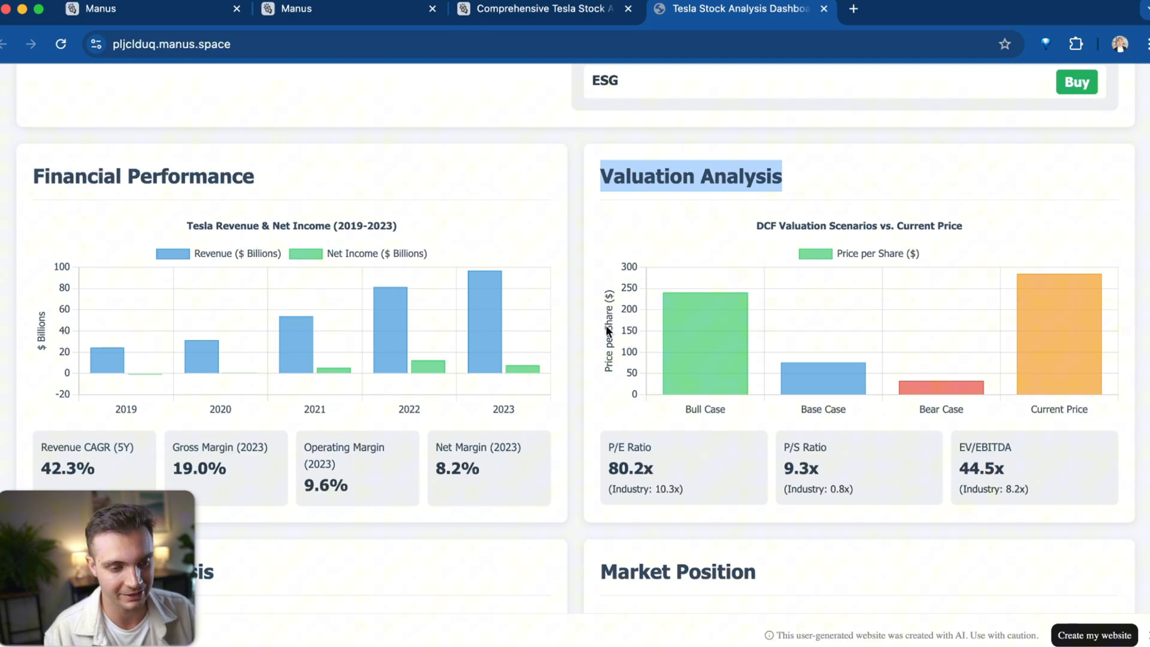
{"action": "scroll", "scroll_direction": "down", "scroll_amount": 3}
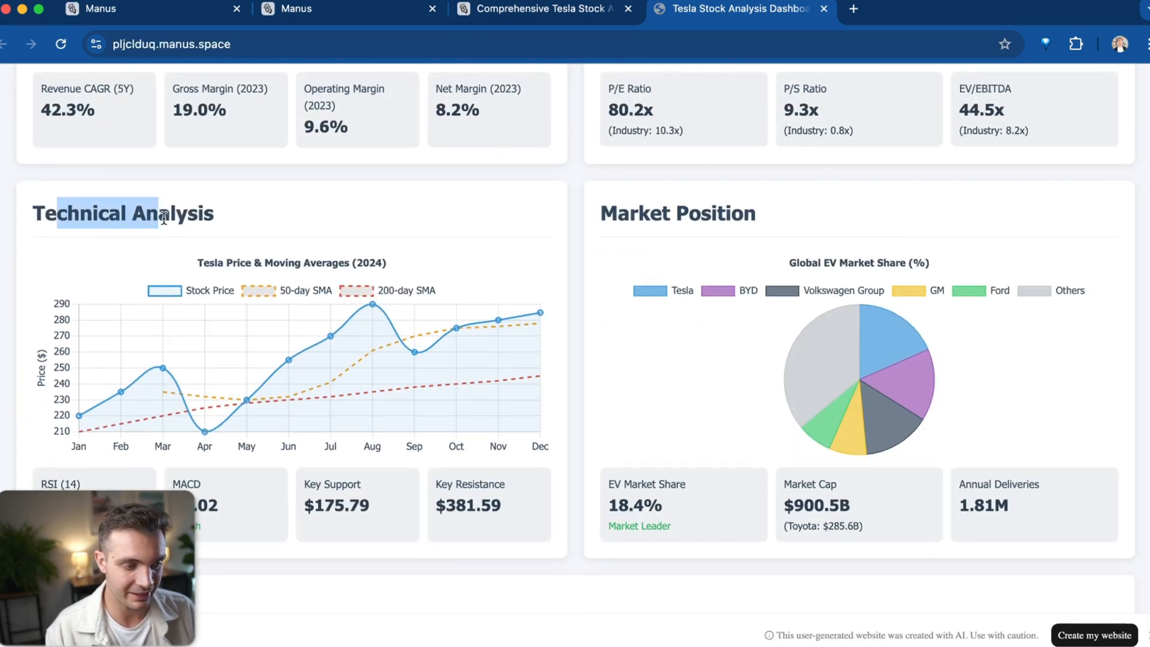
{"action": "scroll", "scroll_direction": "down", "scroll_amount": 3}
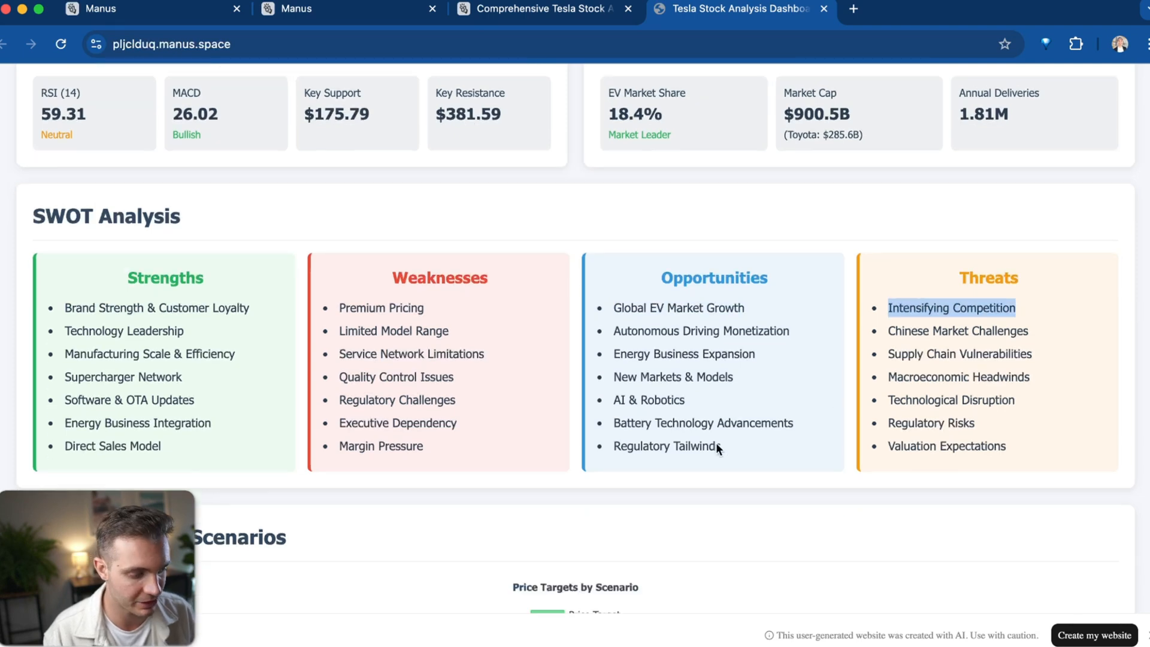
{"action": "scroll", "scroll_direction": "down", "scroll_amount": 3}
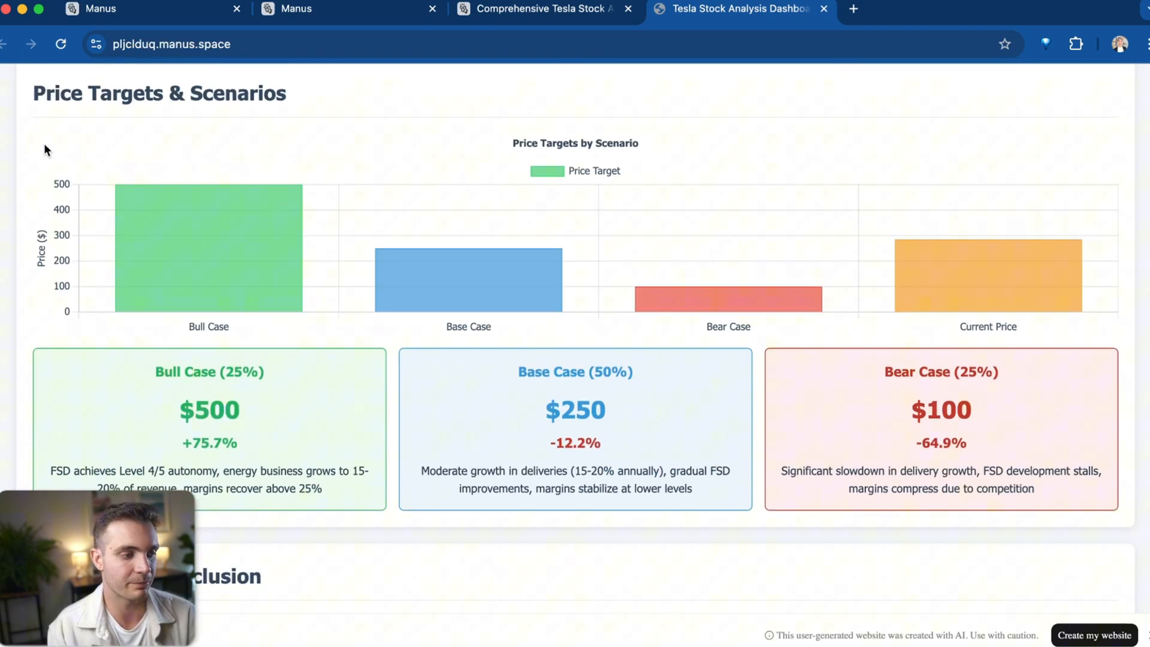
{"action": "mouse_move", "coordinate": [278, 213]}
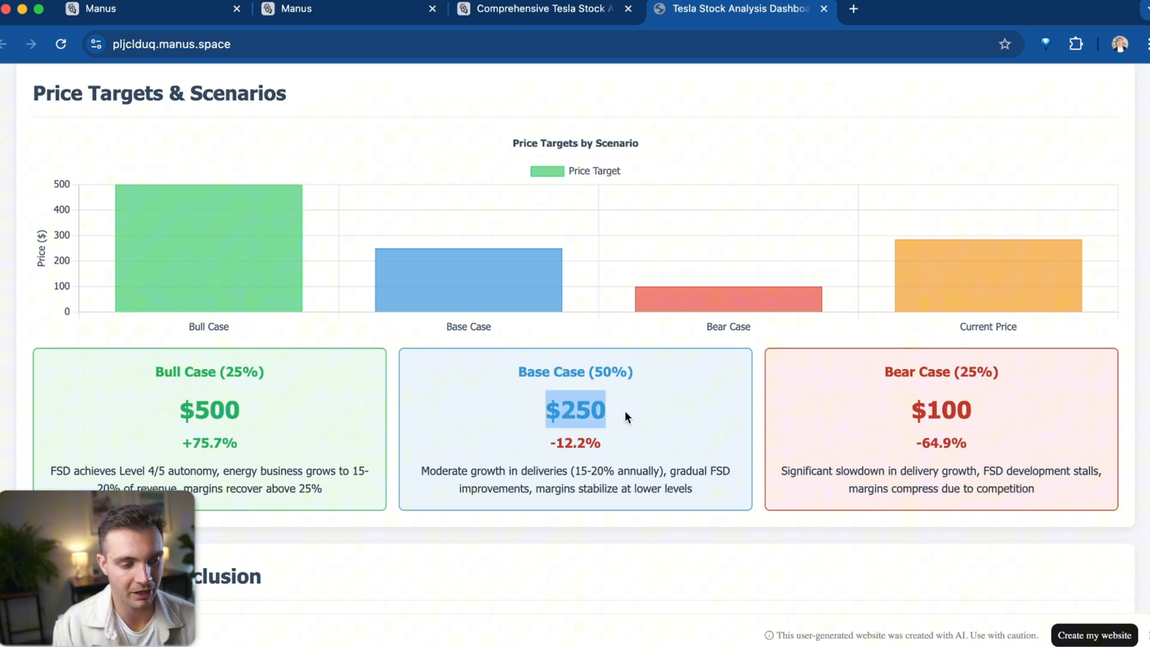
{"action": "mouse_move", "coordinate": [1047, 425]}
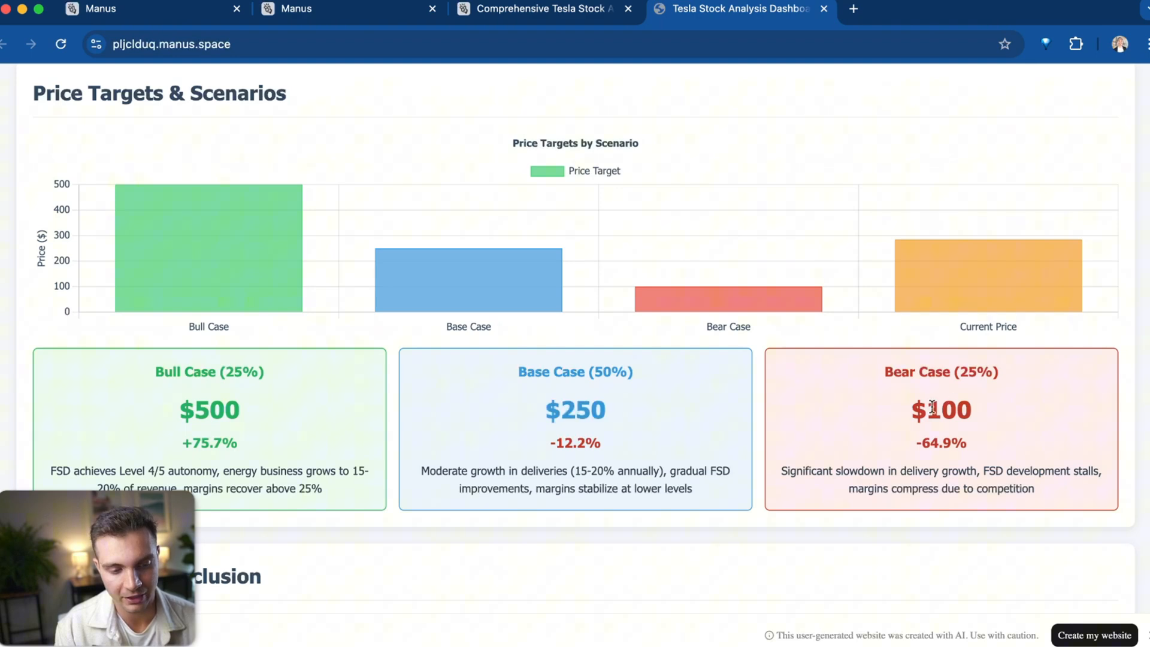
{"action": "scroll", "scroll_direction": "down", "scroll_amount": 3}
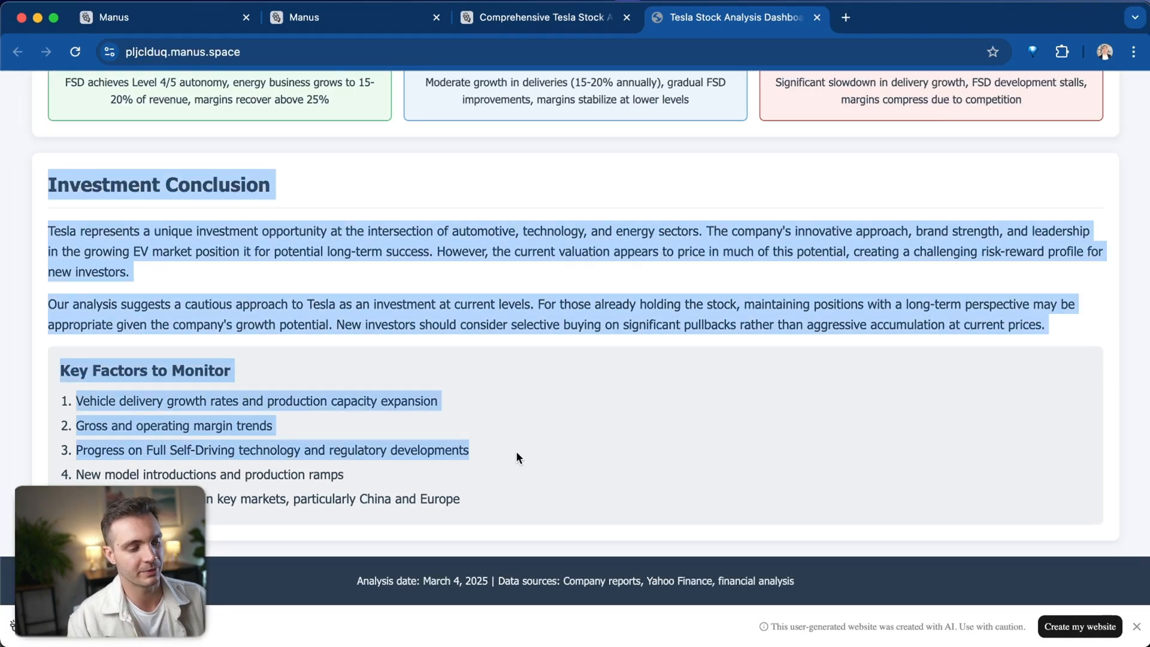
{"action": "mouse_move", "coordinate": [572, 207]}
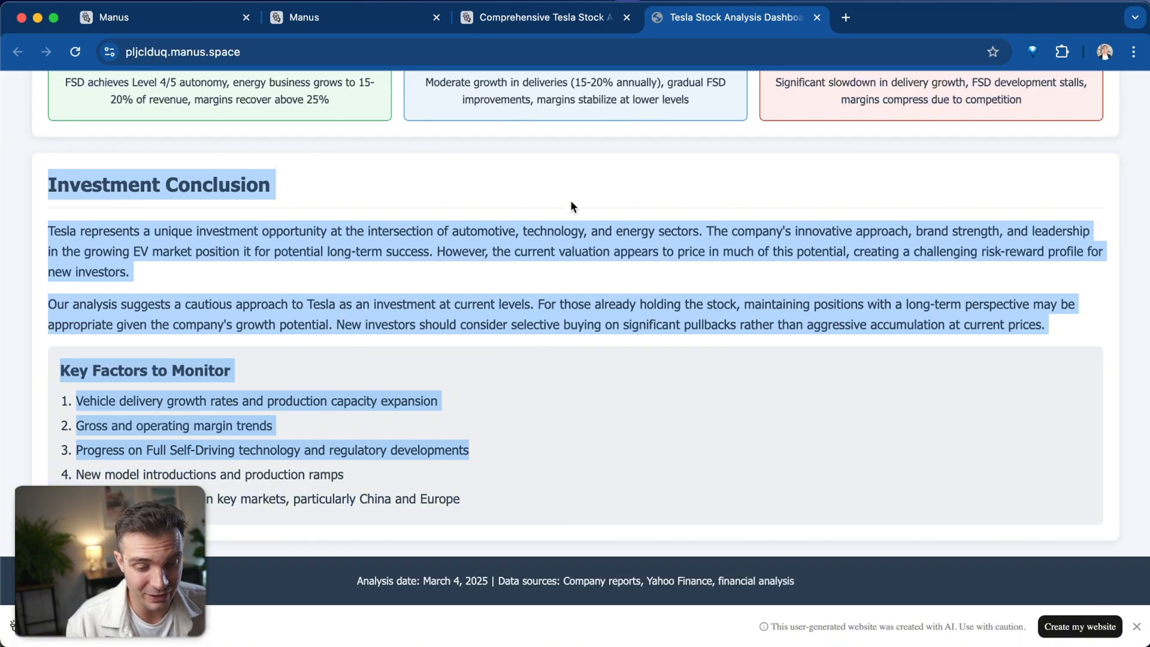
{"action": "scroll", "scroll_direction": "up", "scroll_amount": 3}
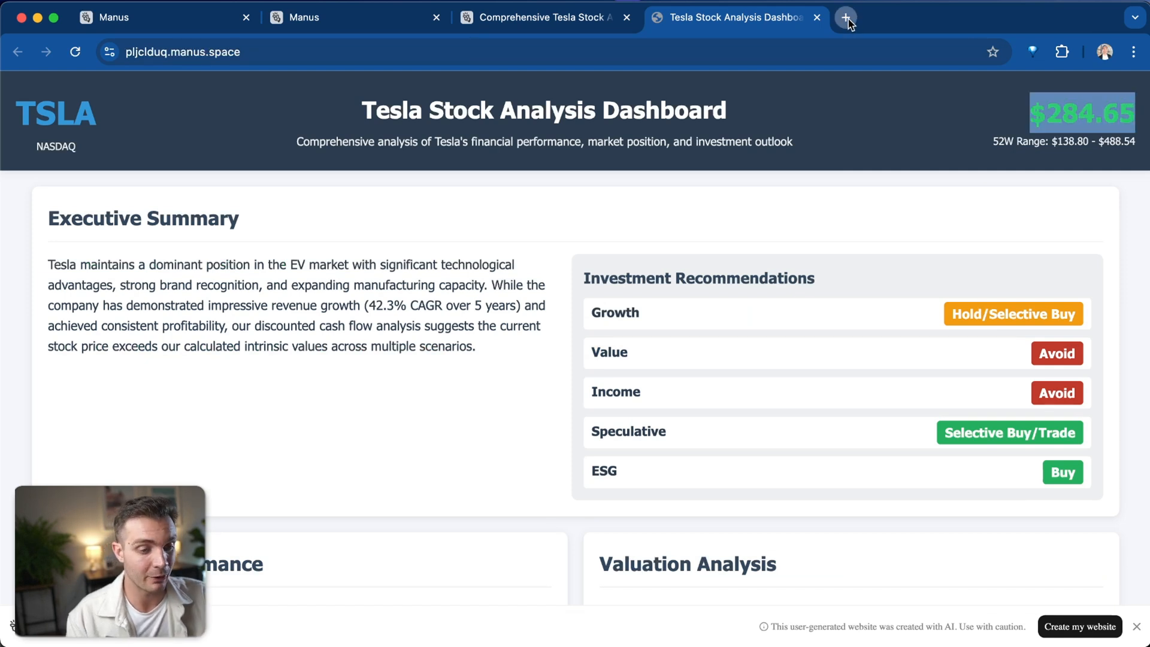
Compare Google's 236.26 USD Tesla price with the dashboard's $284.65 across the open tabs.
{"action": "left_click", "coordinate": [846, 17]}
{"action": "type", "text": "tesla stock"}
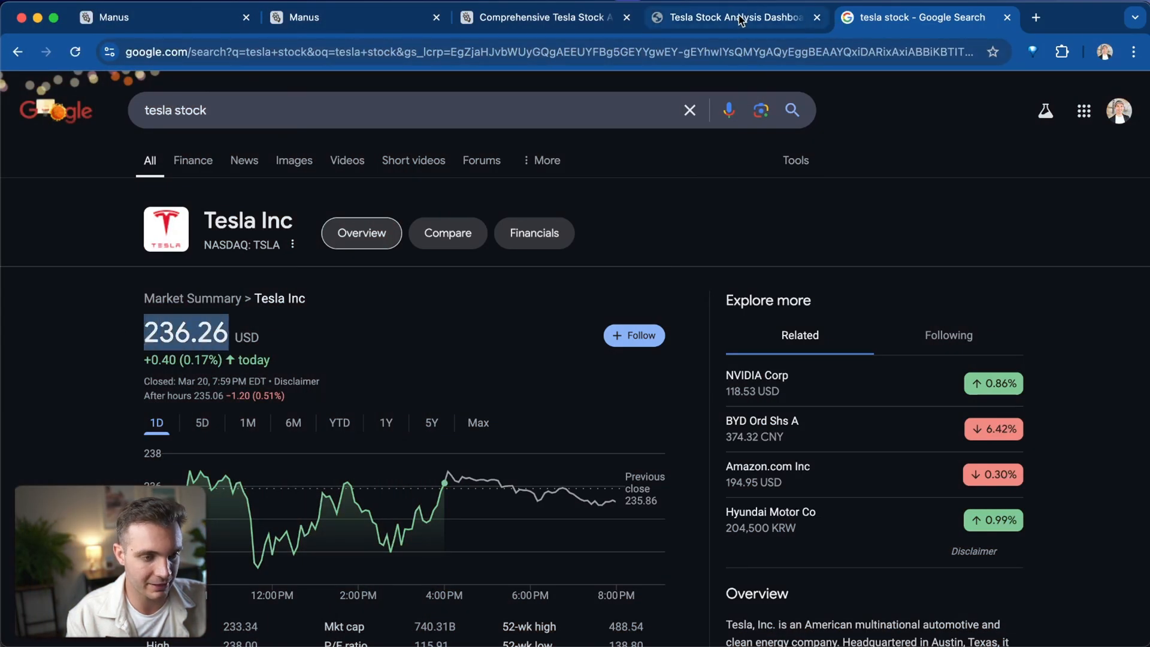
{"action": "left_click", "coordinate": [733, 17]}
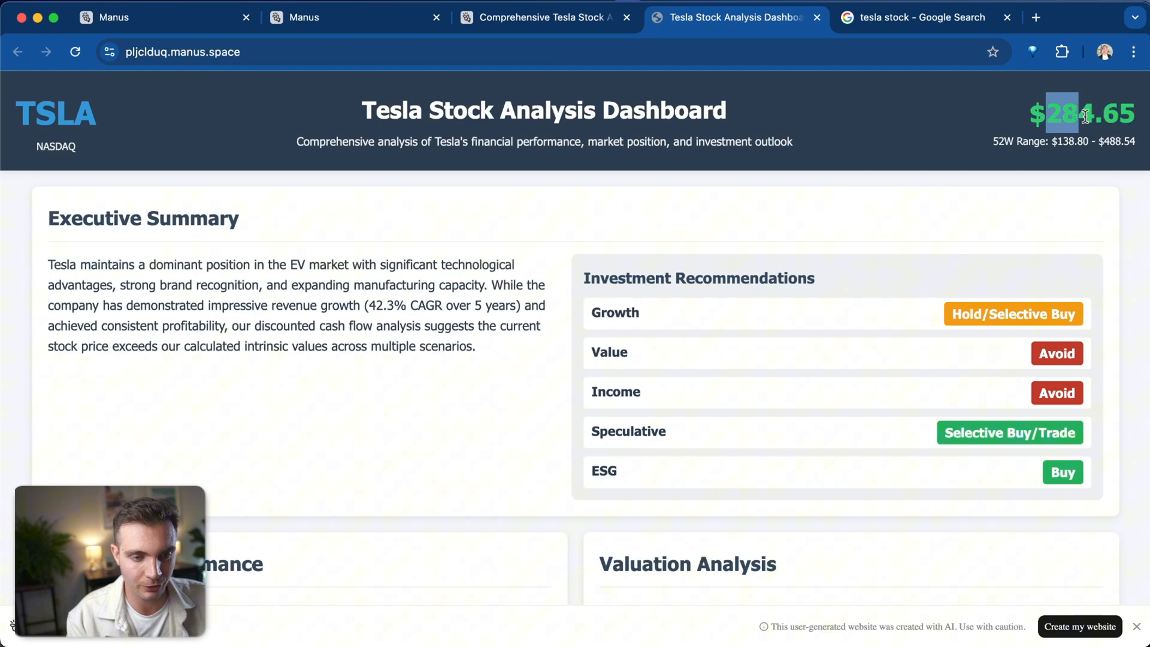
{"action": "scroll", "scroll_direction": "down", "scroll_amount": 3}
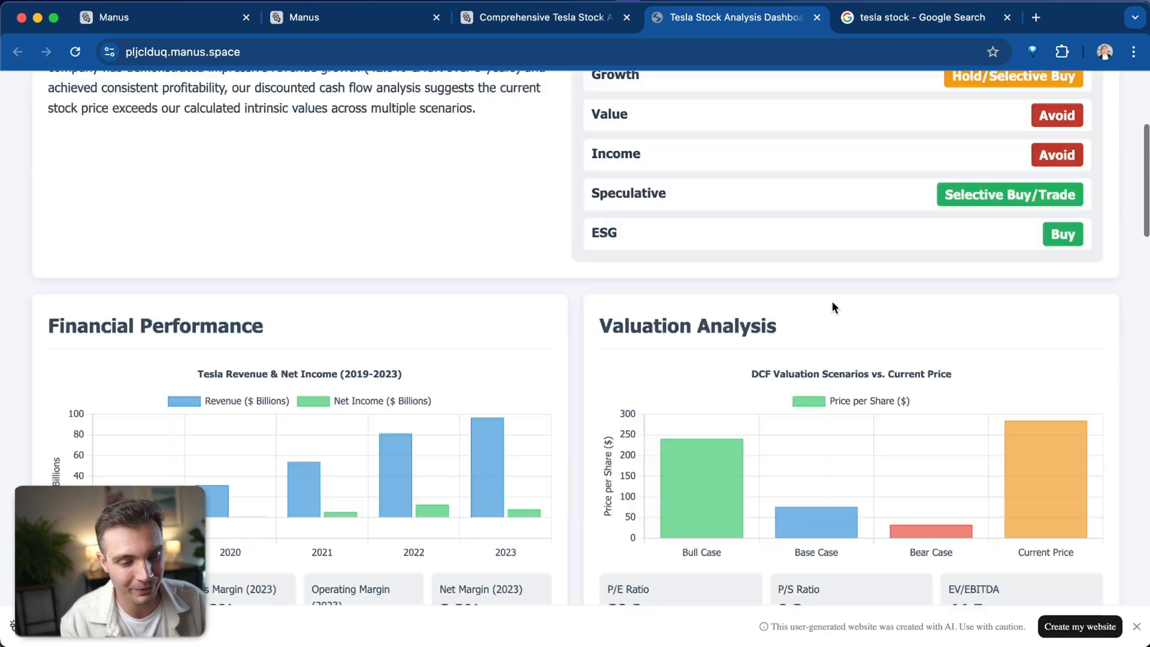
{"action": "scroll", "scroll_direction": "down", "scroll_amount": 3}
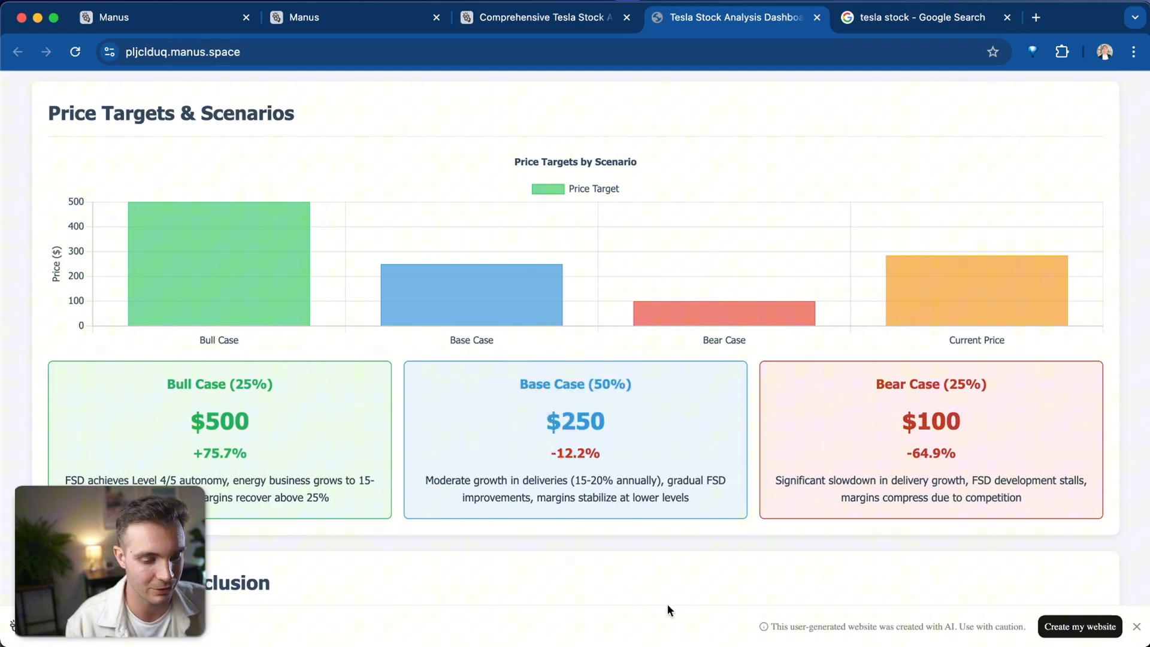
{"action": "left_click", "coordinate": [543, 17]}
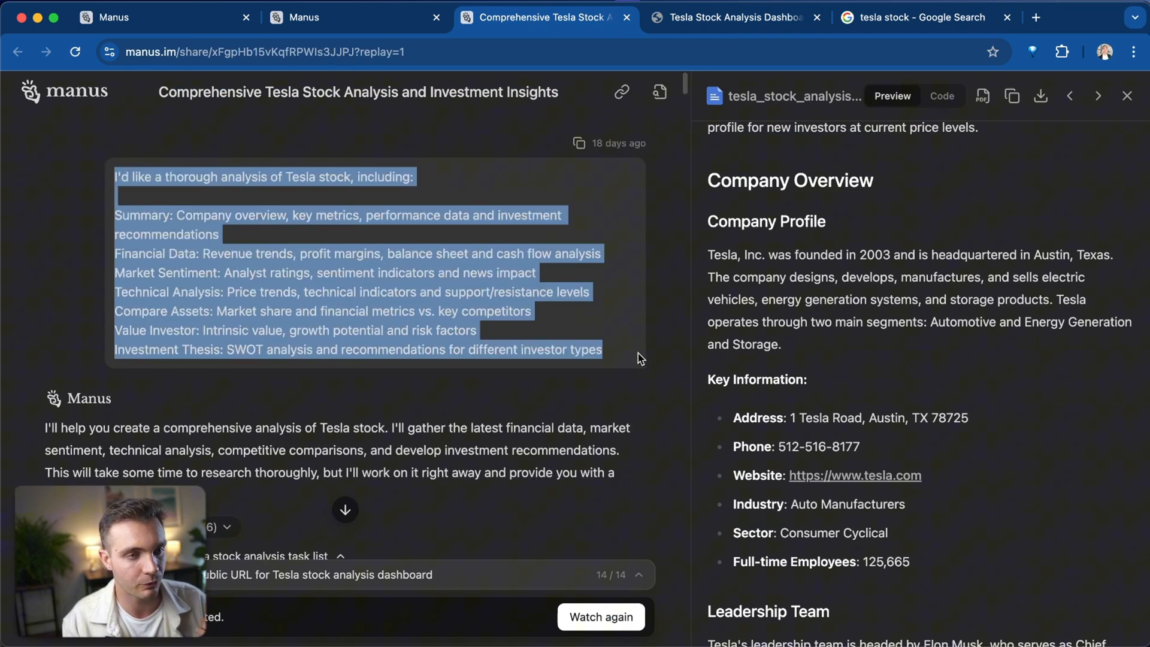
{"action": "left_click", "coordinate": [733, 17]}
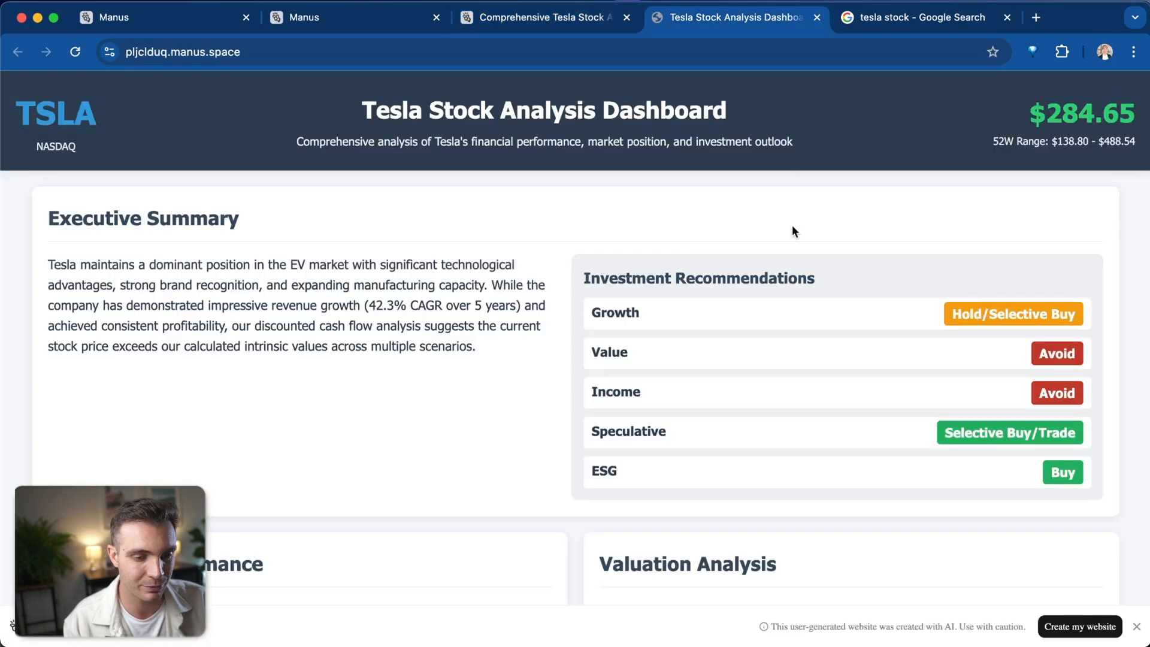
Scroll the Manus home screen while preparing the 3–5 undervalued-stocks dashboard prompt.
{"action": "scroll", "scroll_direction": "down", "scroll_amount": 3}
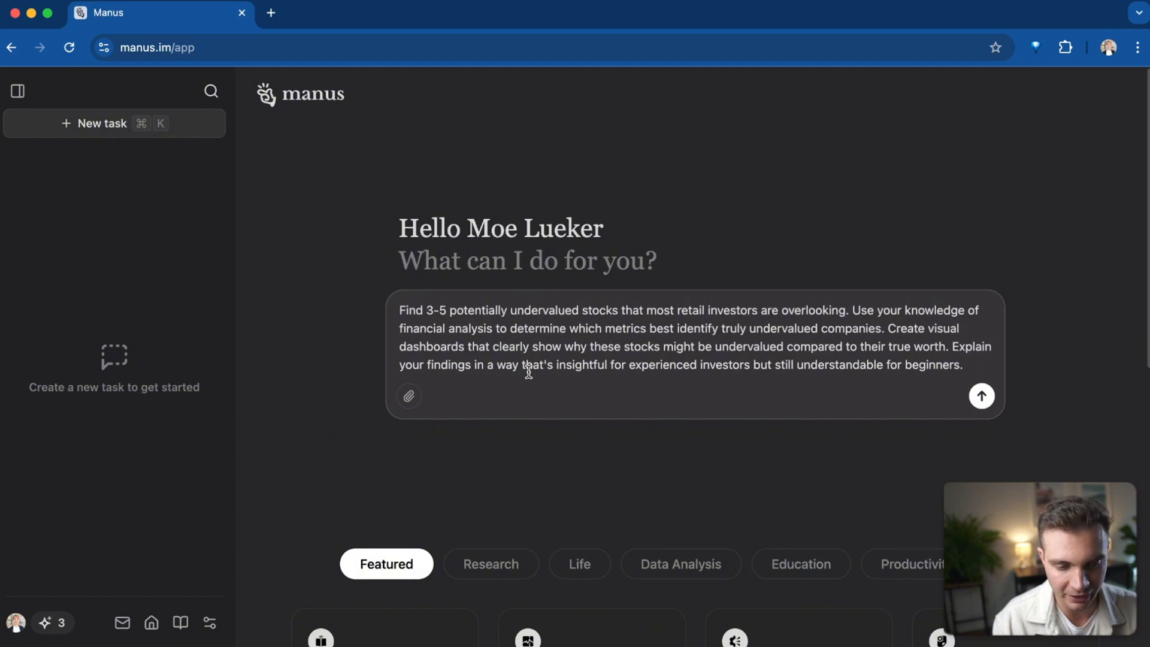
{"action": "mouse_move", "coordinate": [517, 369]}
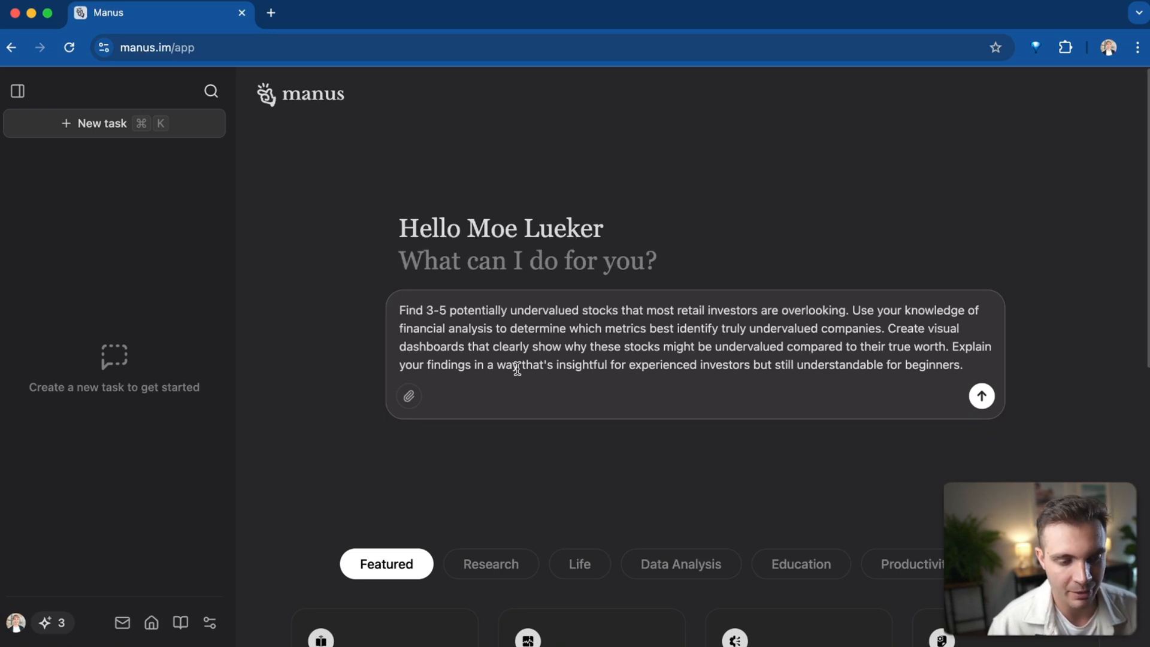
{"action": "mouse_move", "coordinate": [981, 397]}
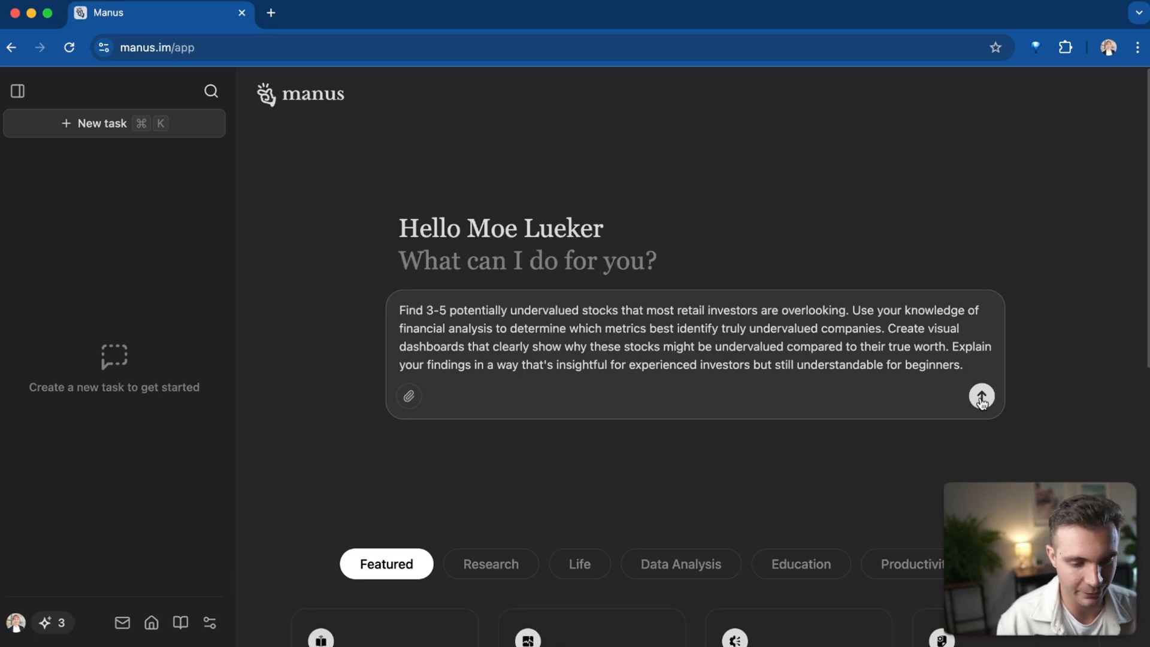
Dismiss the browser notifications banner and Tips card, then review the task's step log.
{"action": "left_click", "coordinate": [982, 396]}
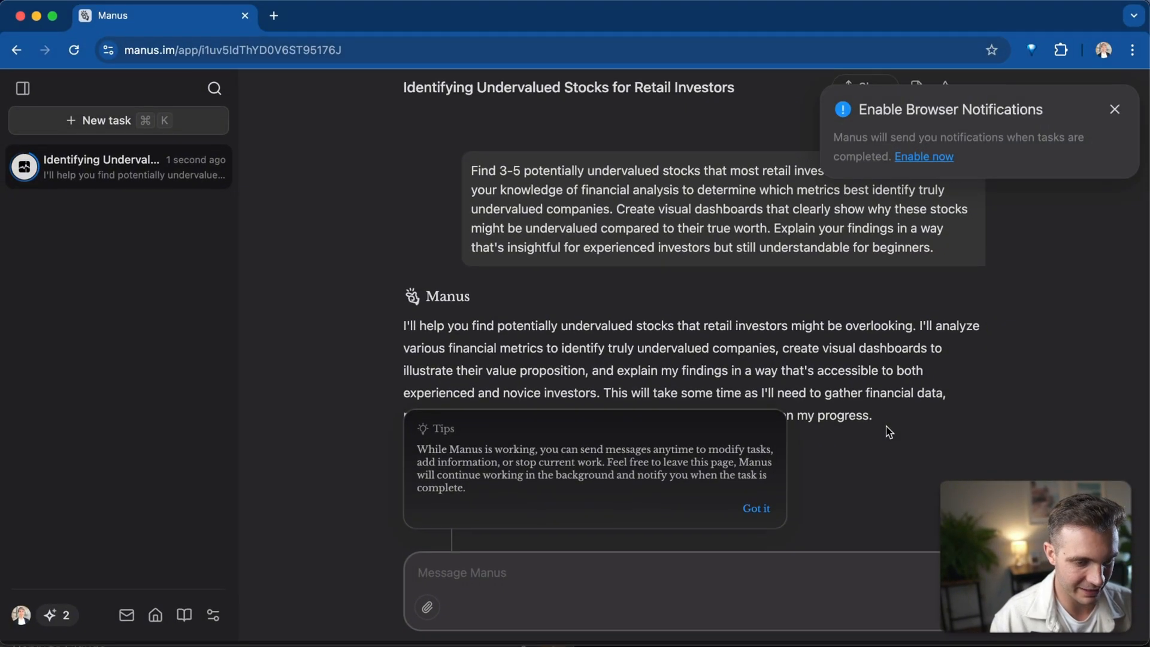
{"action": "left_click", "coordinate": [756, 509]}
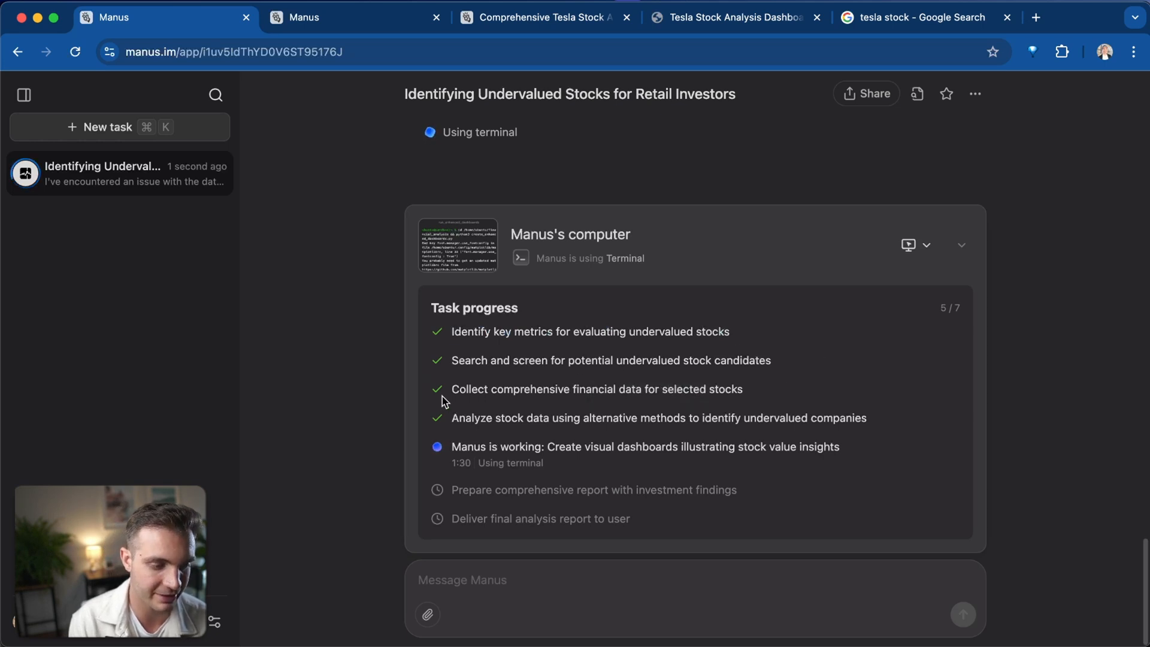
{"action": "mouse_move", "coordinate": [741, 406]}
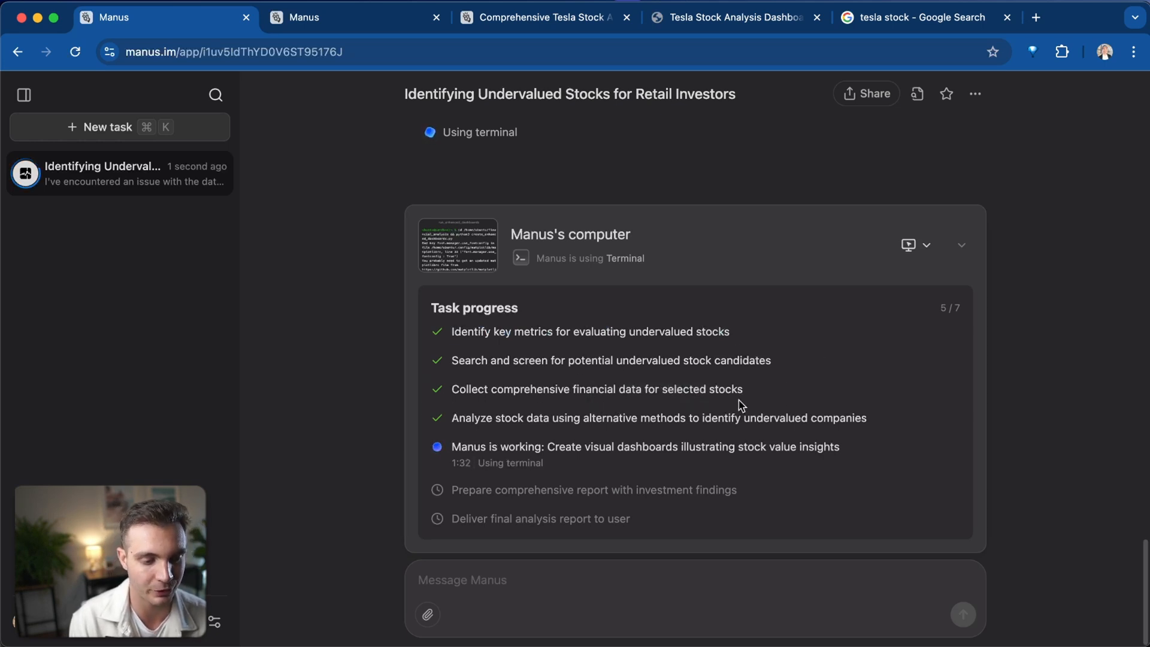
{"action": "mouse_move", "coordinate": [450, 428]}
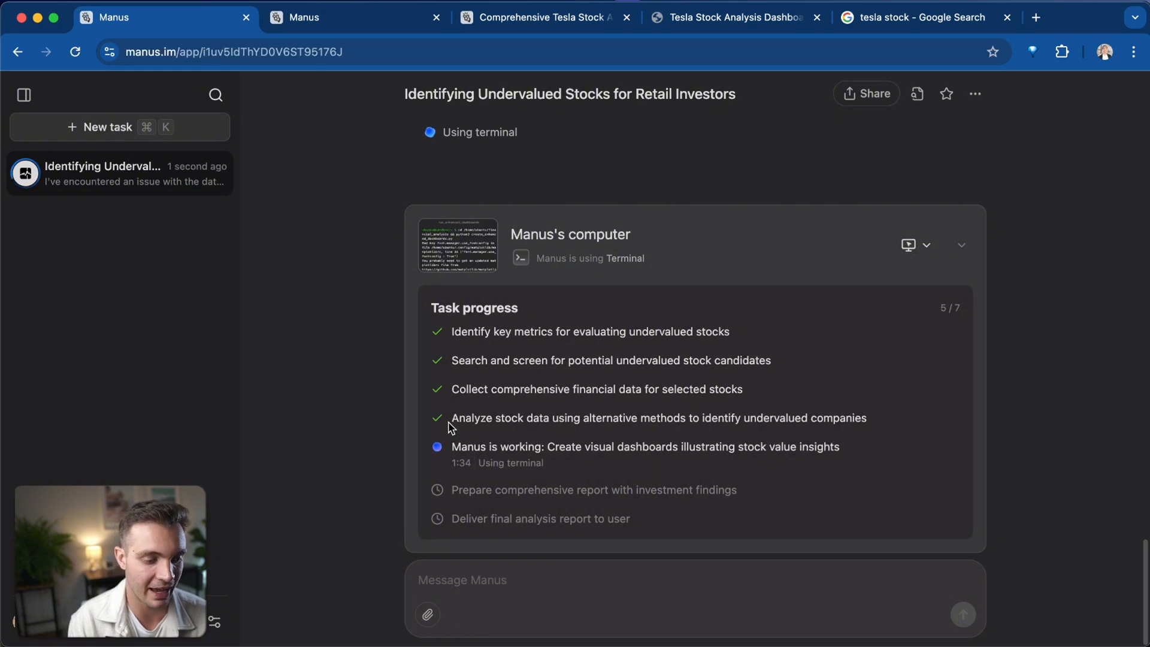
{"action": "mouse_move", "coordinate": [693, 432]}
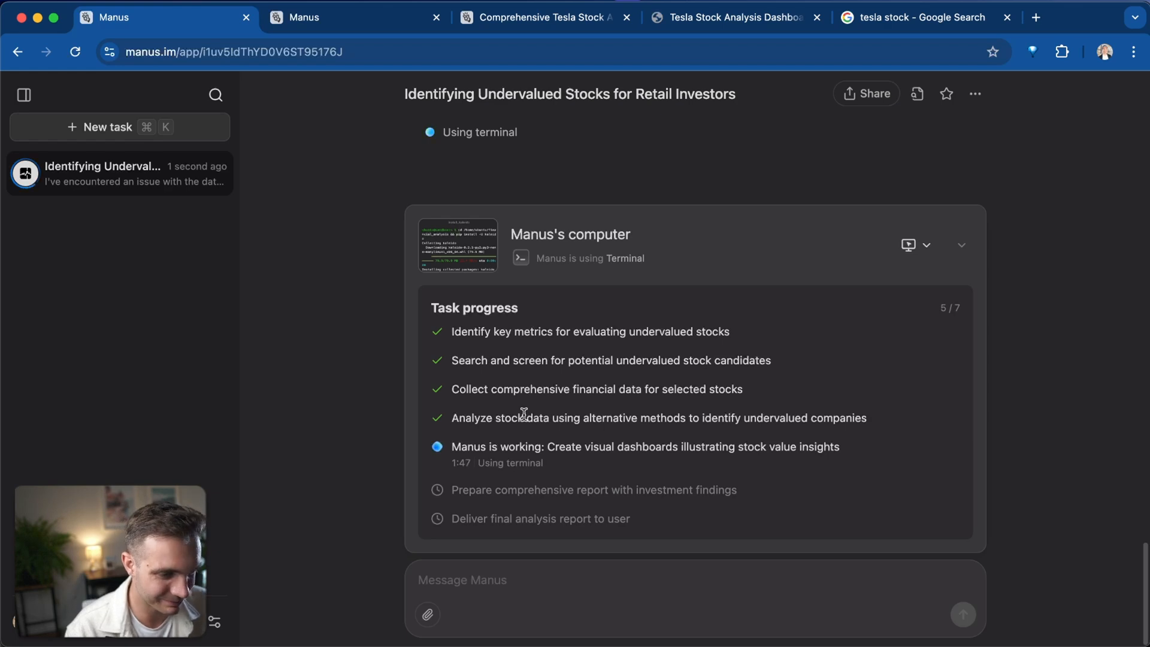
{"action": "scroll", "scroll_direction": "up", "scroll_amount": 3}
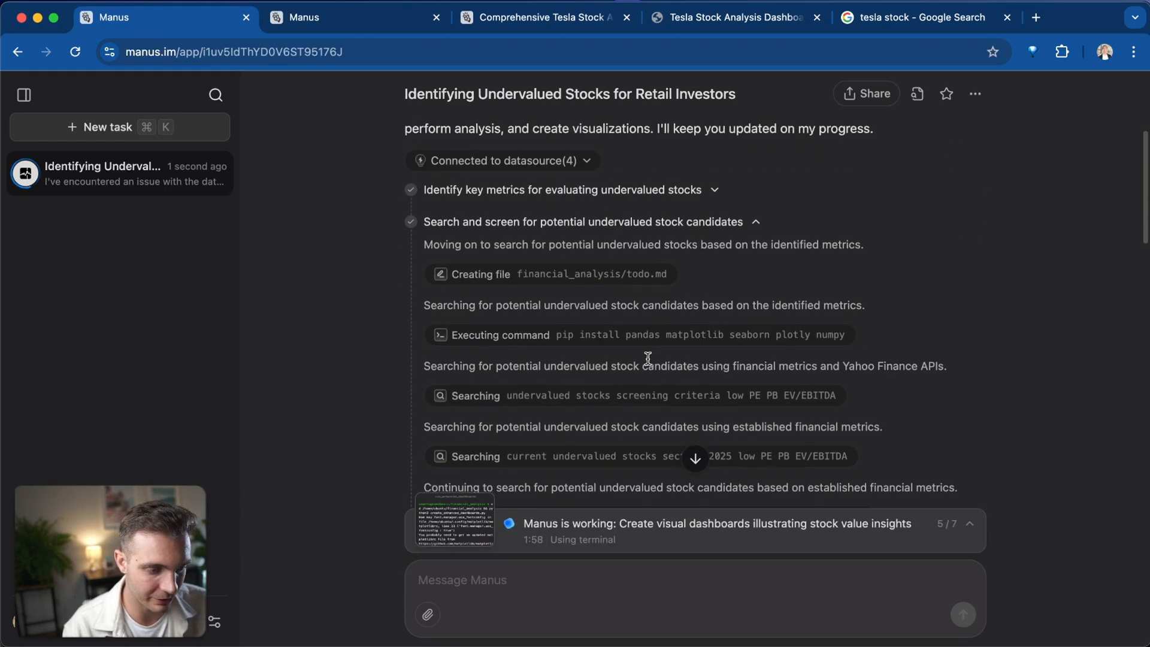
{"action": "scroll", "scroll_direction": "down", "scroll_amount": 3}
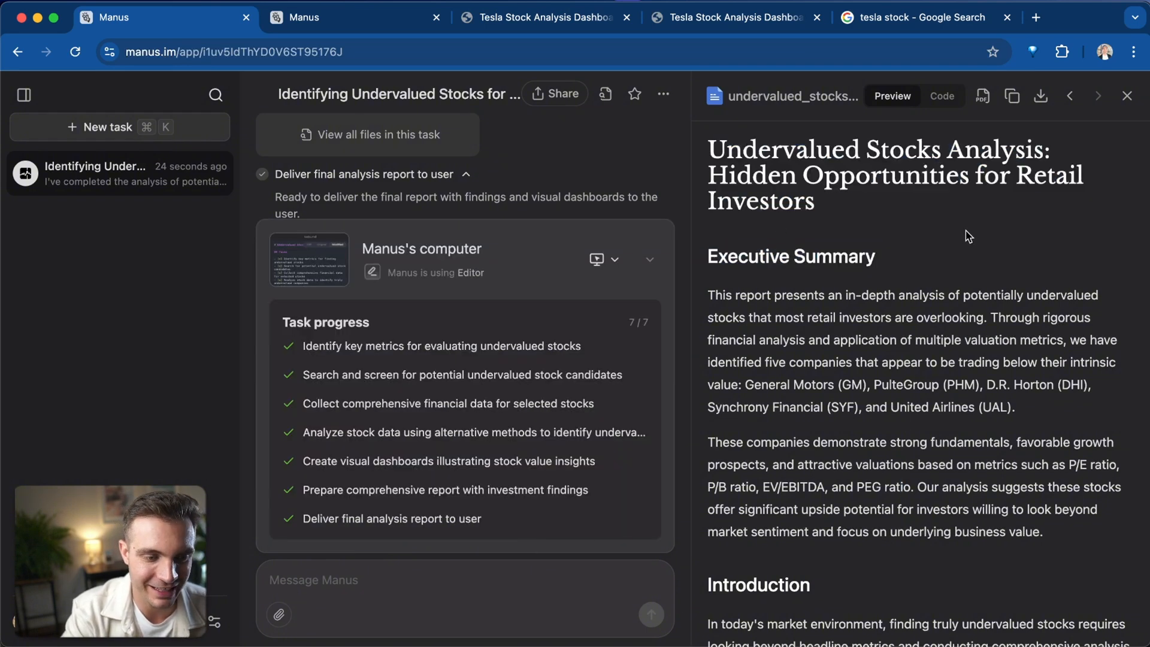
Highlight PulteGroup and its valuation metrics, then scroll to Appendix: Visual Dashboards.
{"action": "scroll", "scroll_direction": "down", "scroll_amount": 3}
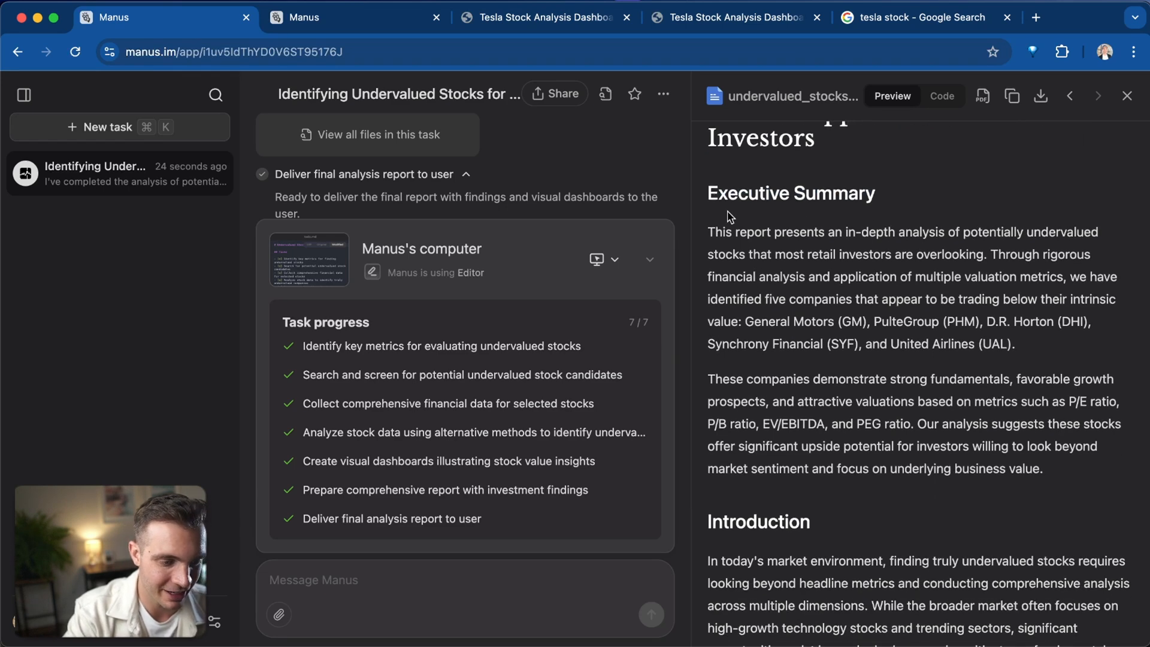
{"action": "double_click", "coordinate": [791, 193]}
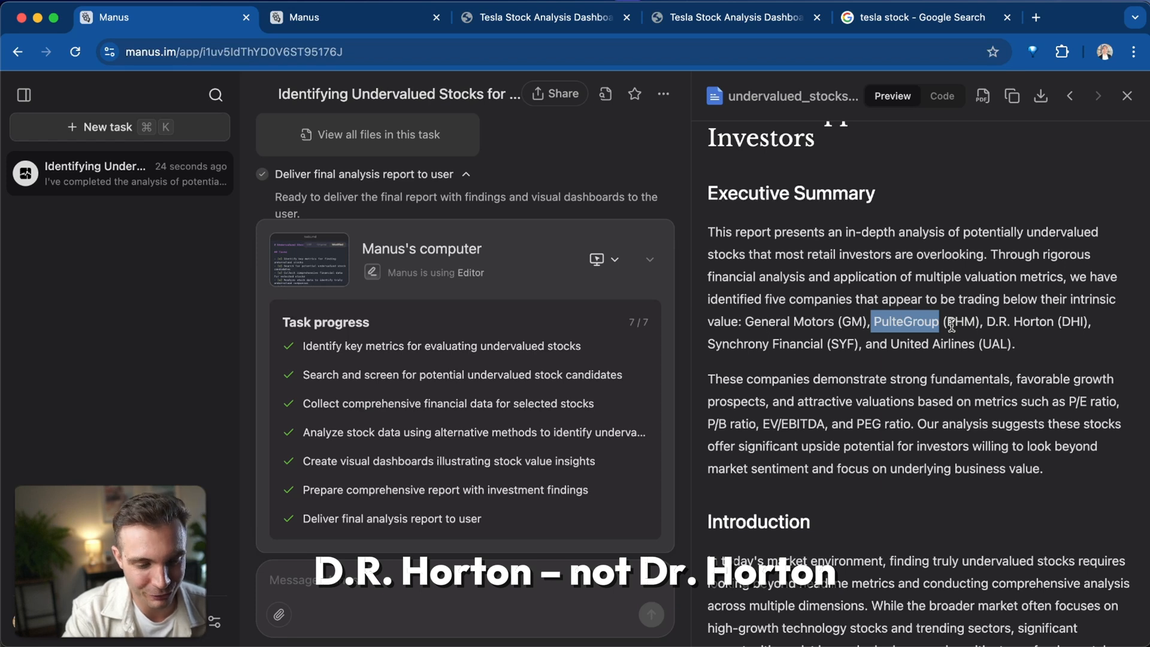
{"action": "mouse_move", "coordinate": [851, 359]}
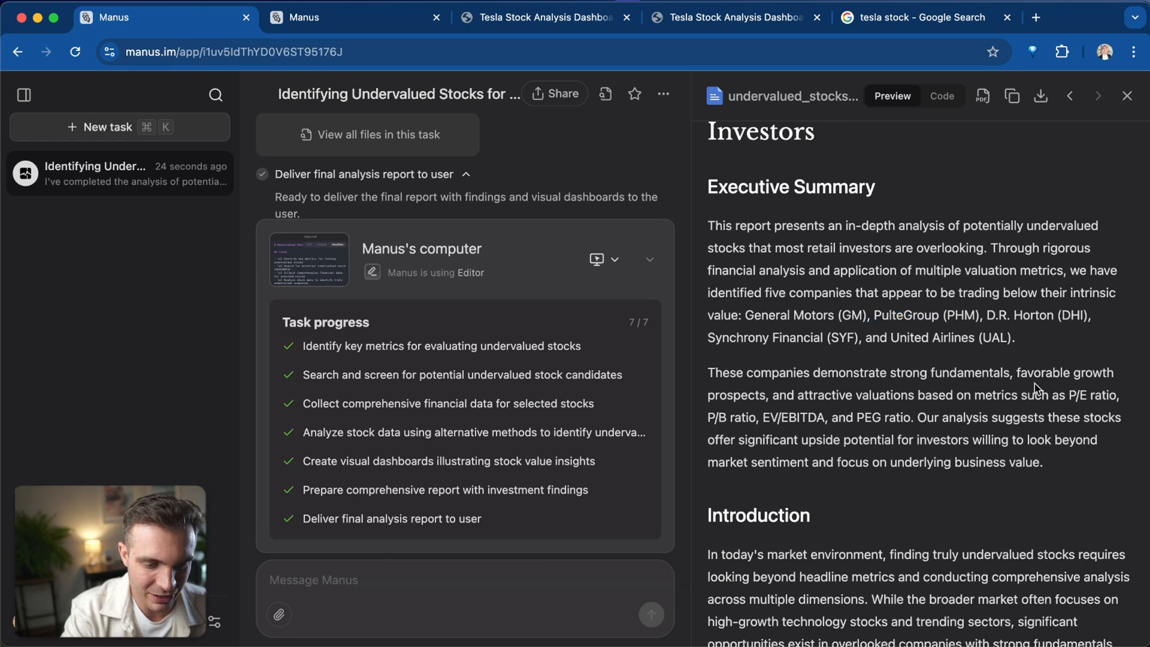
{"action": "double_click", "coordinate": [1086, 395]}
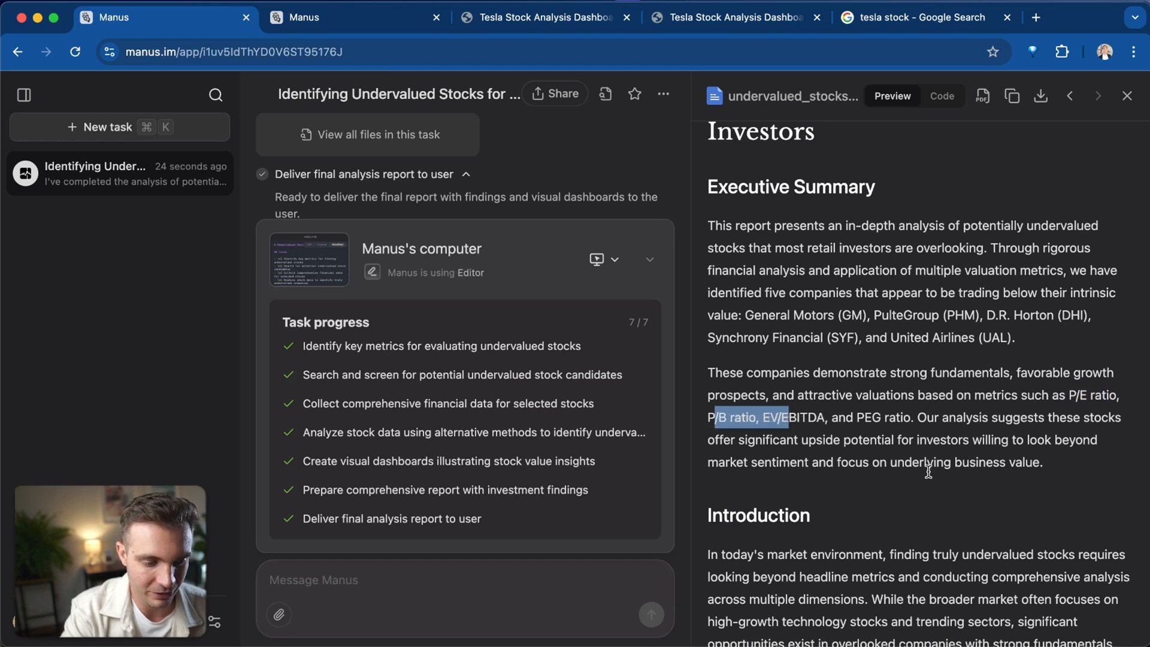
{"action": "scroll", "scroll_direction": "down", "scroll_amount": 3}
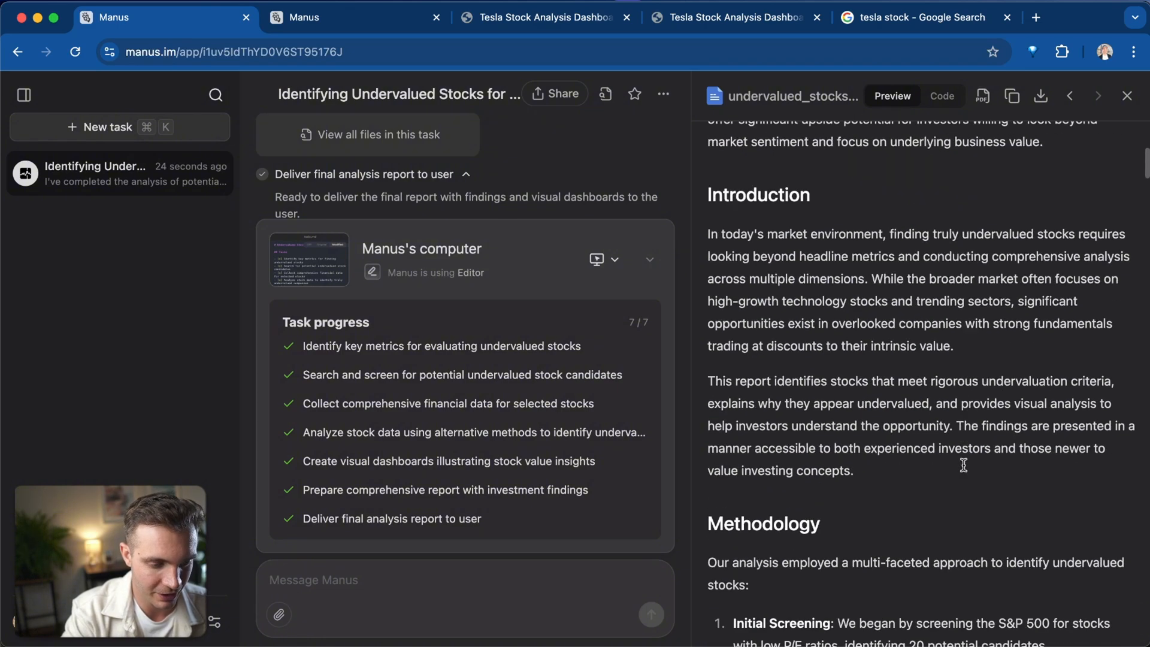
{"action": "scroll", "scroll_direction": "down", "scroll_amount": 3}
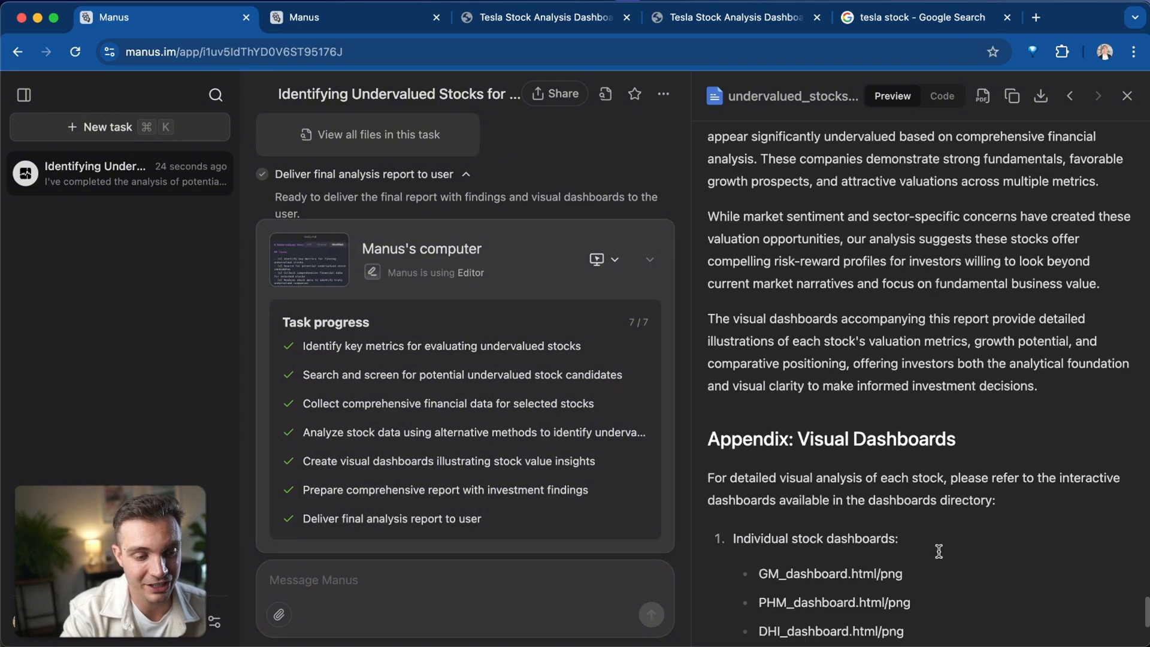
{"action": "scroll", "scroll_direction": "down", "scroll_amount": 3}
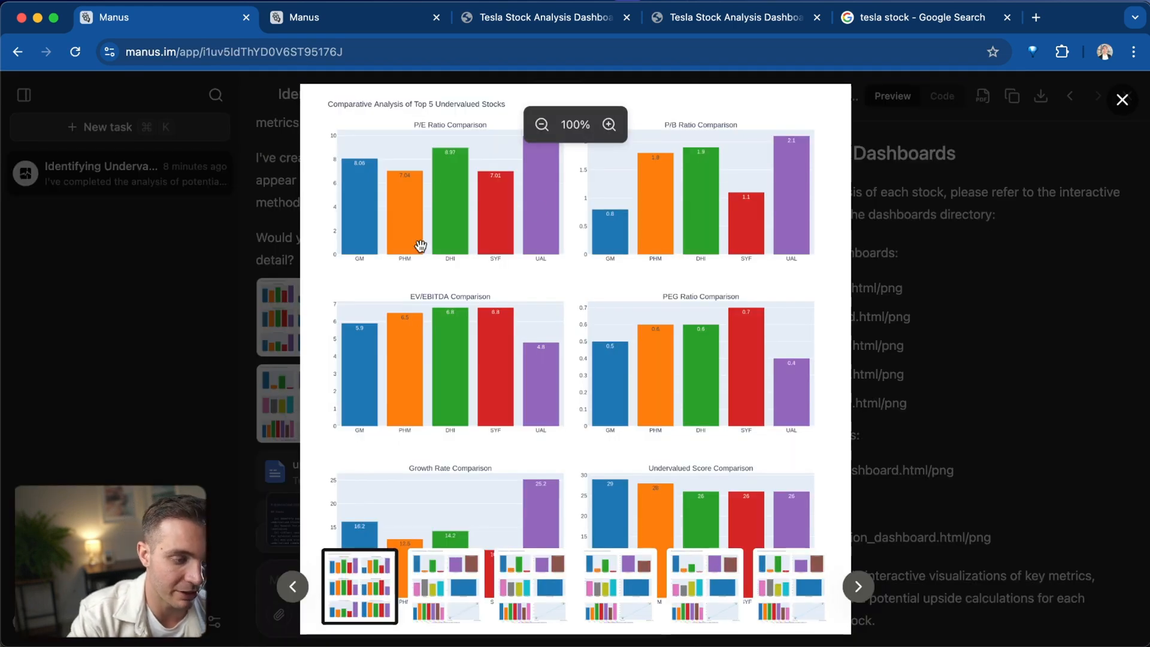
{"action": "mouse_move", "coordinate": [691, 366]}
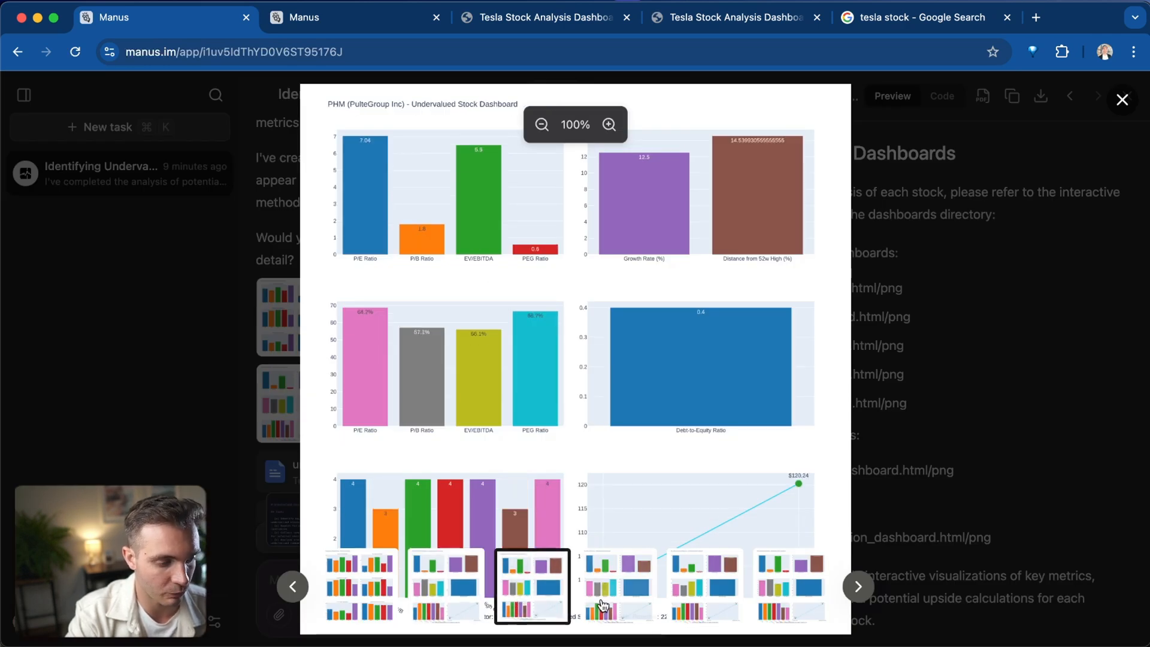
{"action": "left_click", "coordinate": [791, 587]}
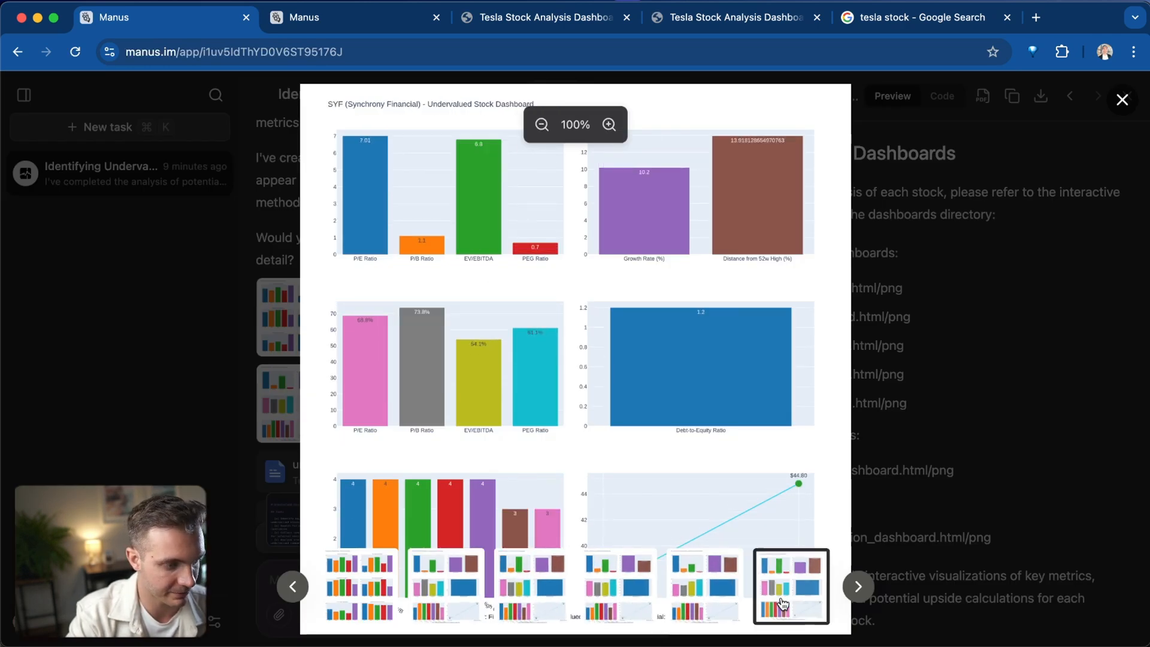
{"action": "mouse_move", "coordinate": [241, 417]}
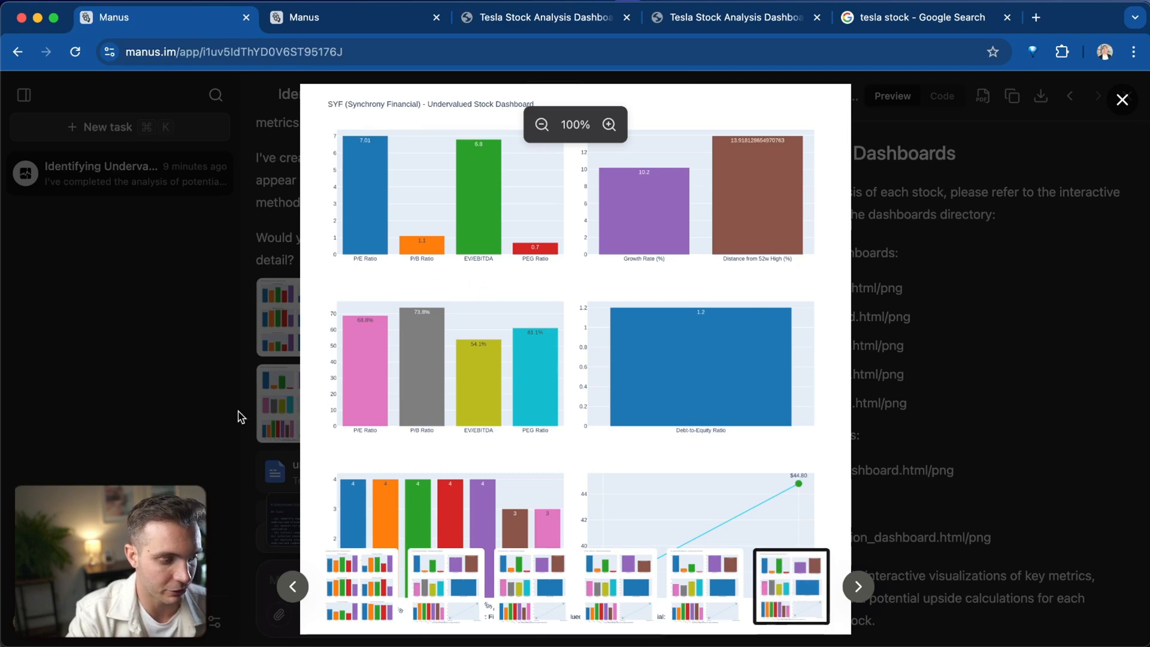
{"action": "left_click", "coordinate": [1122, 99]}
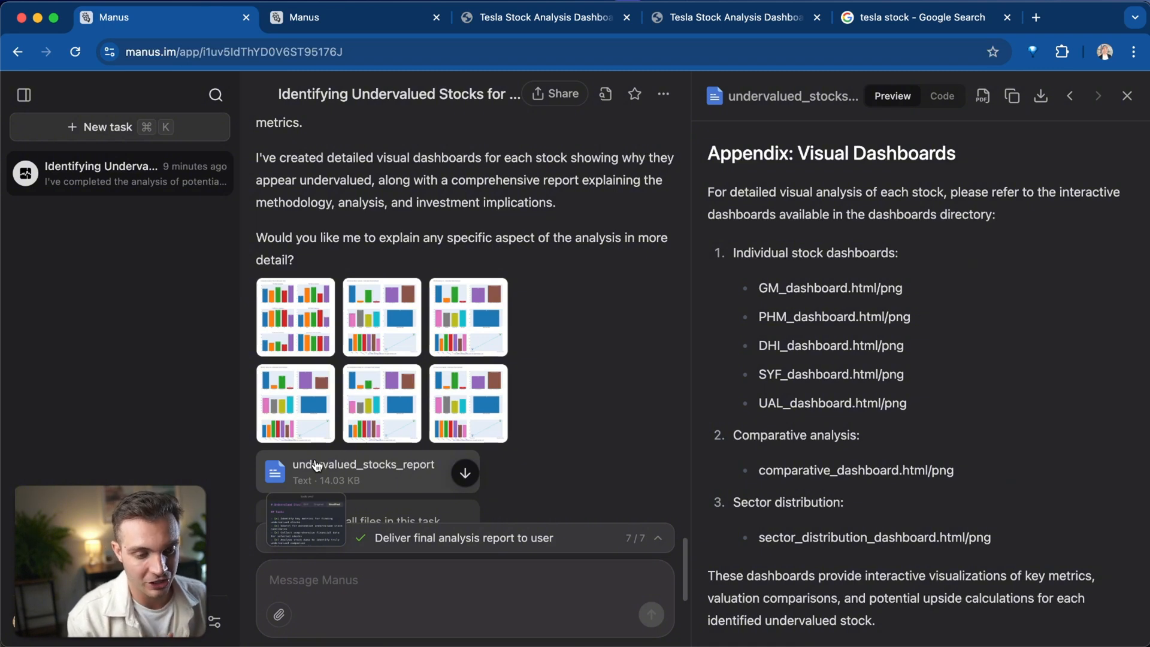
Type 'please create a dashboard showcasing this information and publish it to a public url'.
{"action": "type", "text": "PLease create a"}
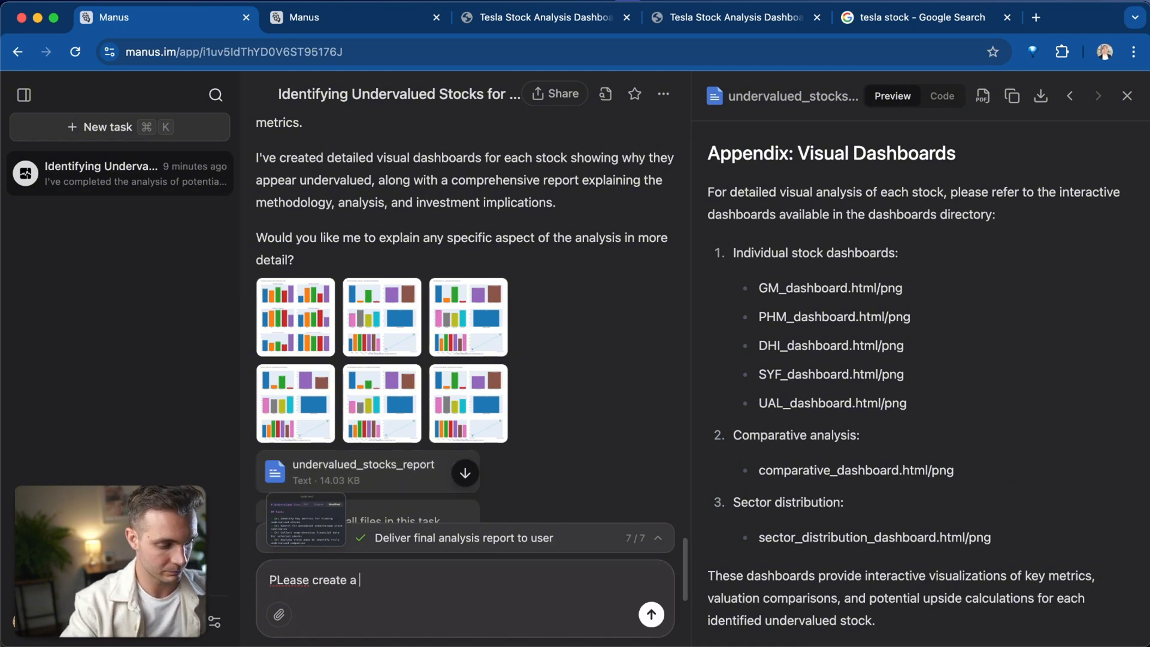
{"action": "type", "text": "please create a dashboard showcasing this information and publish it to a public url so that I can share it with my team."}
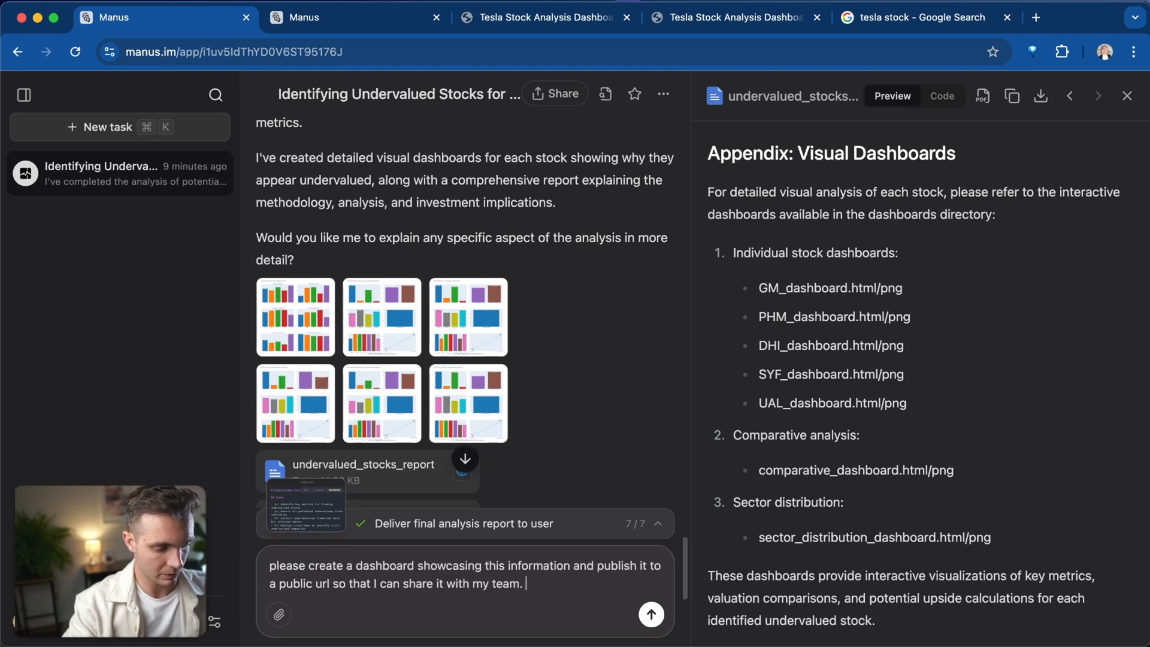
{"action": "mouse_move", "coordinate": [542, 576]}
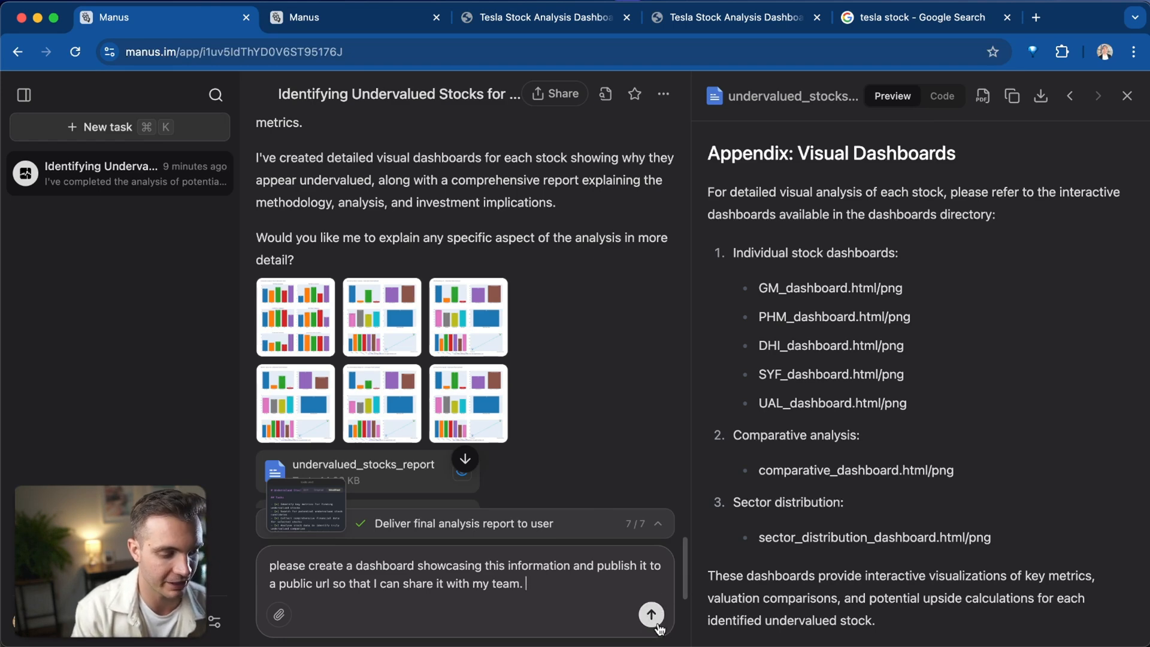
Send the public dashboard request and let Manus start building it.
{"action": "left_click", "coordinate": [651, 614]}
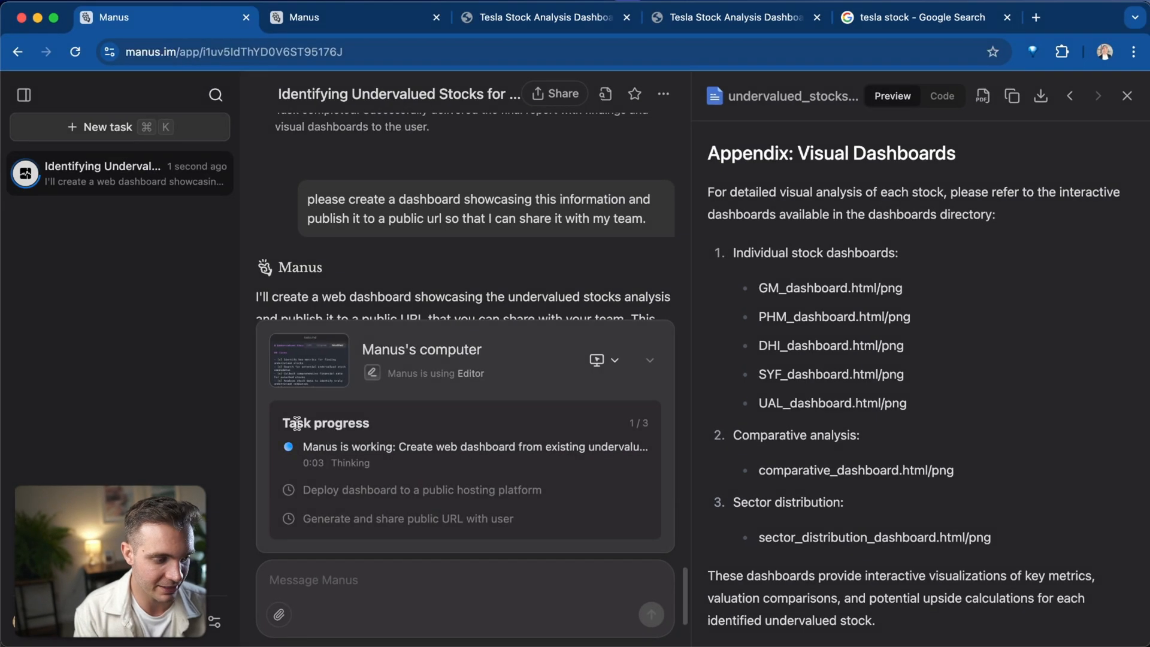
{"action": "double_click", "coordinate": [324, 422]}
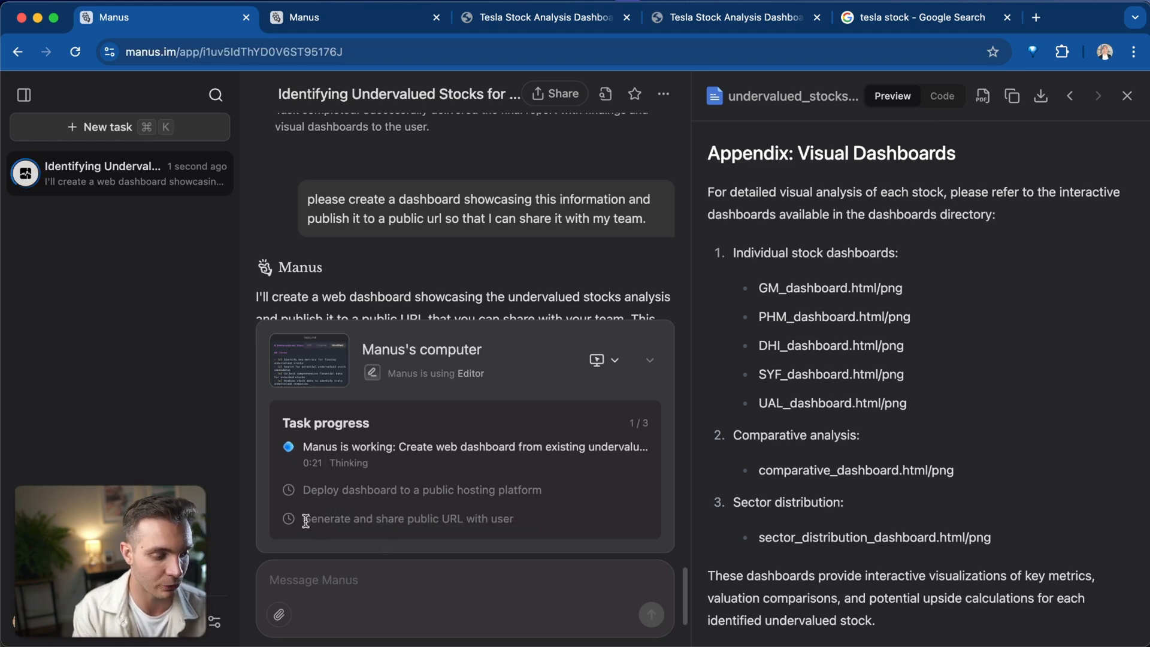
{"action": "mouse_move", "coordinate": [467, 524]}
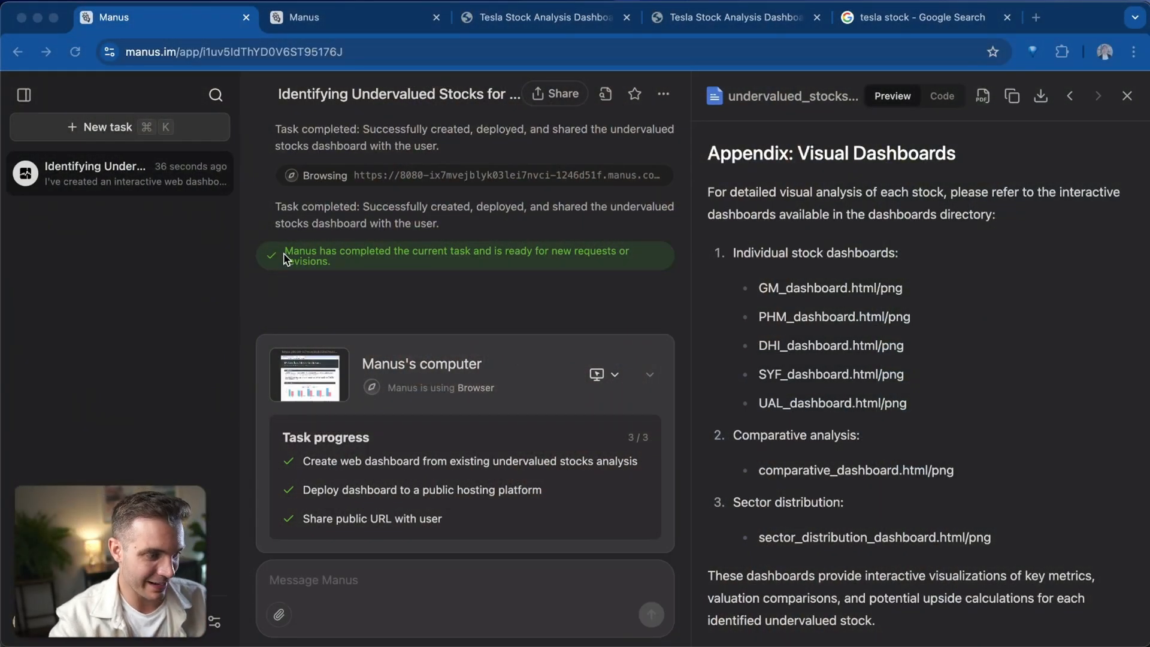
{"action": "mouse_move", "coordinate": [404, 256]}
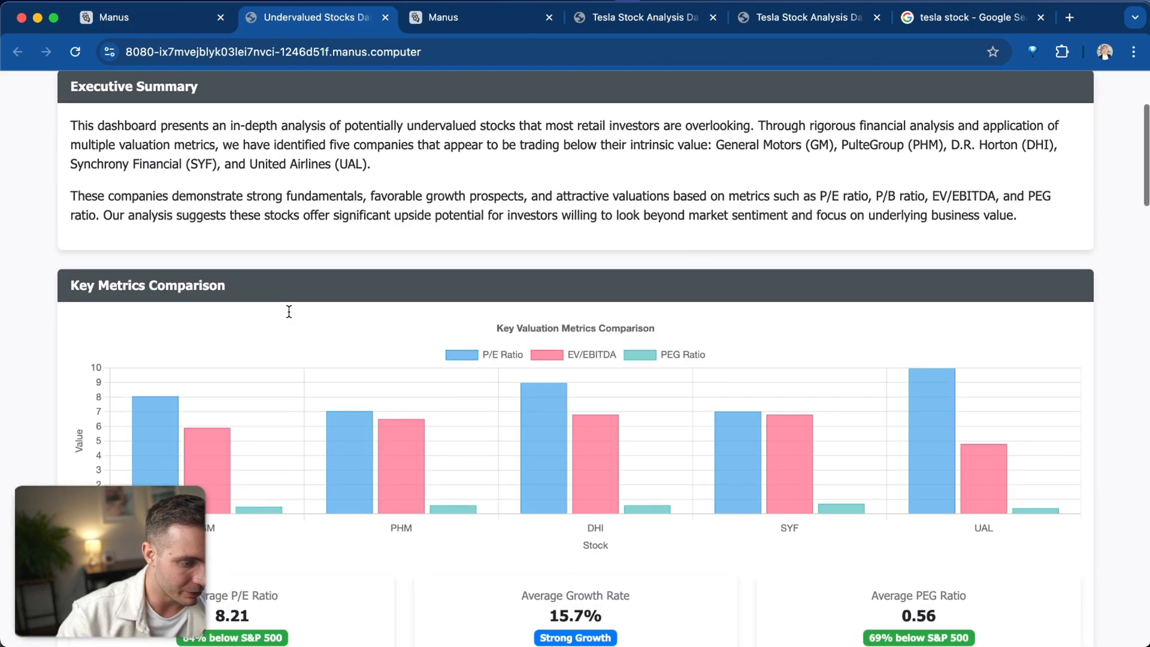
{"action": "scroll", "scroll_direction": "up", "scroll_amount": 3}
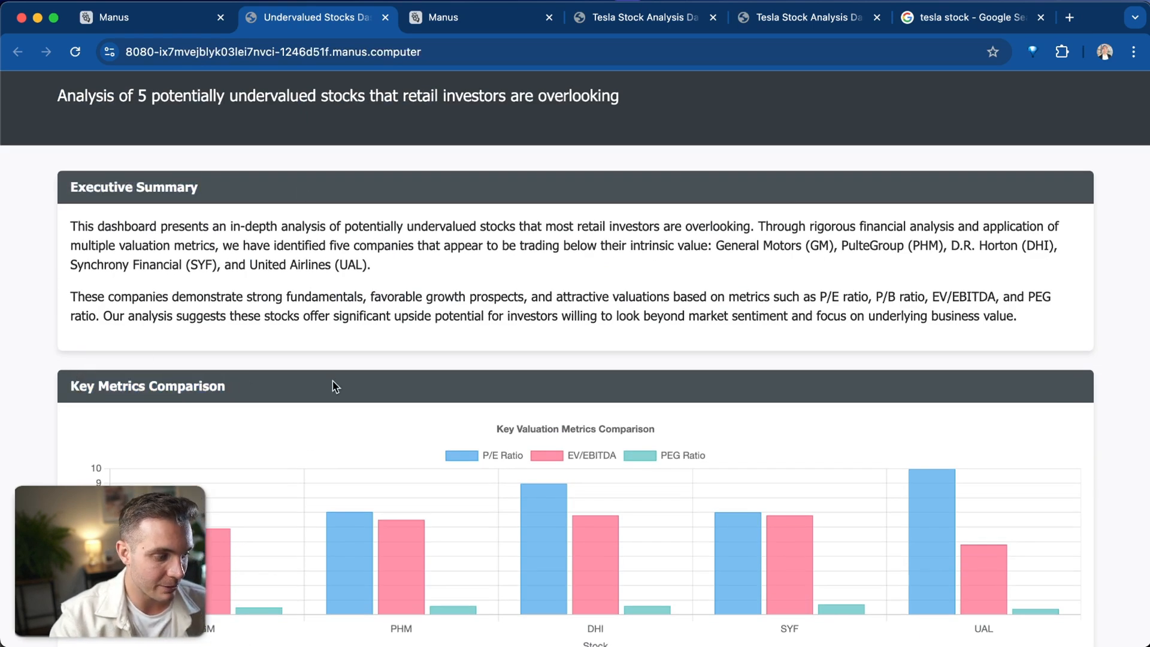
{"action": "scroll", "scroll_direction": "down", "scroll_amount": 3}
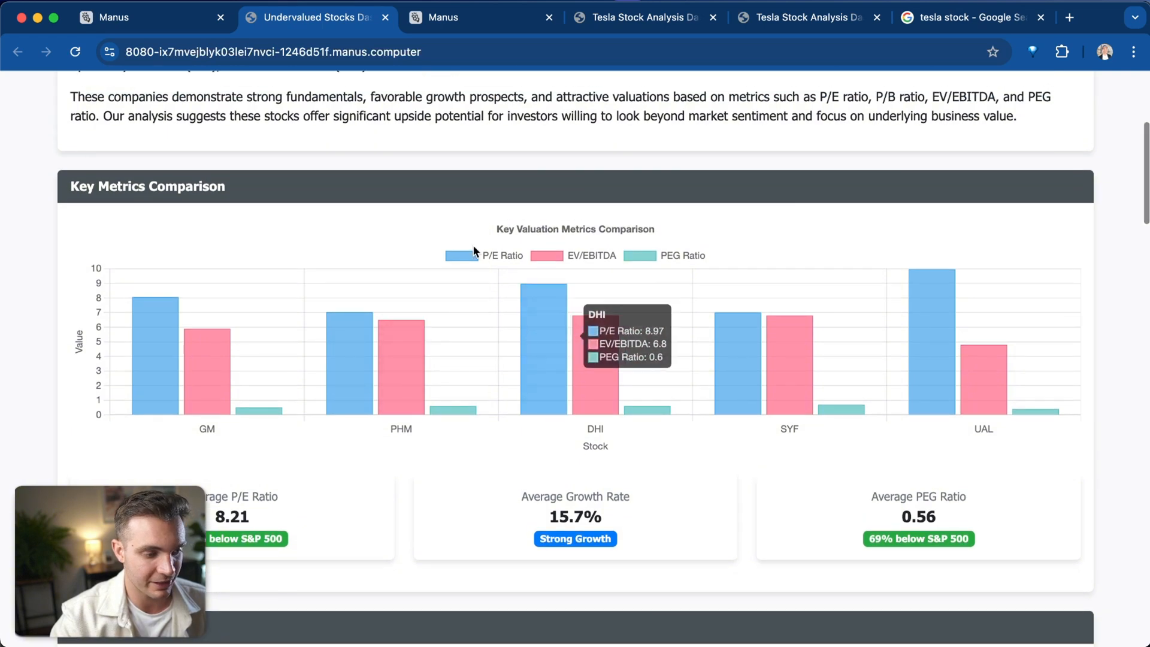
{"action": "mouse_move", "coordinate": [603, 264]}
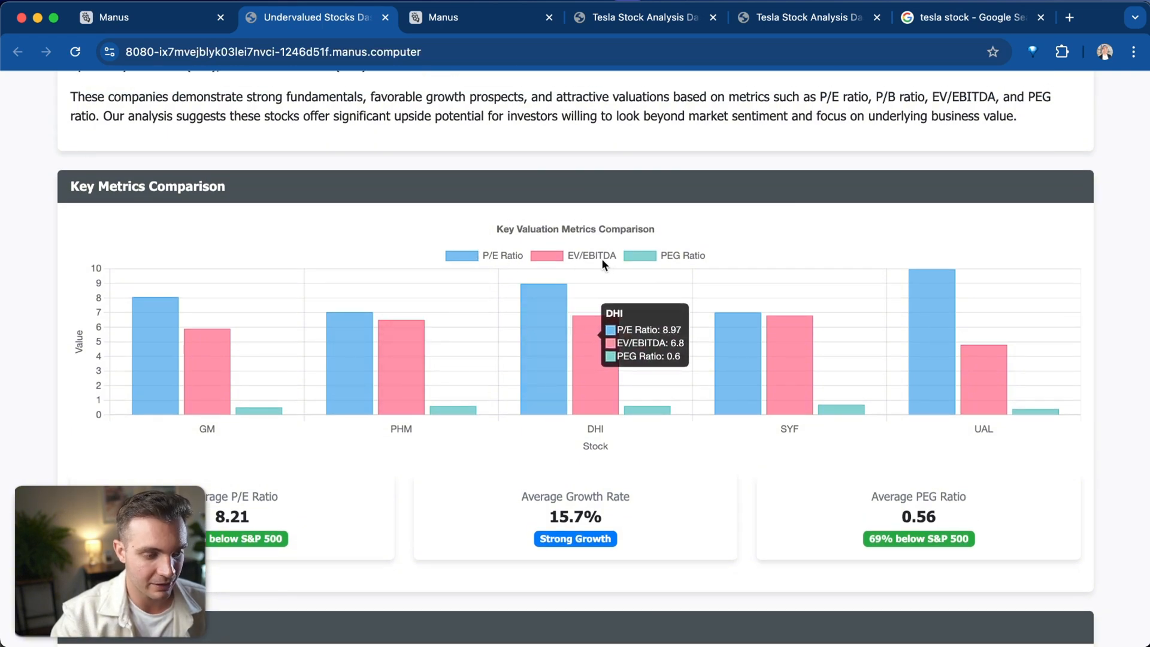
{"action": "mouse_move", "coordinate": [669, 264]}
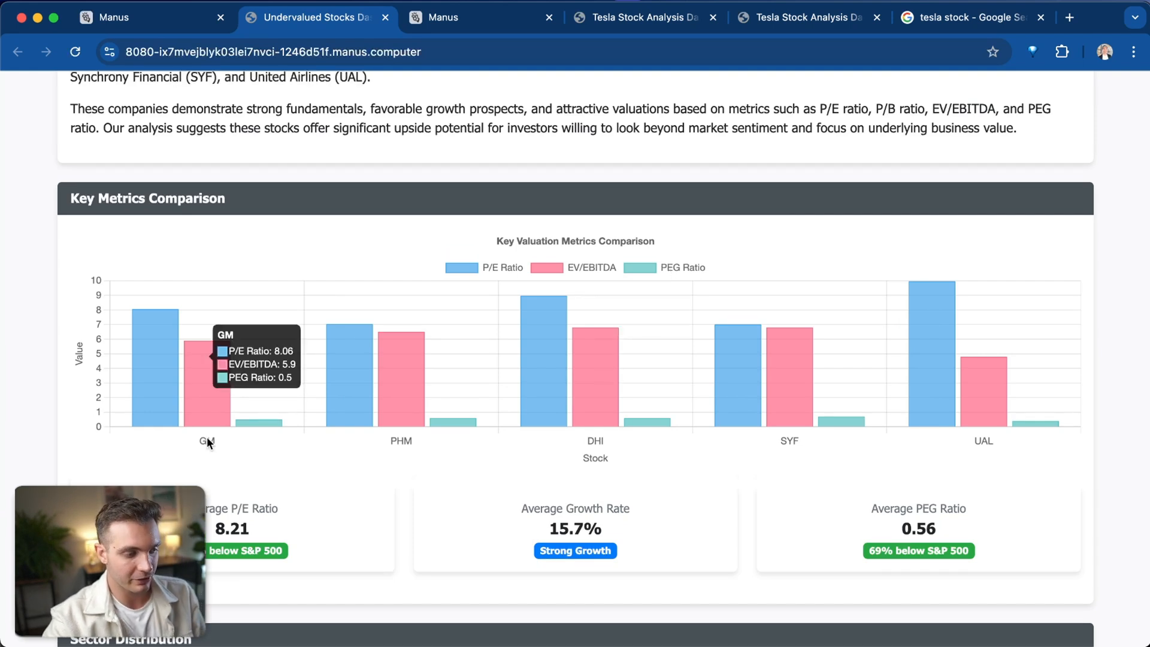
{"action": "mouse_move", "coordinate": [401, 448]}
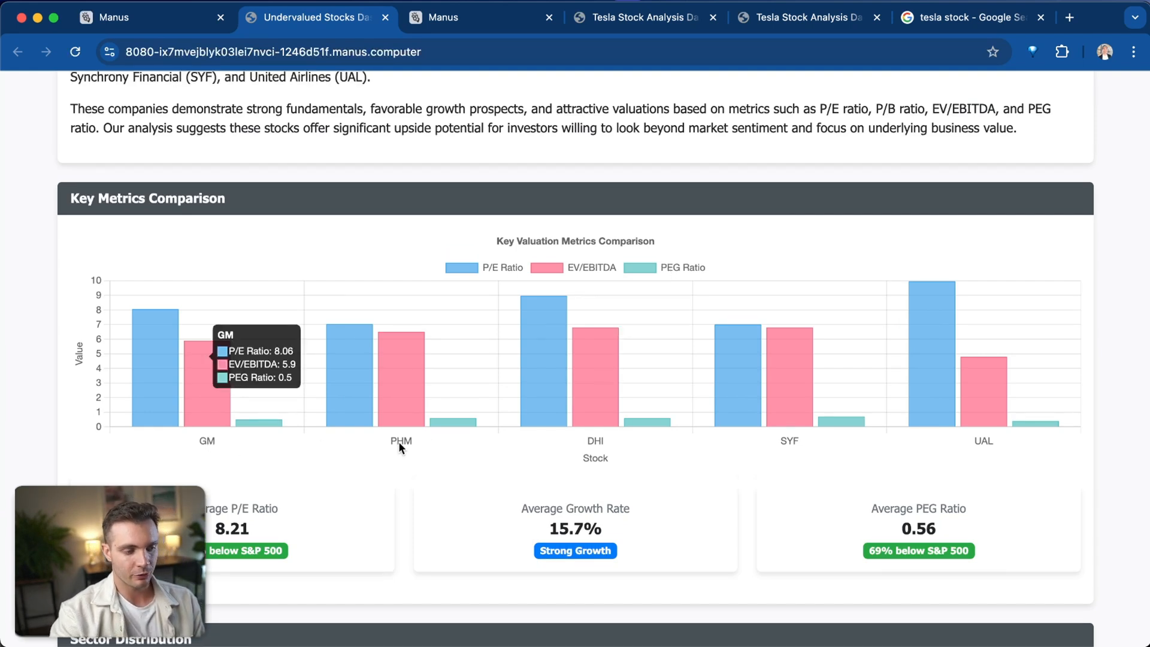
{"action": "mouse_move", "coordinate": [961, 453]}
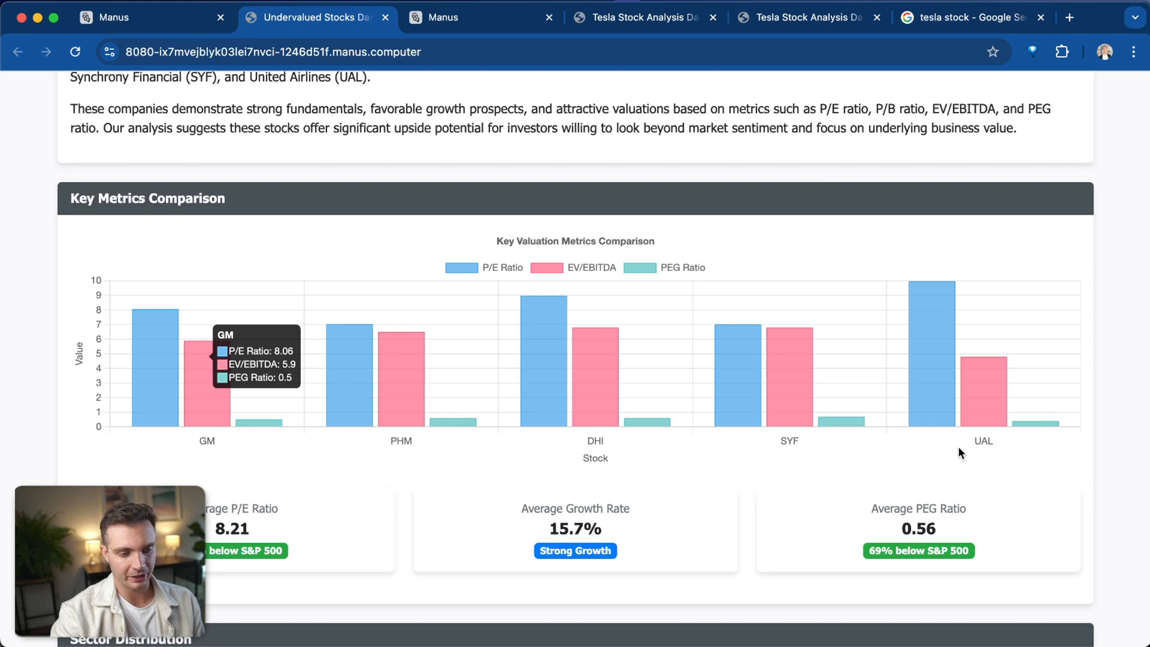
{"action": "scroll", "scroll_direction": "down", "scroll_amount": 3}
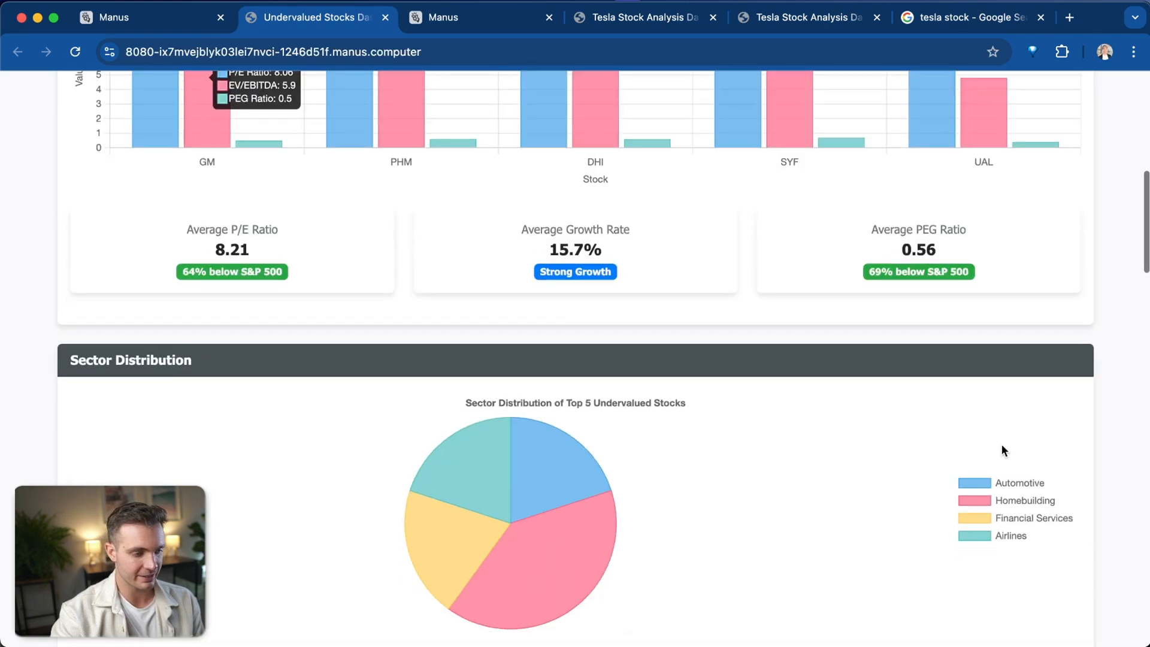
{"action": "scroll", "scroll_direction": "up", "scroll_amount": 3}
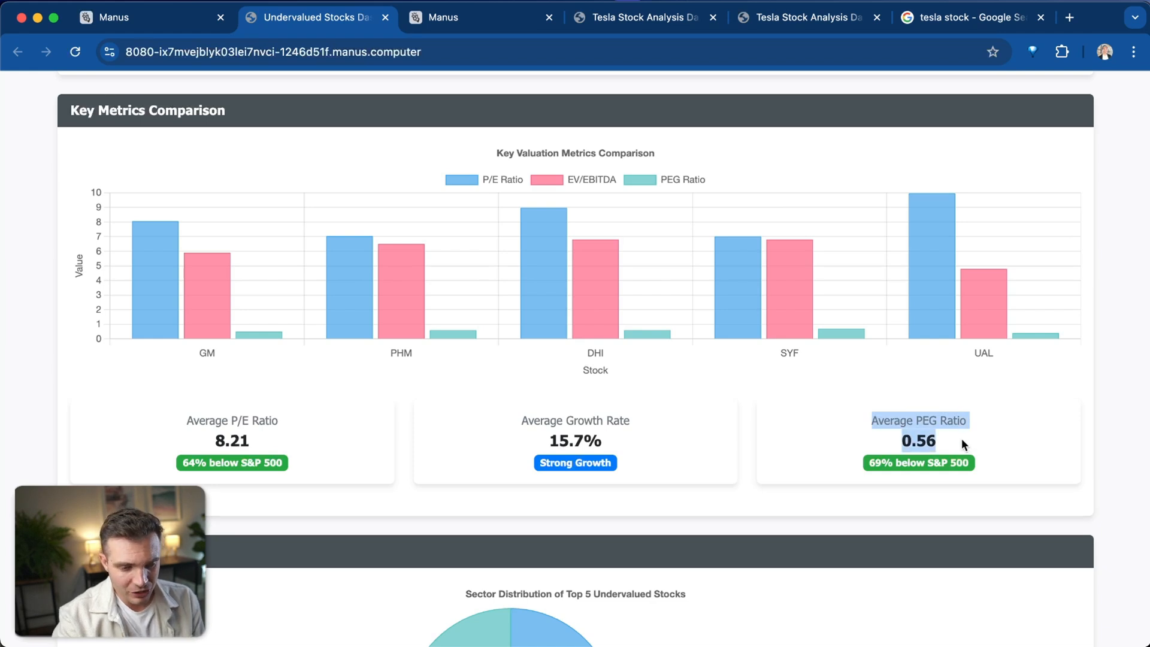
{"action": "mouse_move", "coordinate": [523, 430]}
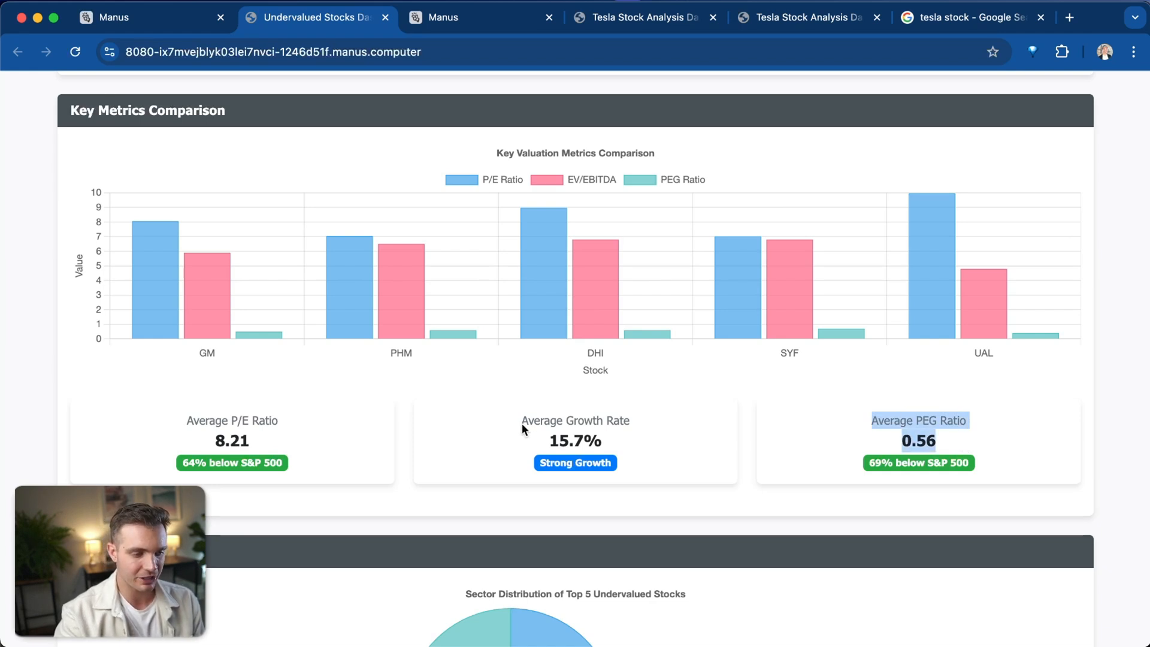
{"action": "scroll", "scroll_direction": "up", "scroll_amount": 3}
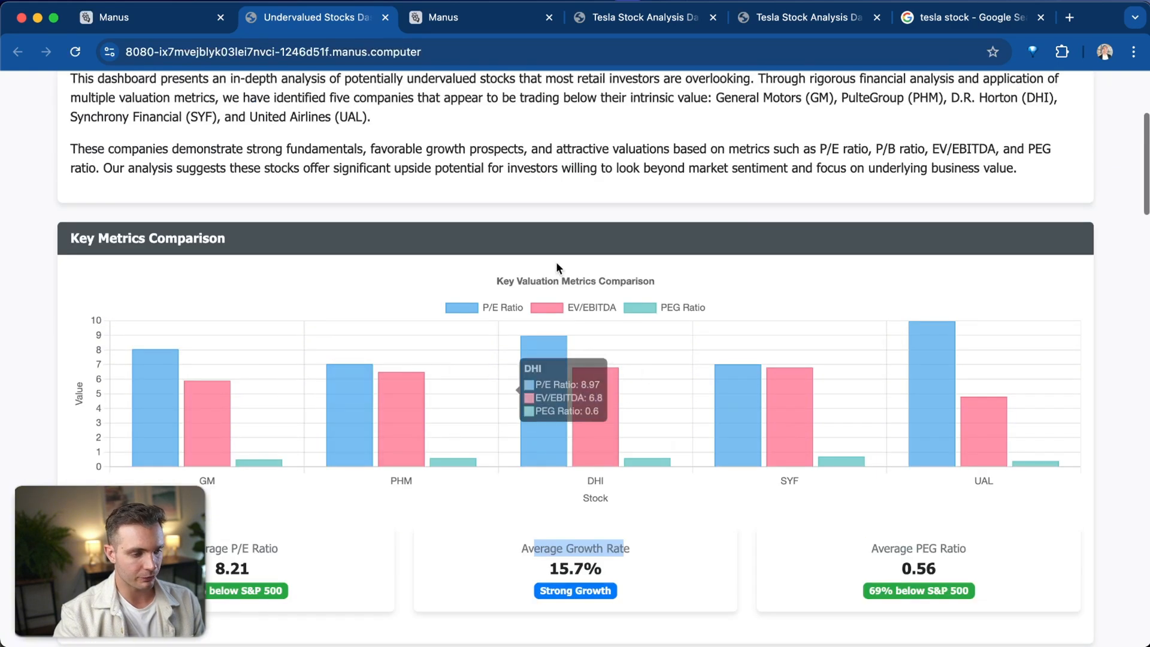
{"action": "scroll", "scroll_direction": "down", "scroll_amount": 3}
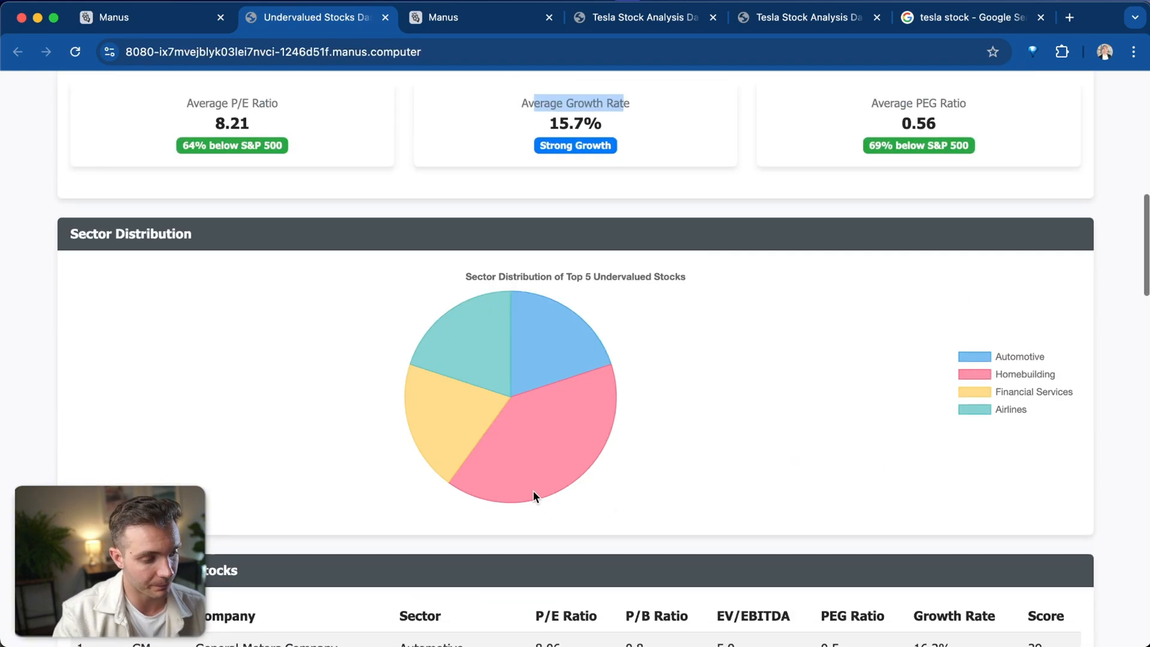
{"action": "scroll", "scroll_direction": "down", "scroll_amount": 3}
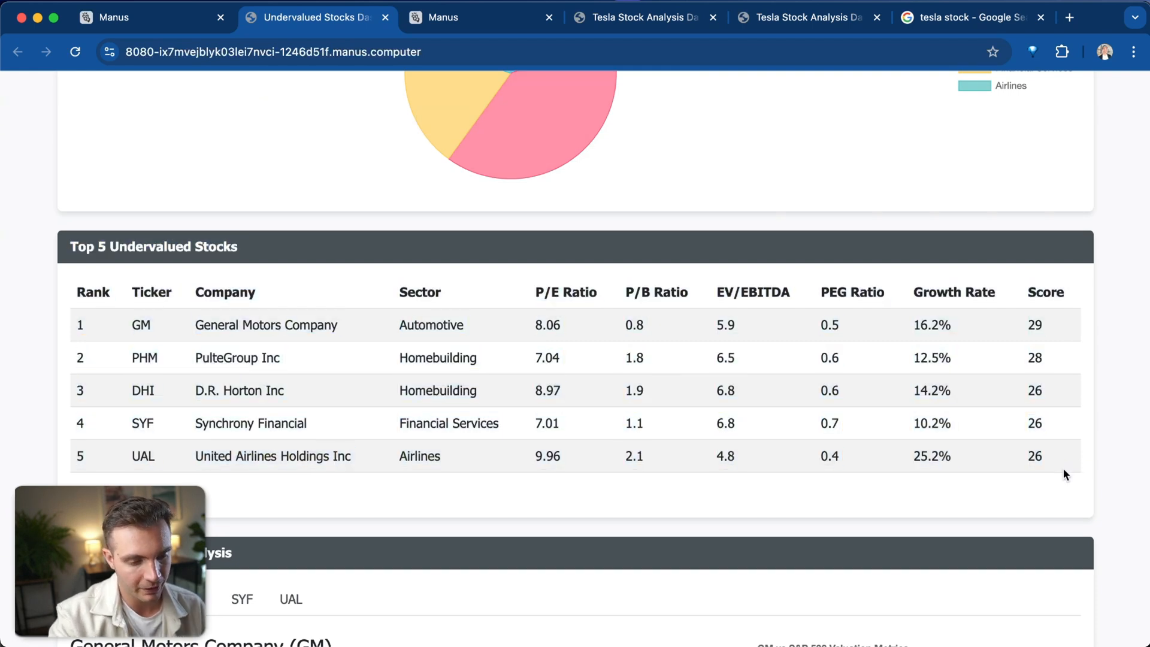
{"action": "mouse_move", "coordinate": [1065, 343]}
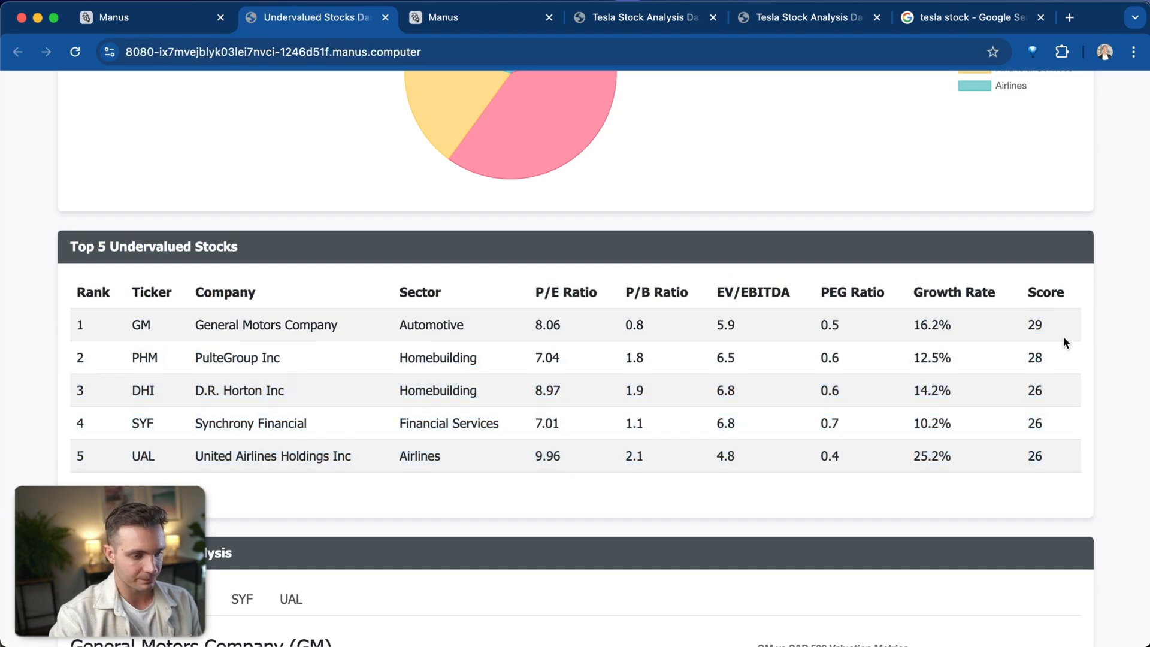
{"action": "scroll", "scroll_direction": "down", "scroll_amount": 3}
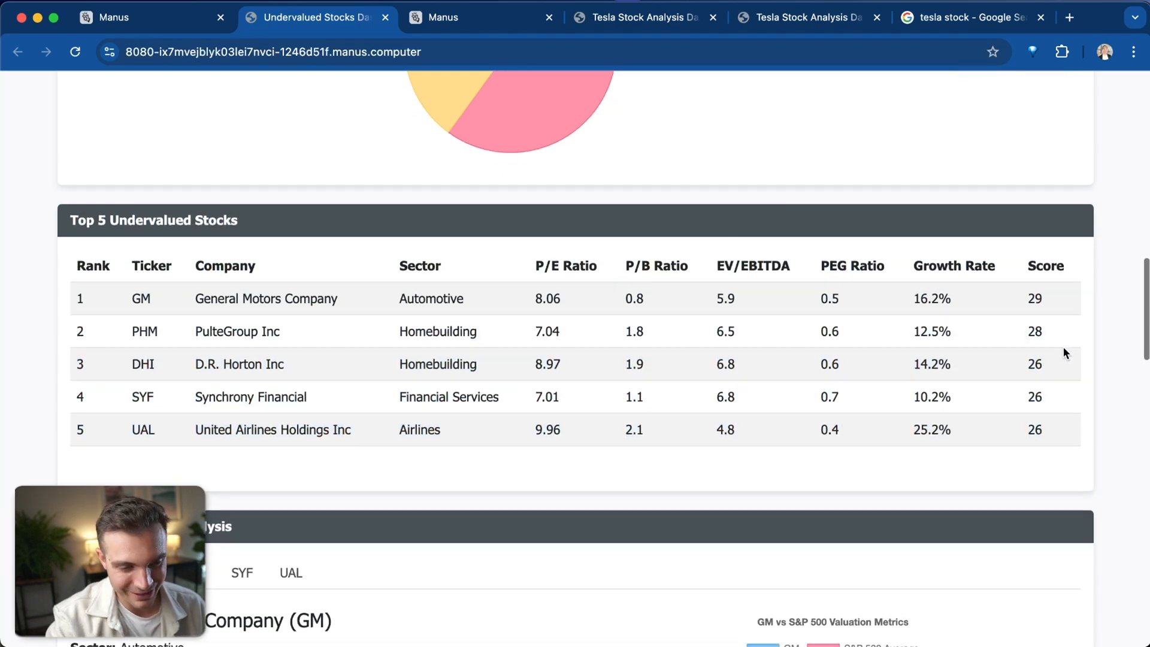
Flip through the PHM, DHI, UAL, SYF and GM analysis tabs, ending on DHI.
{"action": "scroll", "scroll_direction": "down", "scroll_amount": 3}
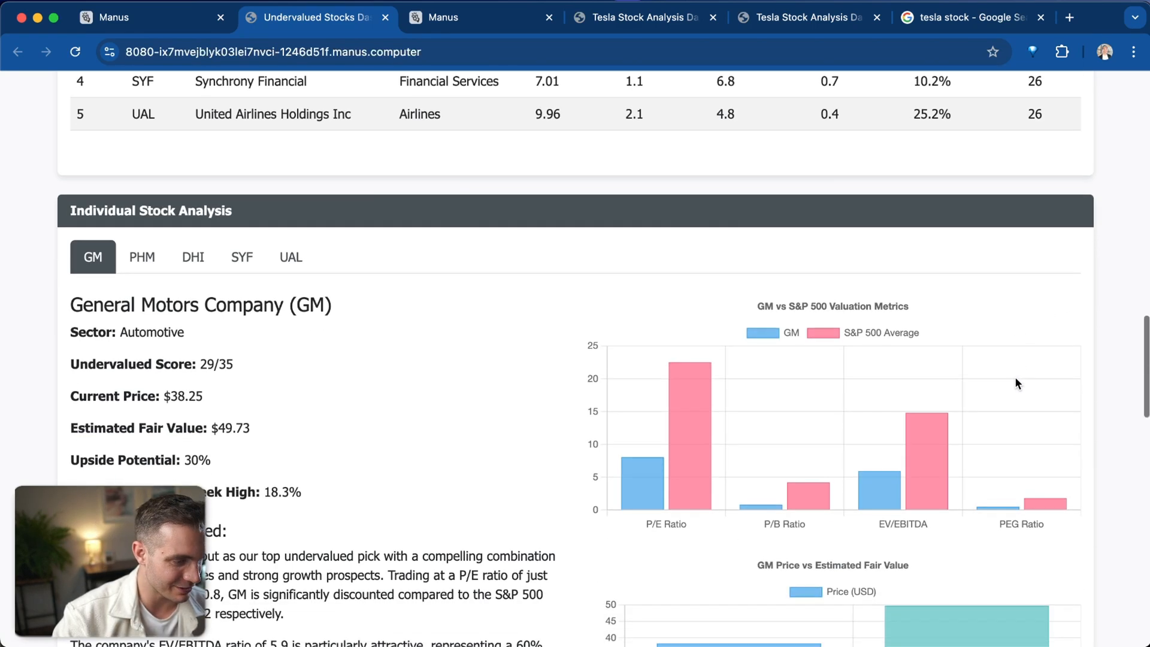
{"action": "left_click", "coordinate": [141, 257]}
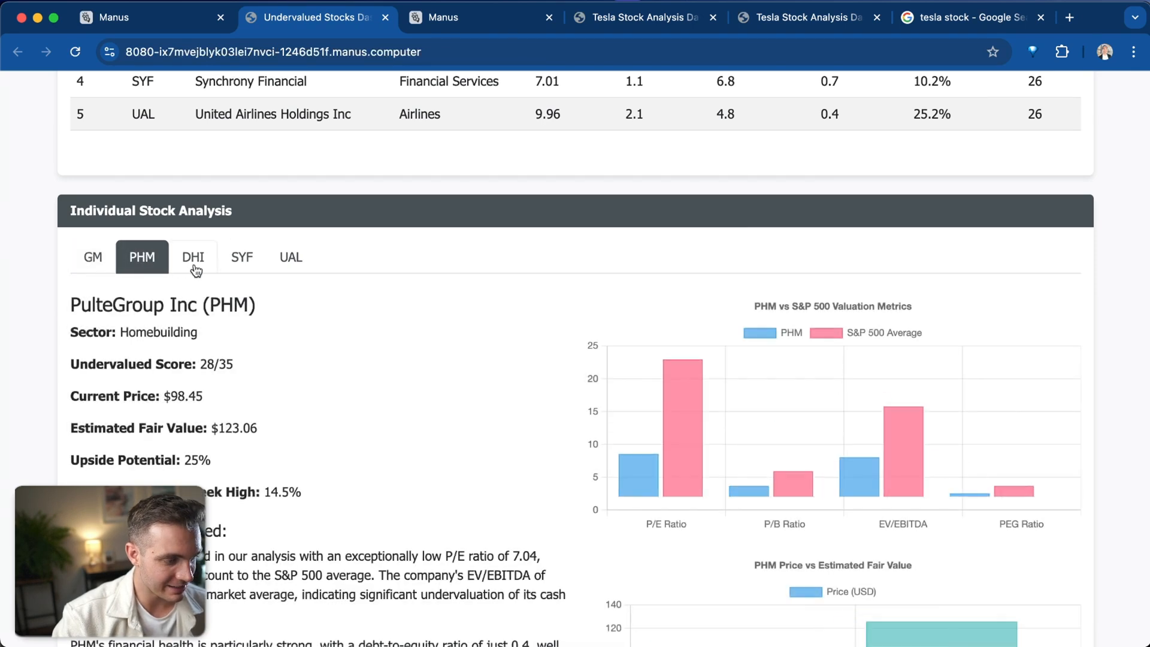
{"action": "left_click", "coordinate": [193, 257]}
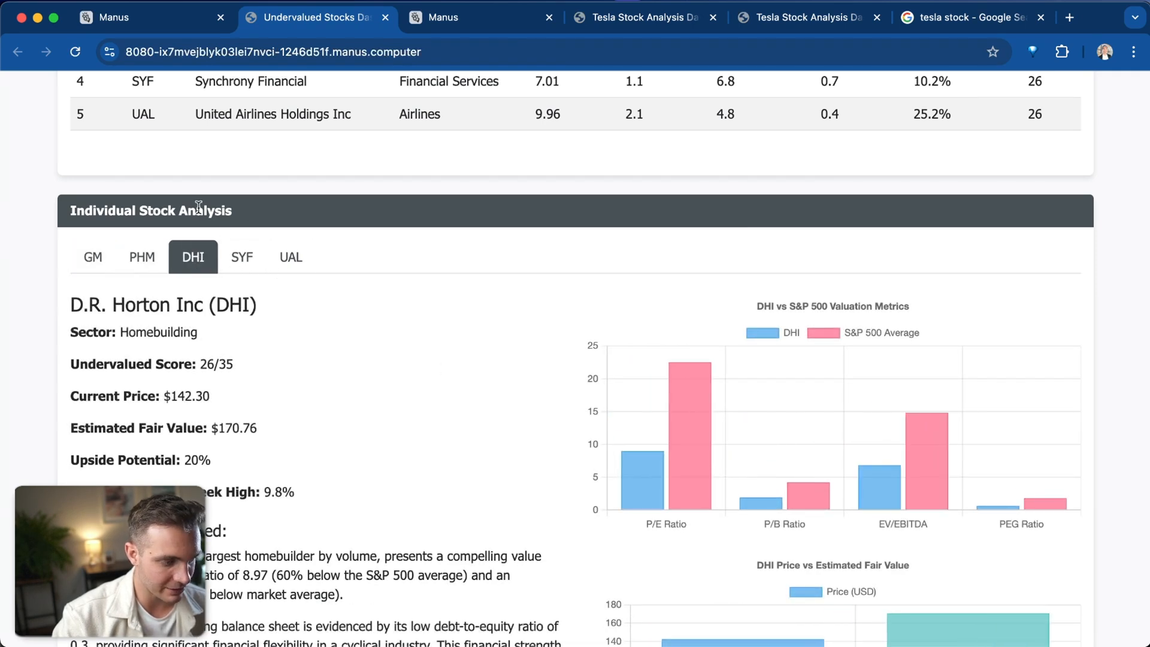
{"action": "left_click", "coordinate": [291, 257]}
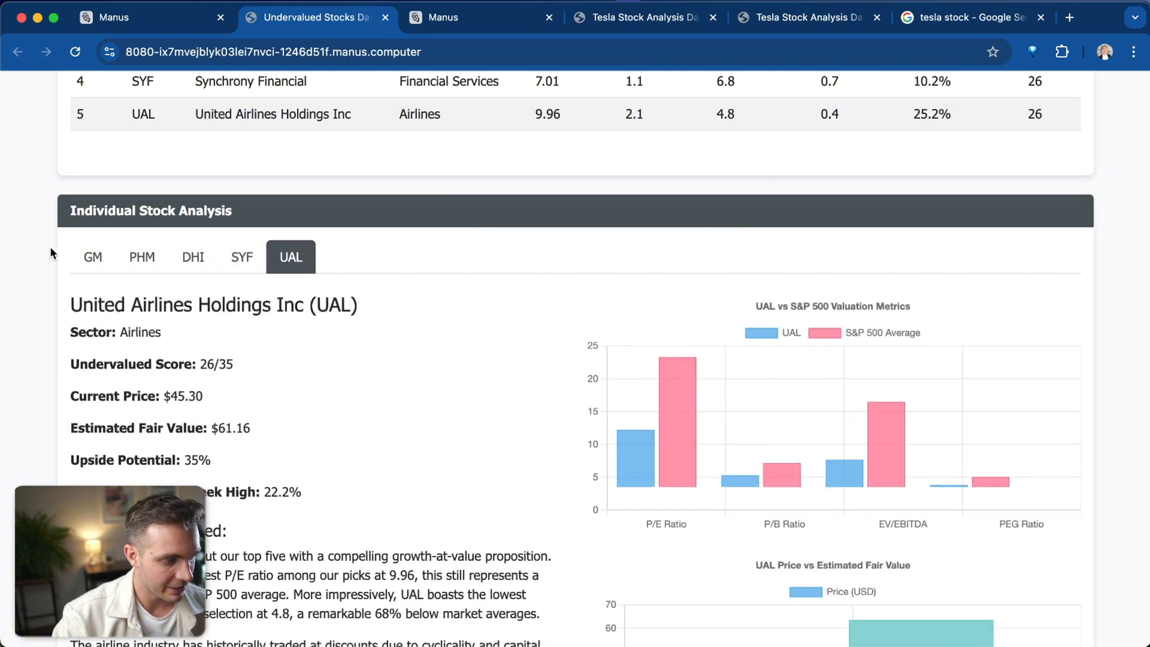
{"action": "left_click", "coordinate": [242, 257]}
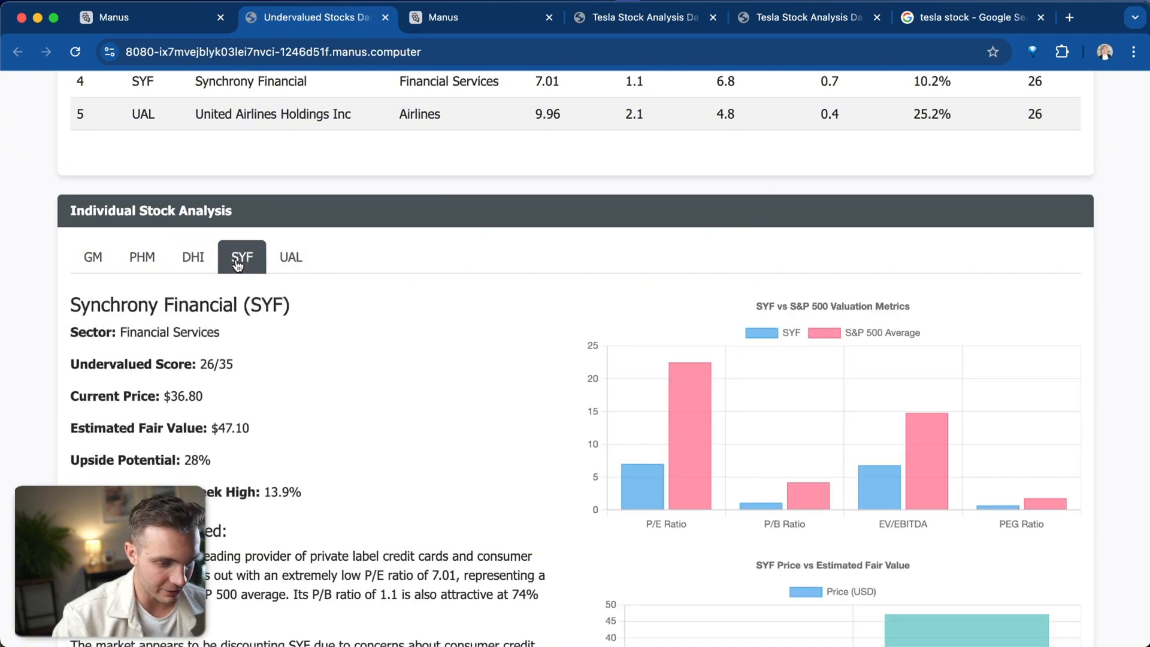
{"action": "left_click", "coordinate": [93, 257]}
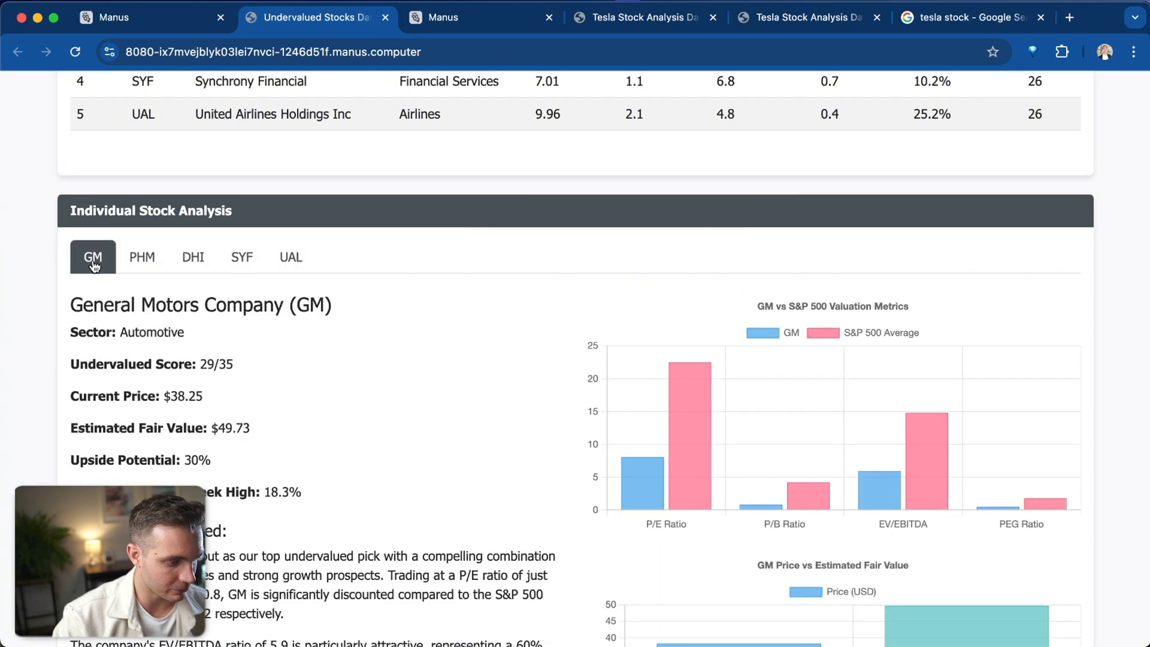
{"action": "left_click", "coordinate": [141, 257]}
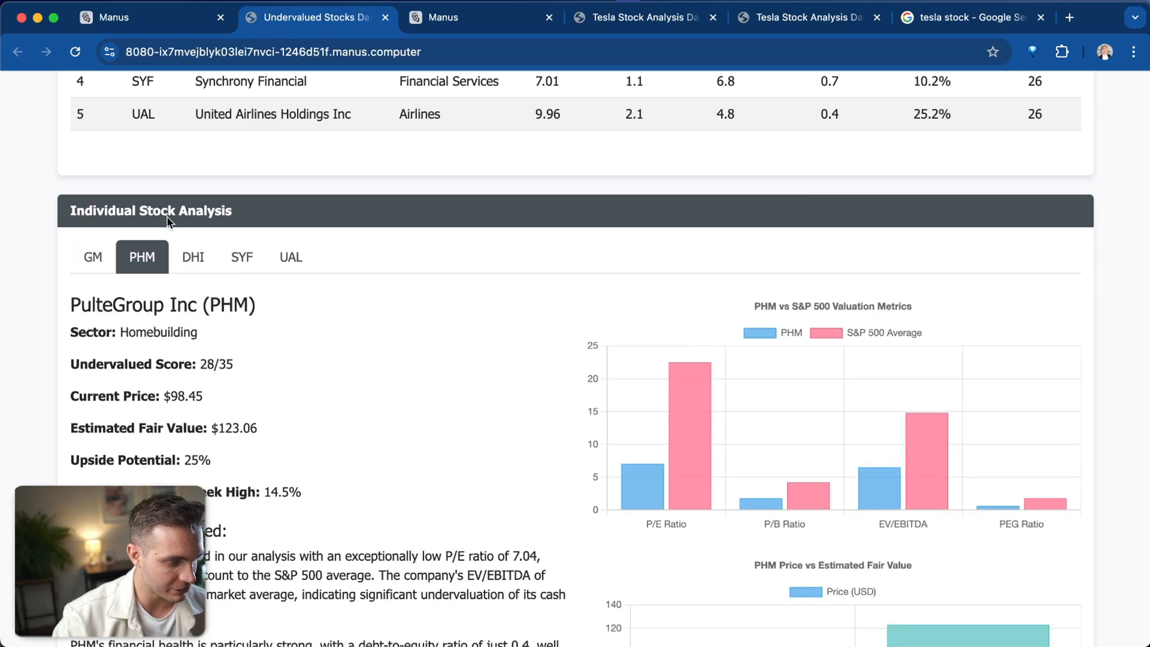
{"action": "left_click", "coordinate": [193, 257]}
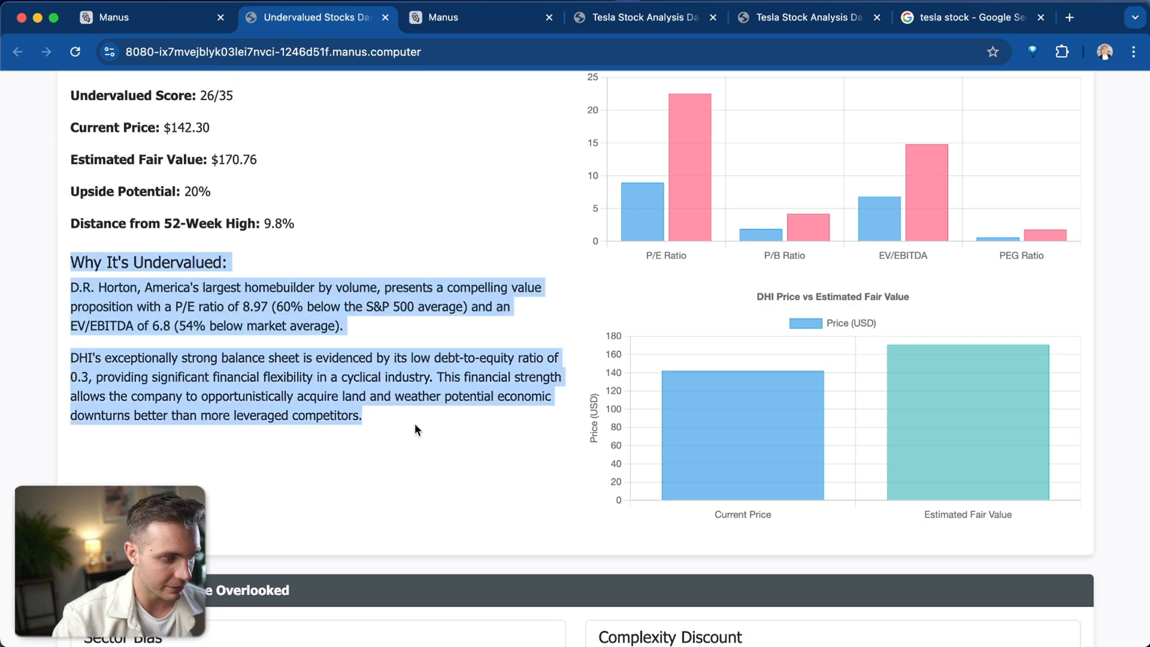
{"action": "scroll", "scroll_direction": "up", "scroll_amount": 3}
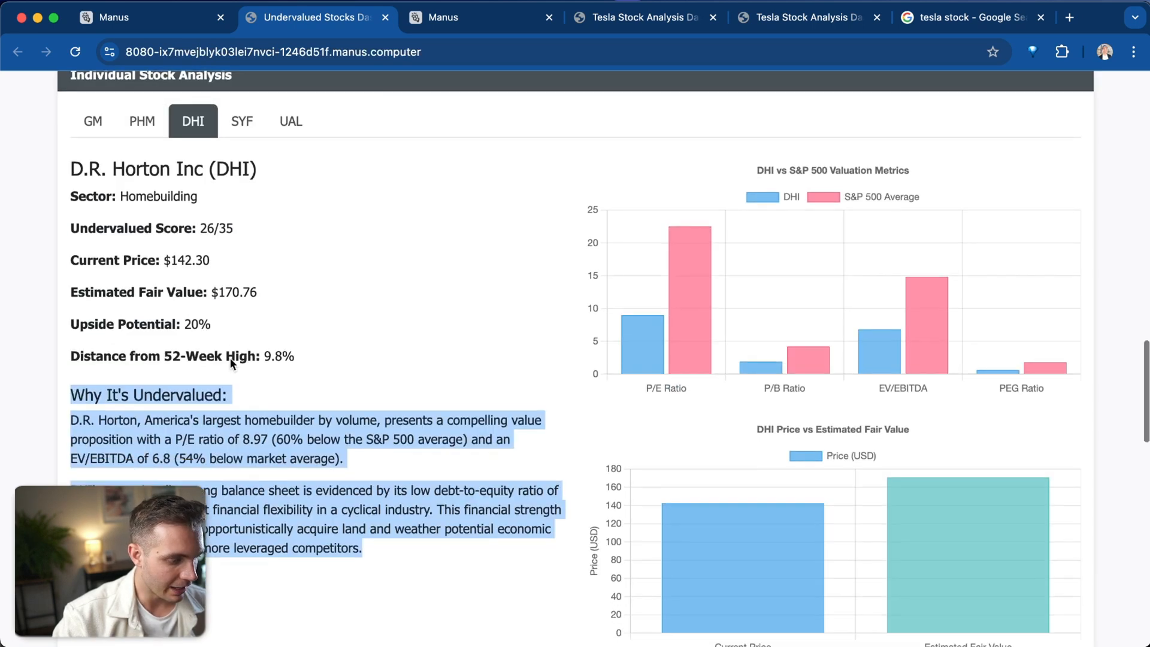
{"action": "scroll", "scroll_direction": "down", "scroll_amount": 3}
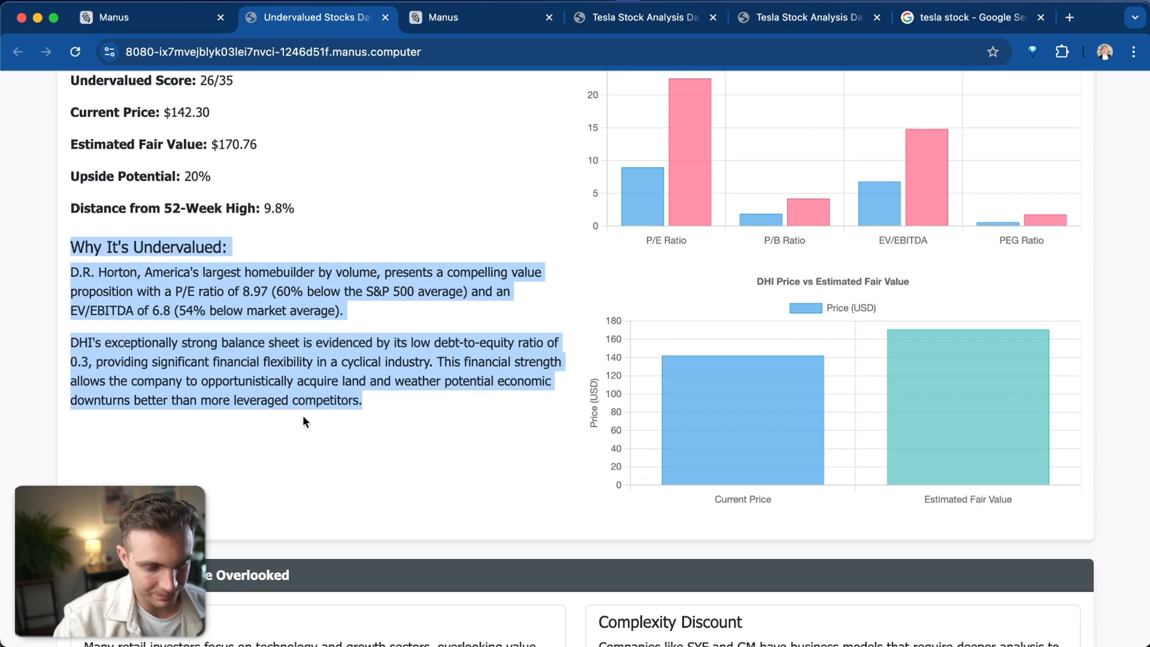
{"action": "mouse_move", "coordinate": [753, 452]}
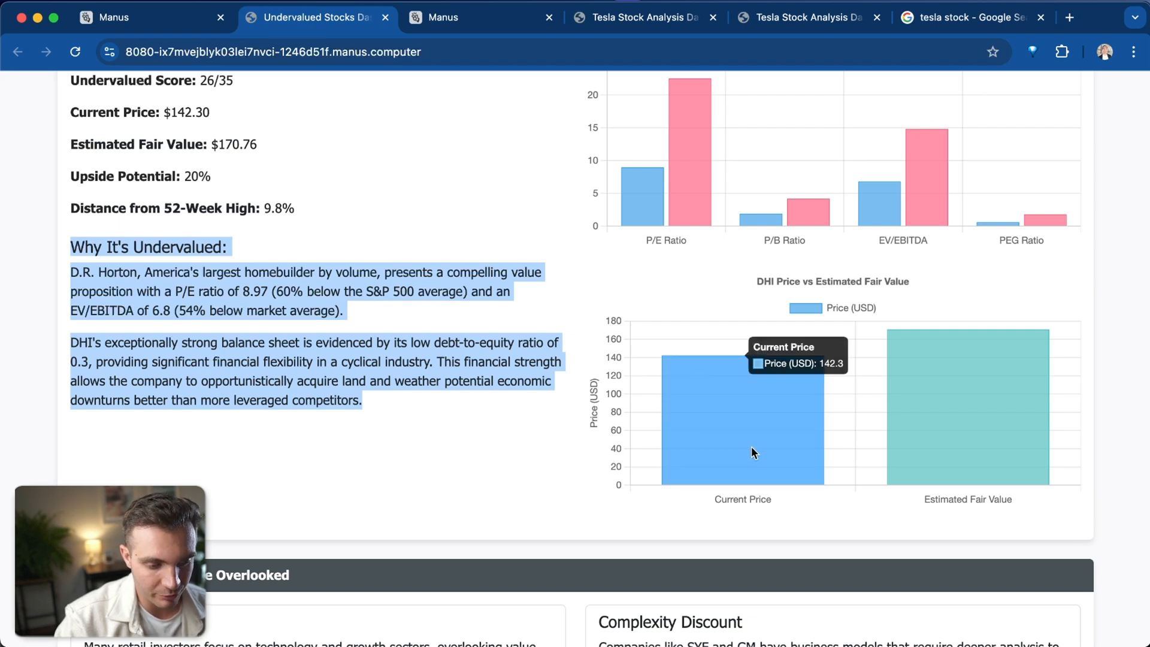
{"action": "mouse_move", "coordinate": [979, 465]}
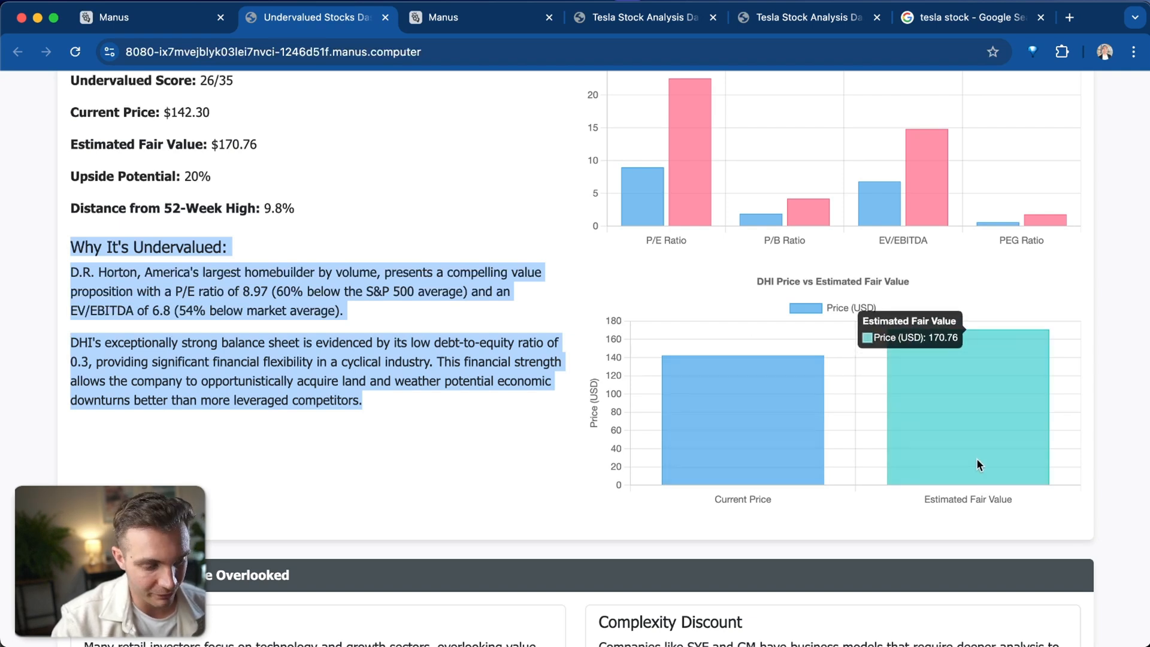
{"action": "scroll", "scroll_direction": "down", "scroll_amount": 3}
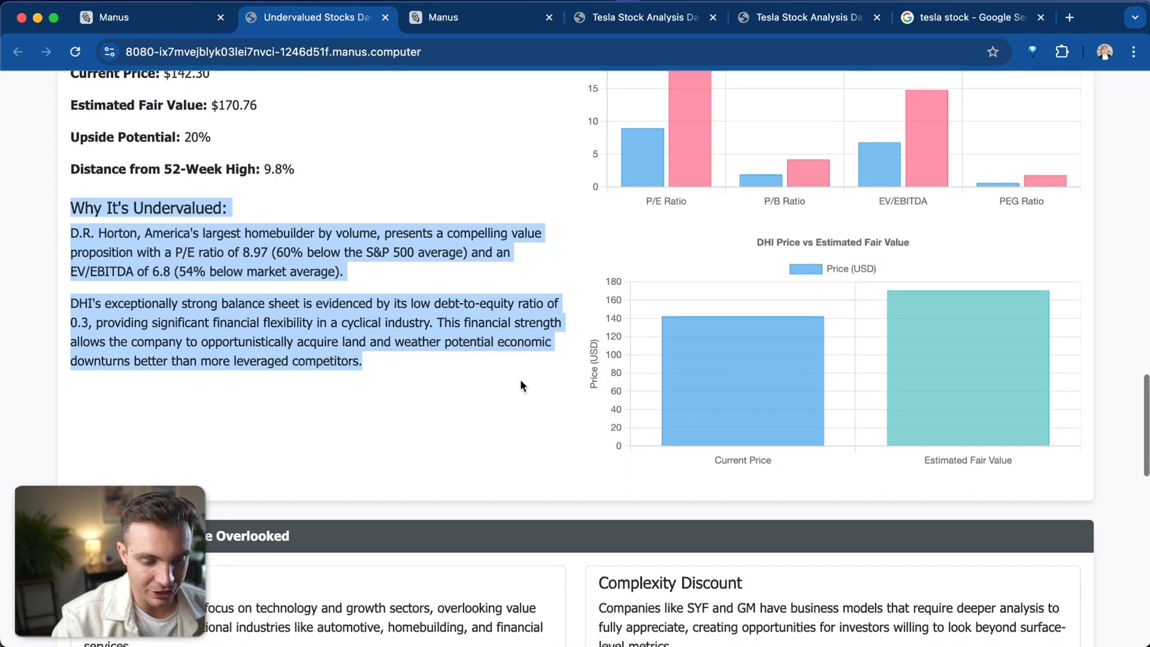
{"action": "mouse_move", "coordinate": [340, 362]}
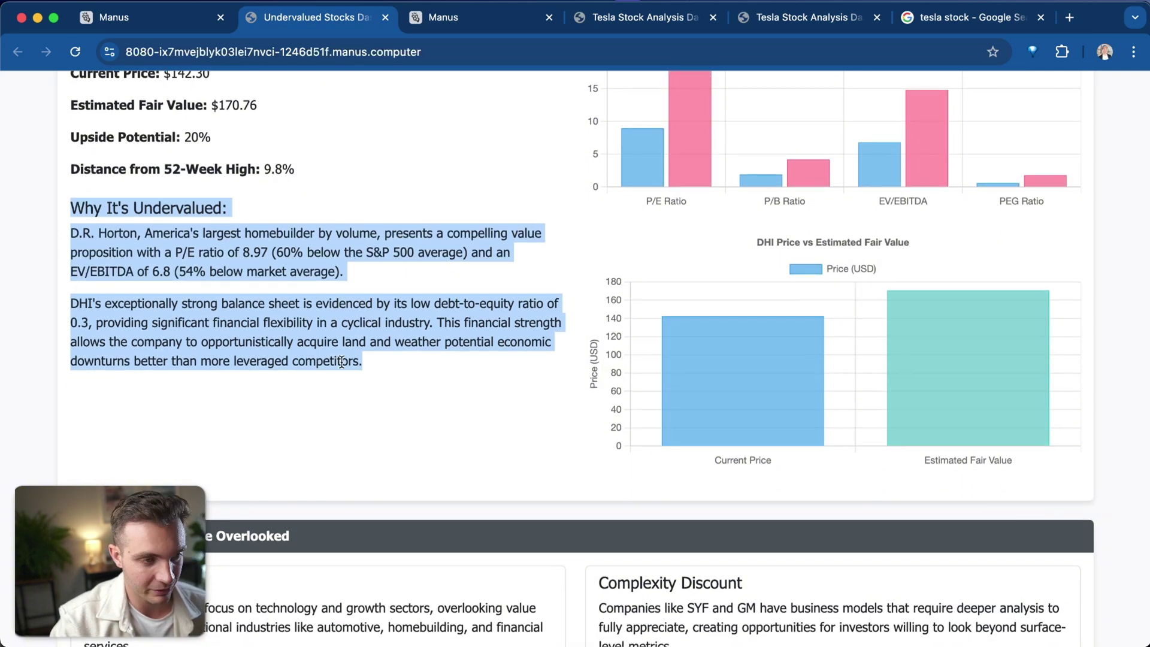
{"action": "scroll", "scroll_direction": "down", "scroll_amount": 3}
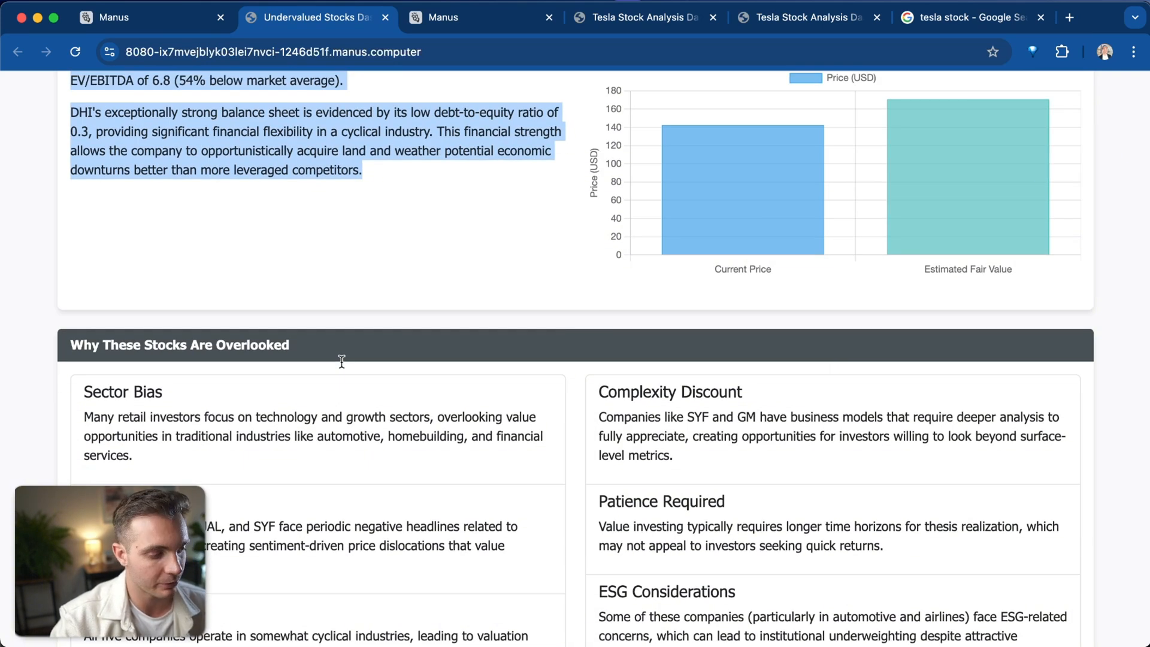
{"action": "scroll", "scroll_direction": "down", "scroll_amount": 3}
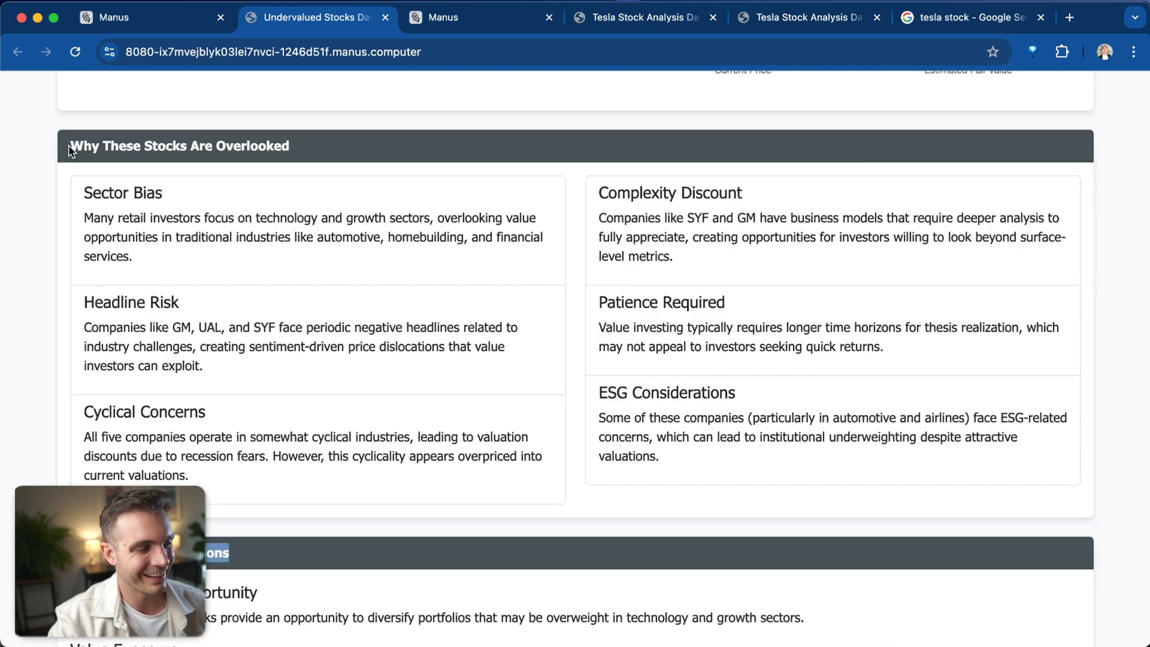
{"action": "double_click", "coordinate": [179, 145]}
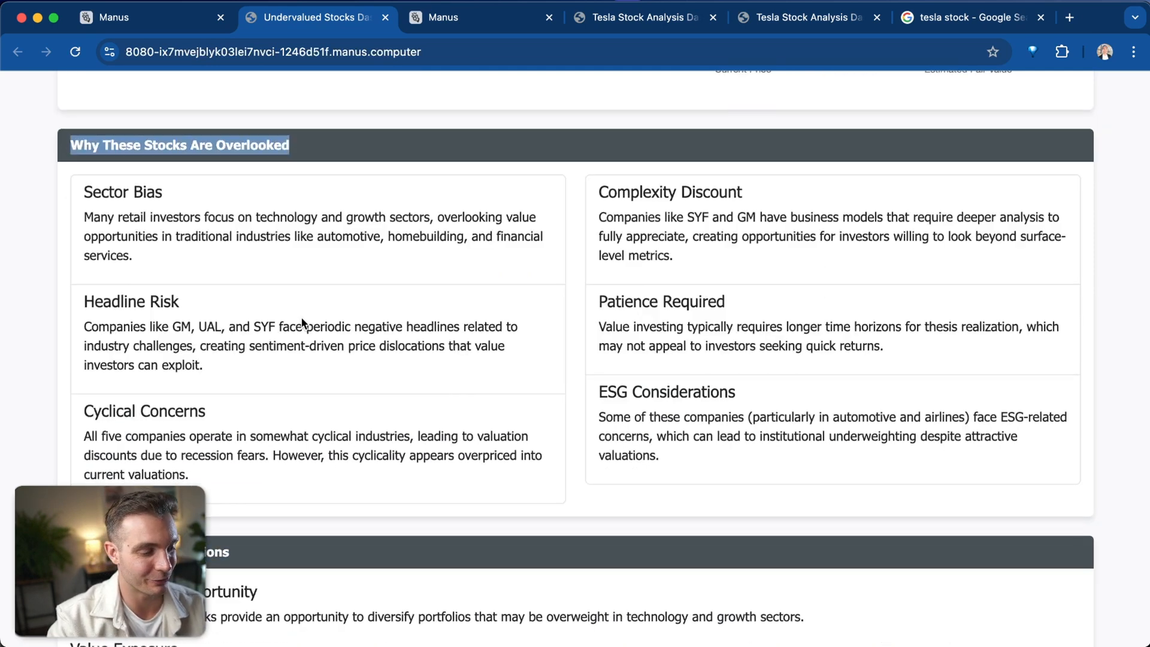
{"action": "scroll", "scroll_direction": "down", "scroll_amount": 3}
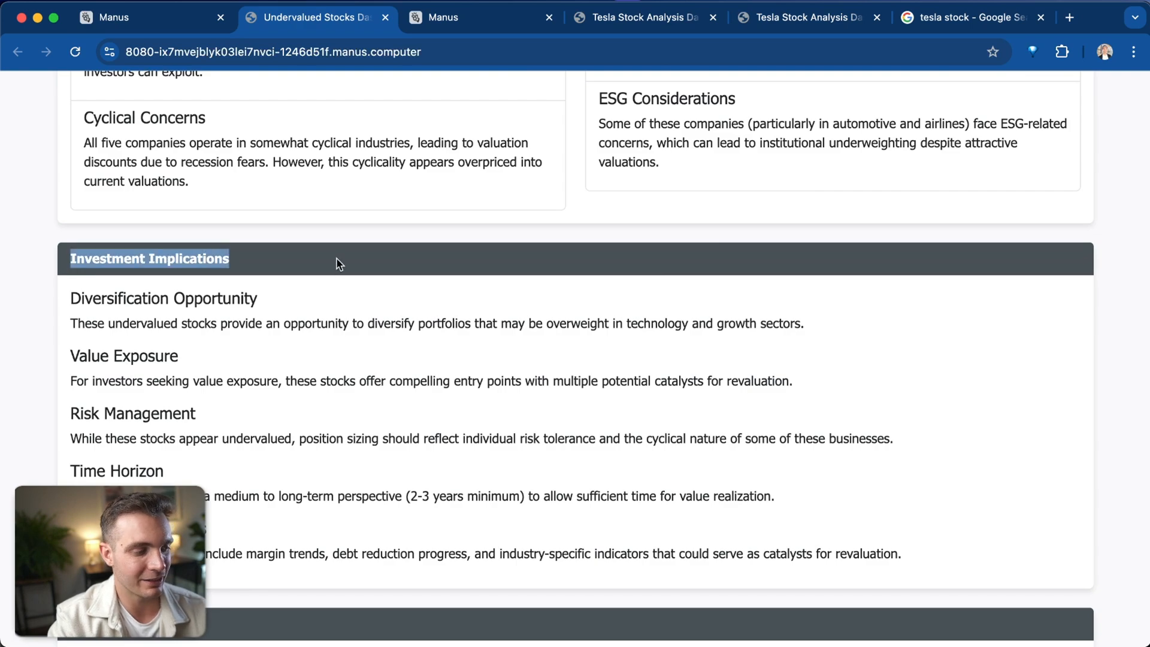